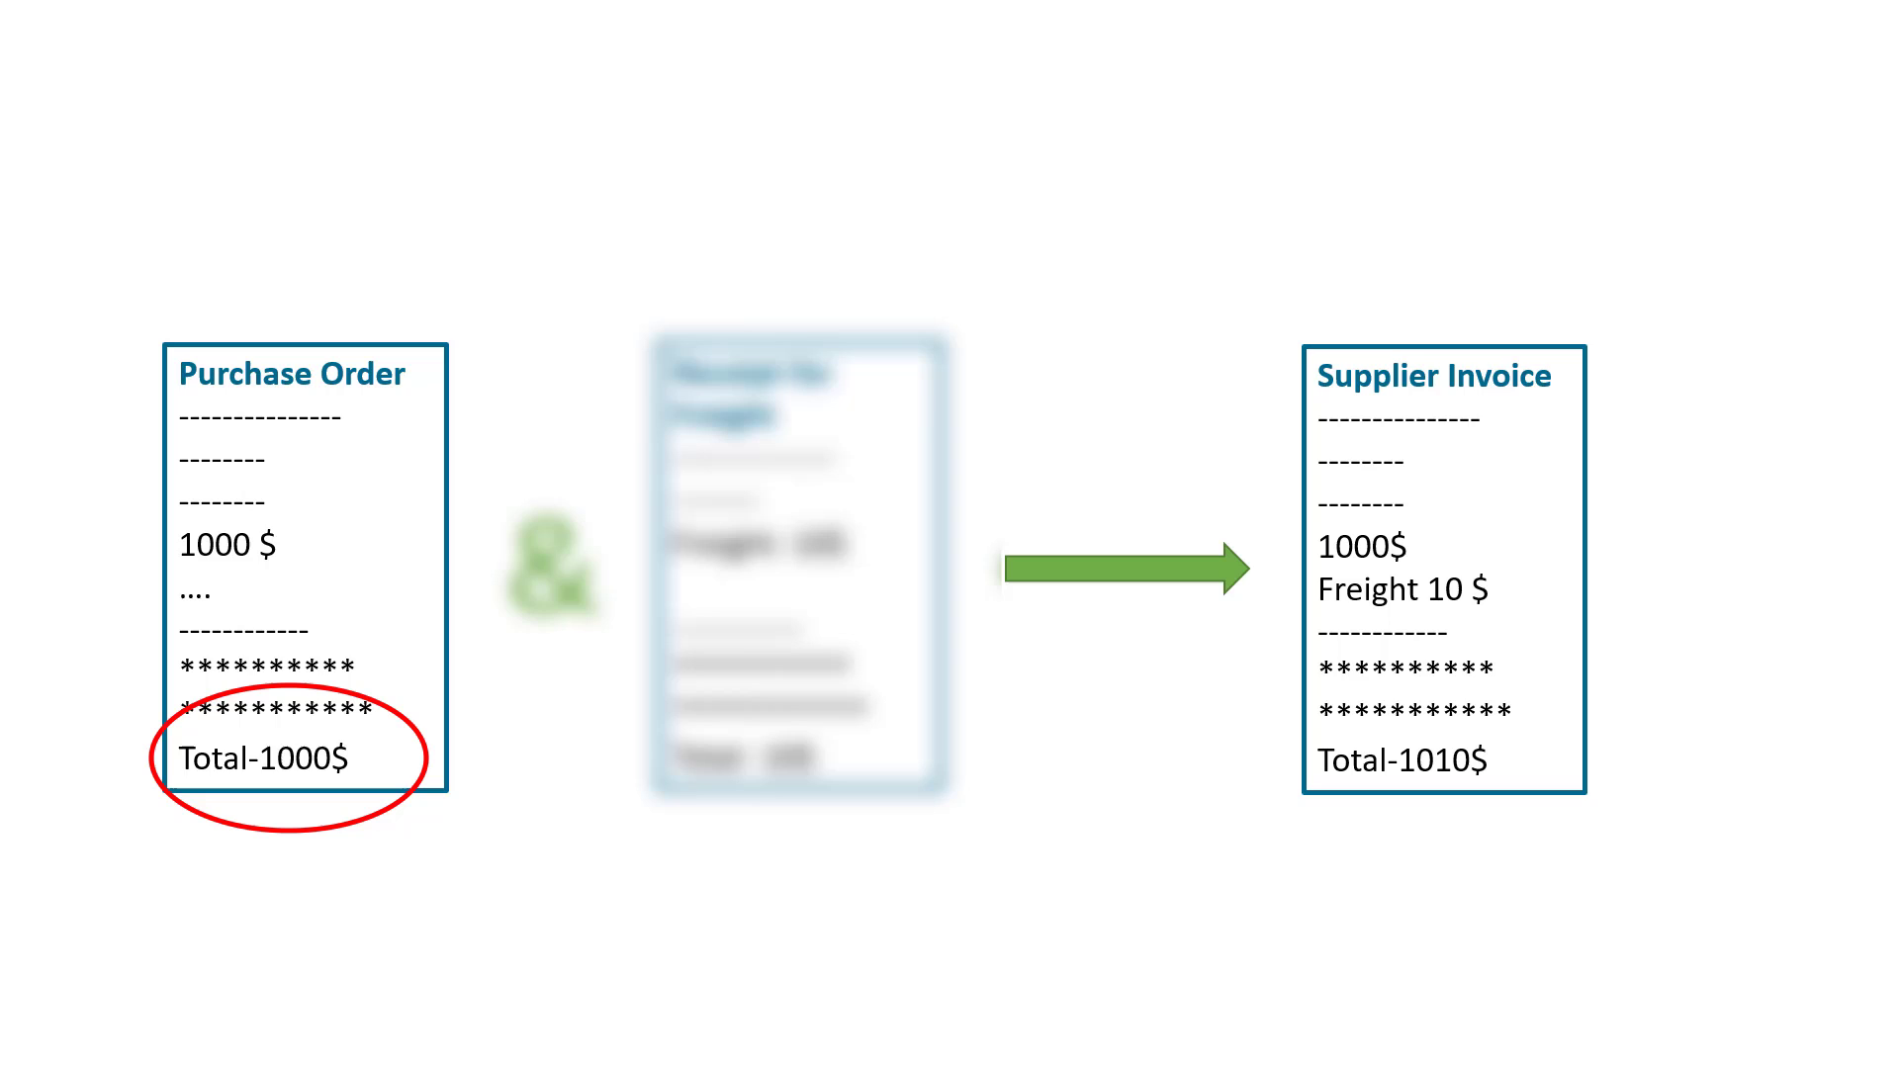
Step: Advance the slide showing the 1000$ purchase order plus 10$ freight becoming a 1010$ invoice
{"action": "left_click", "coordinate": [1017, 487]}
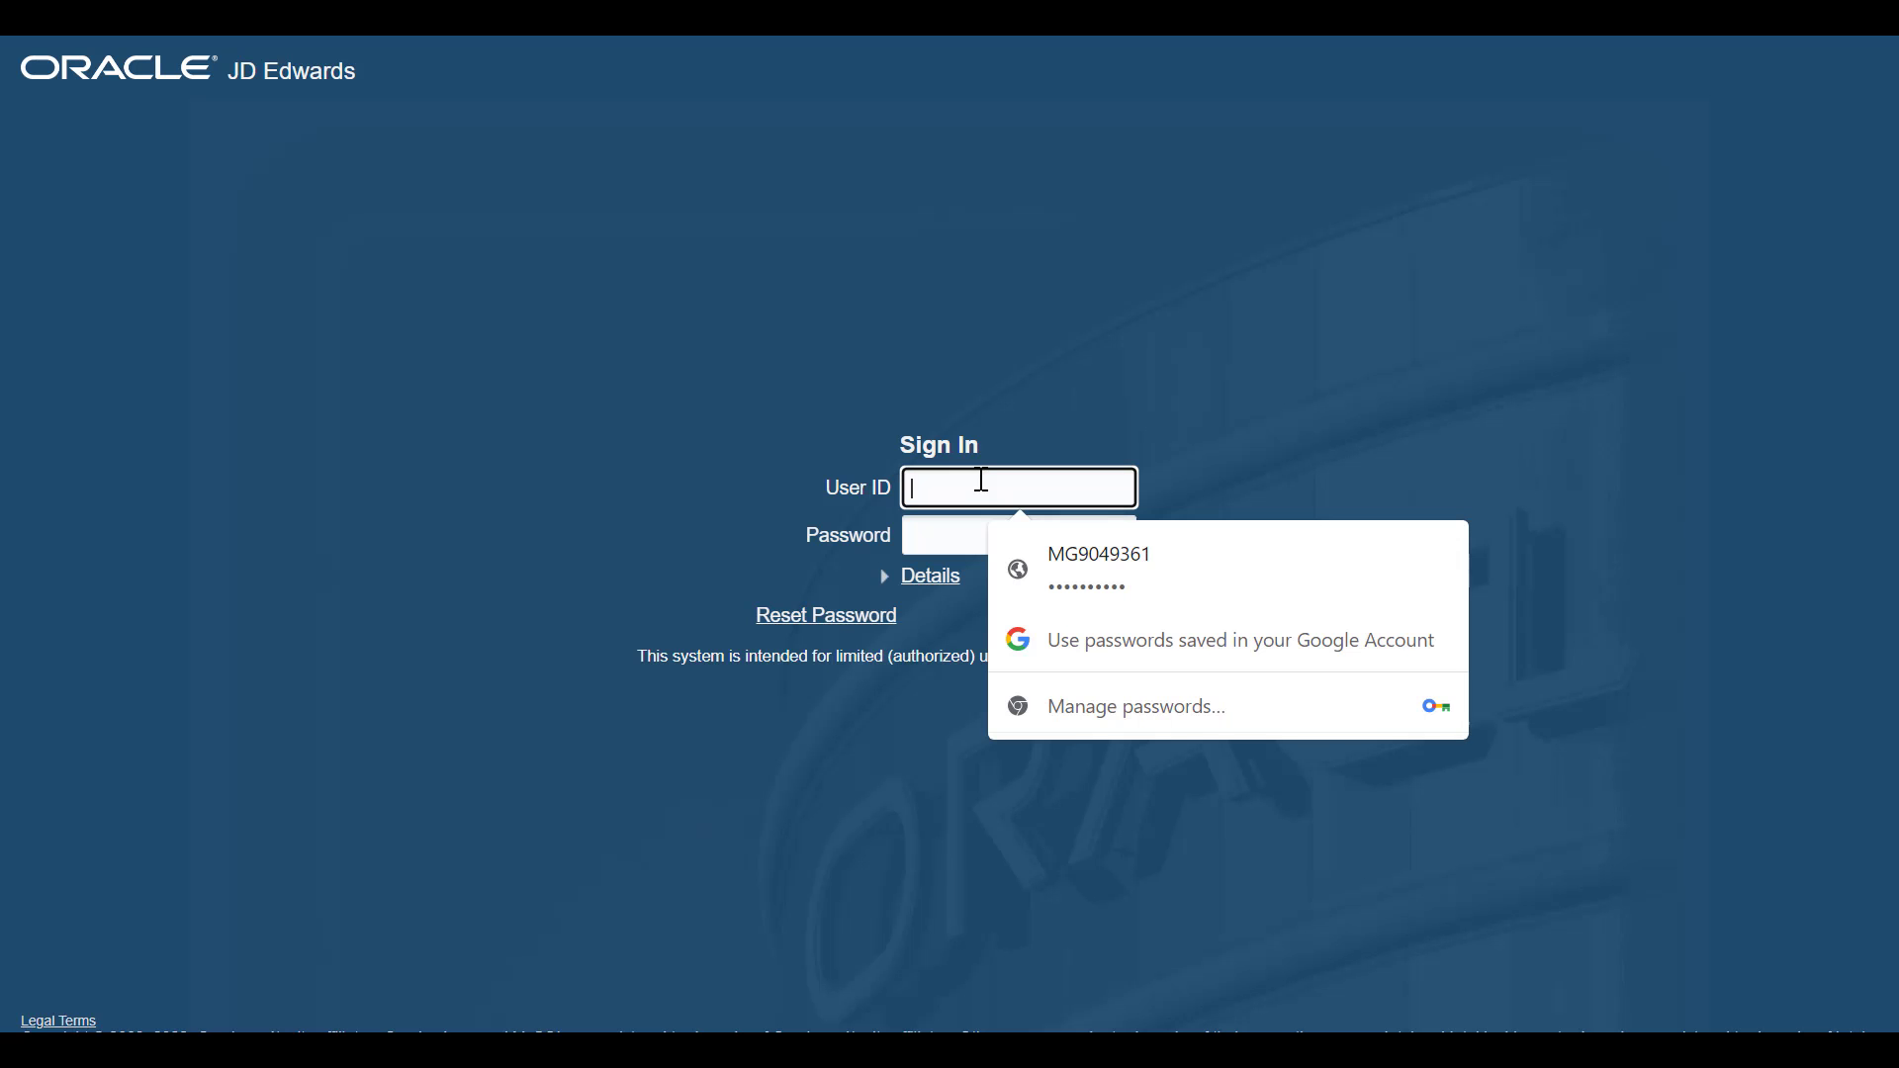
Step: Sign in with saved credentials and open the header of purchase order 18129
{"action": "left_click", "coordinate": [1098, 564]}
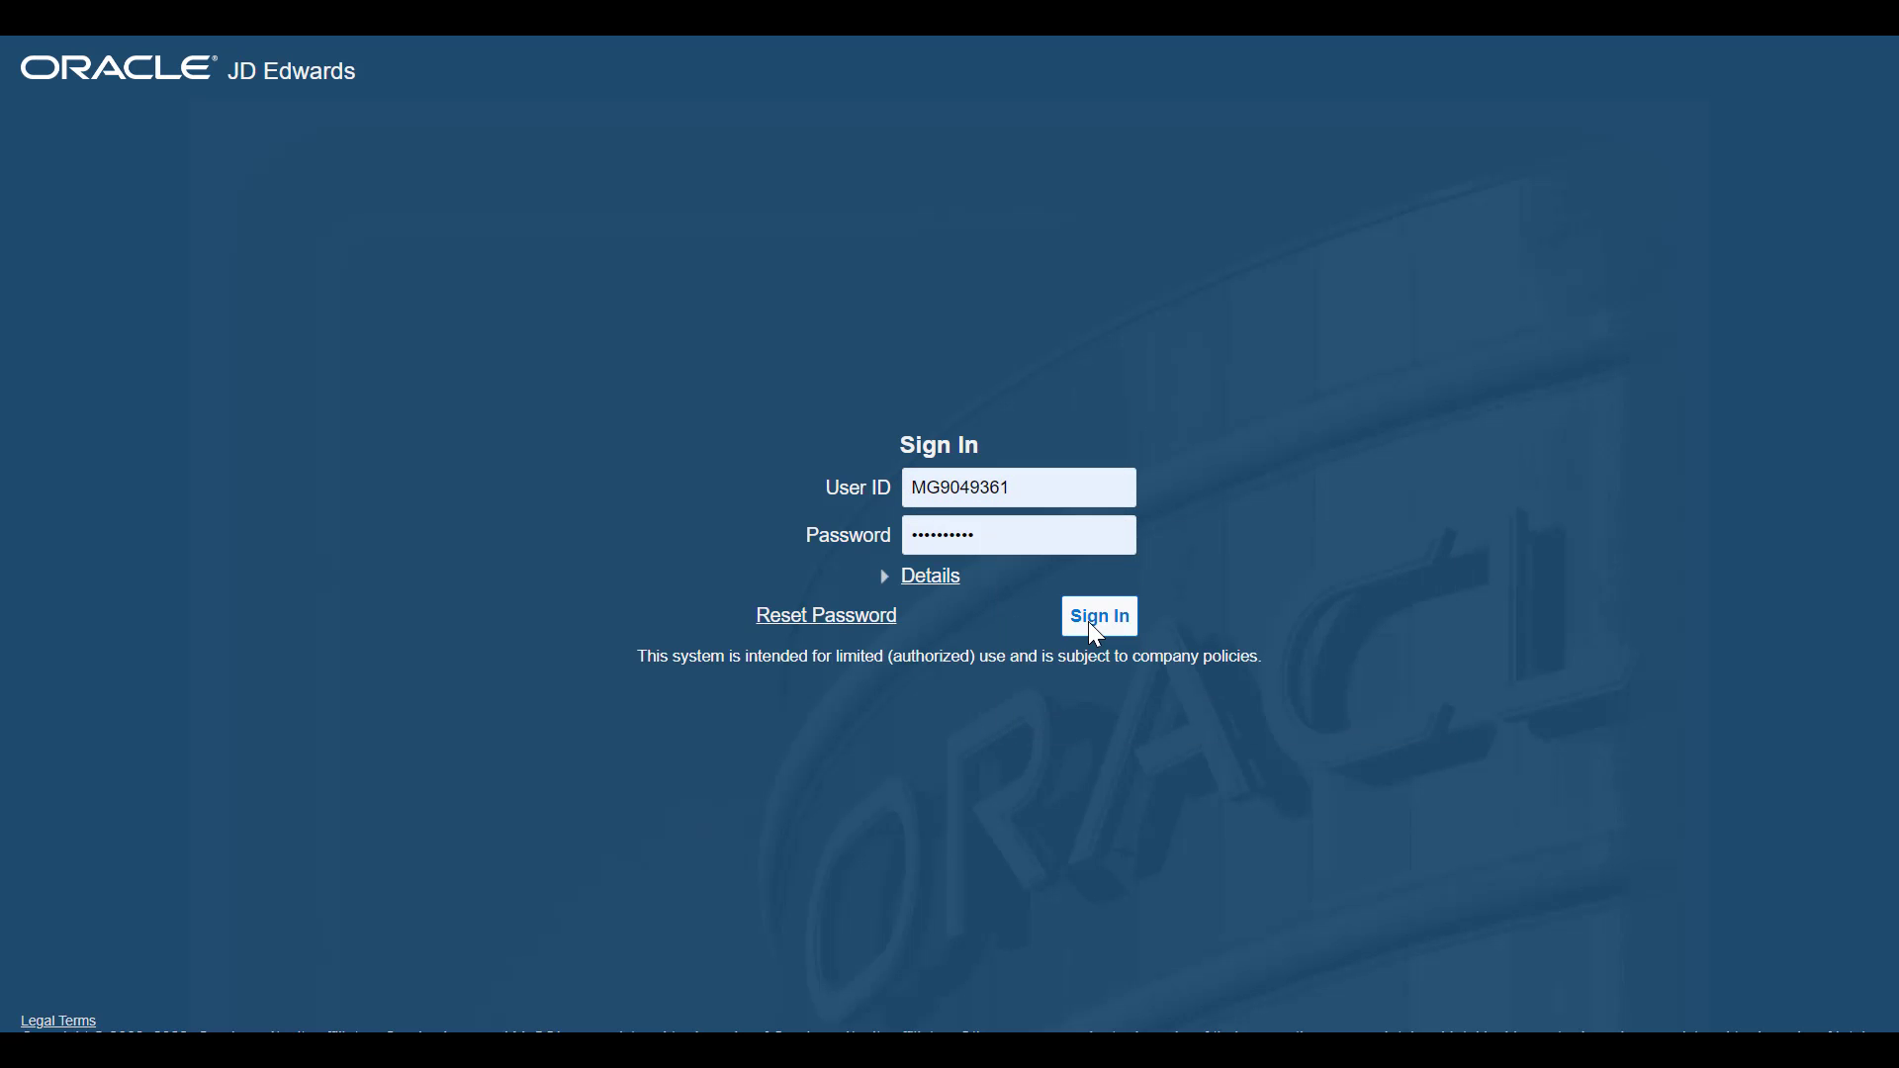
{"action": "left_click", "coordinate": [1095, 615]}
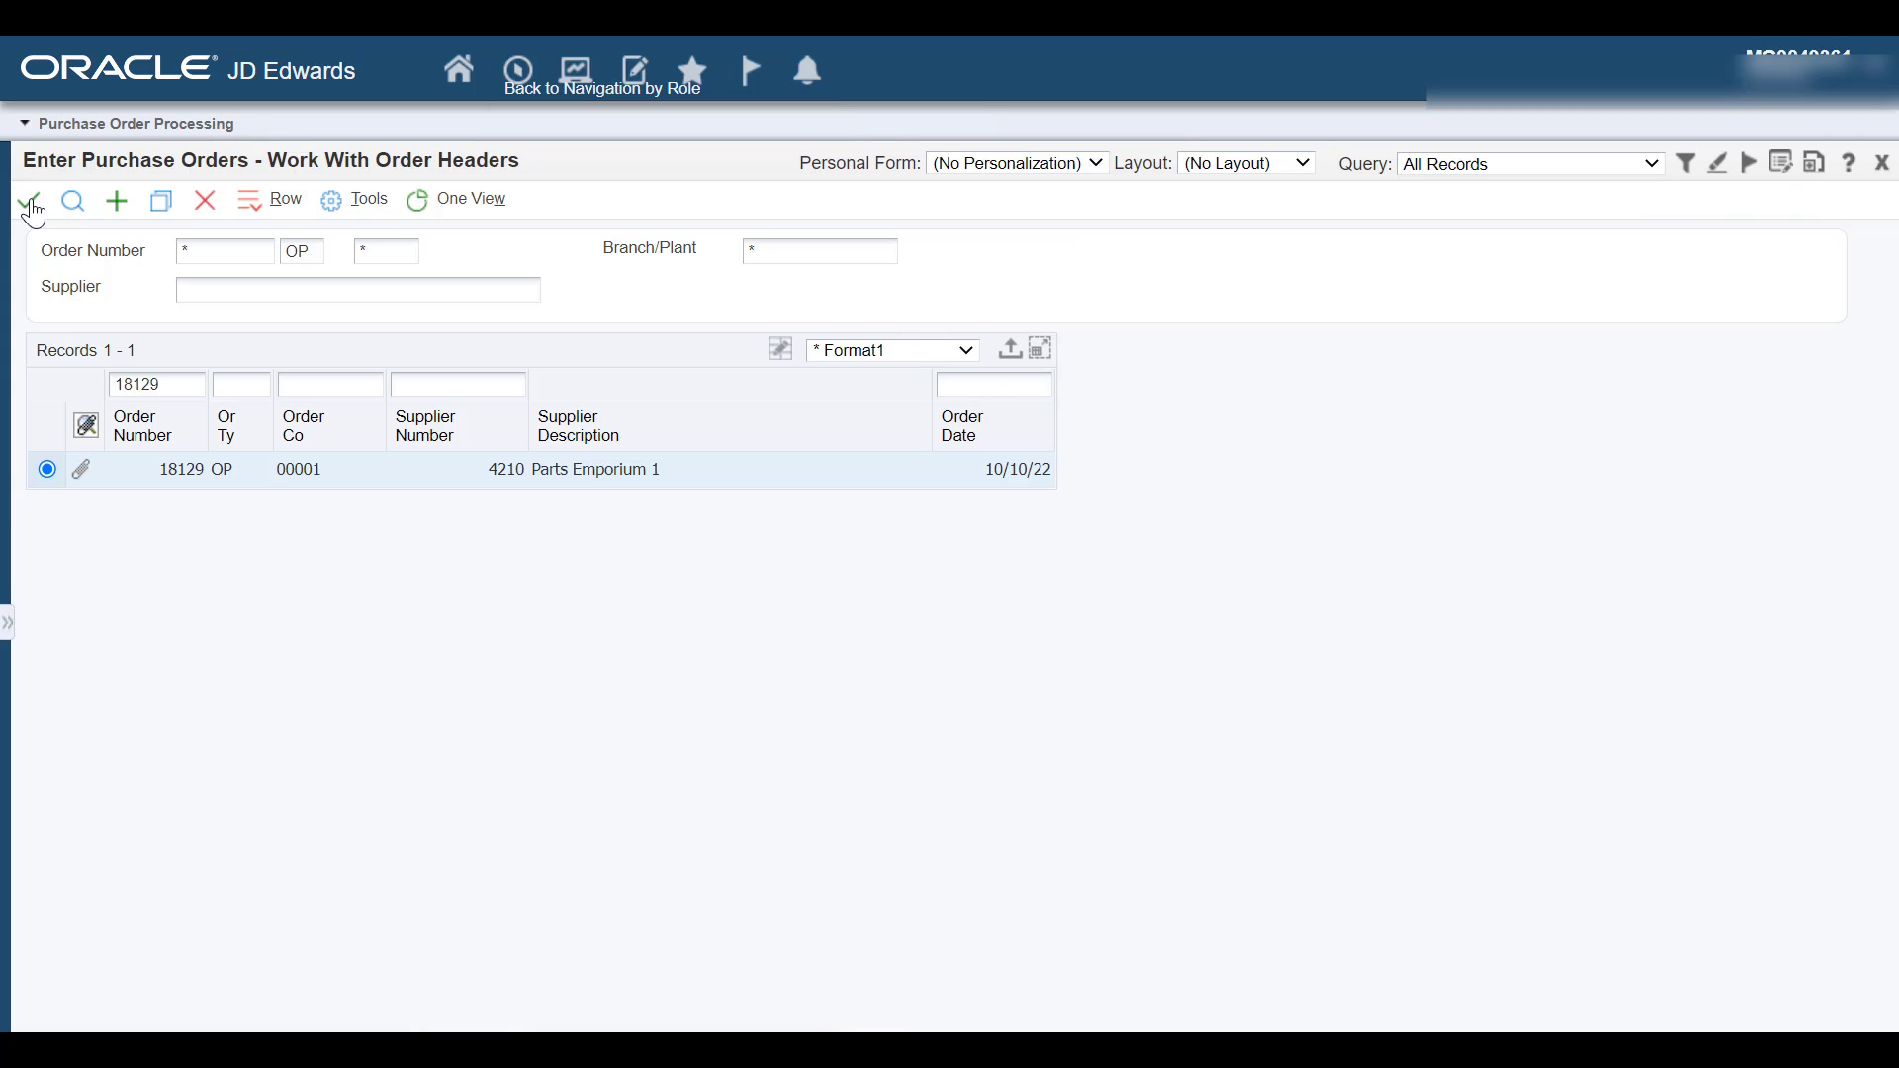
{"action": "left_click", "coordinate": [28, 200]}
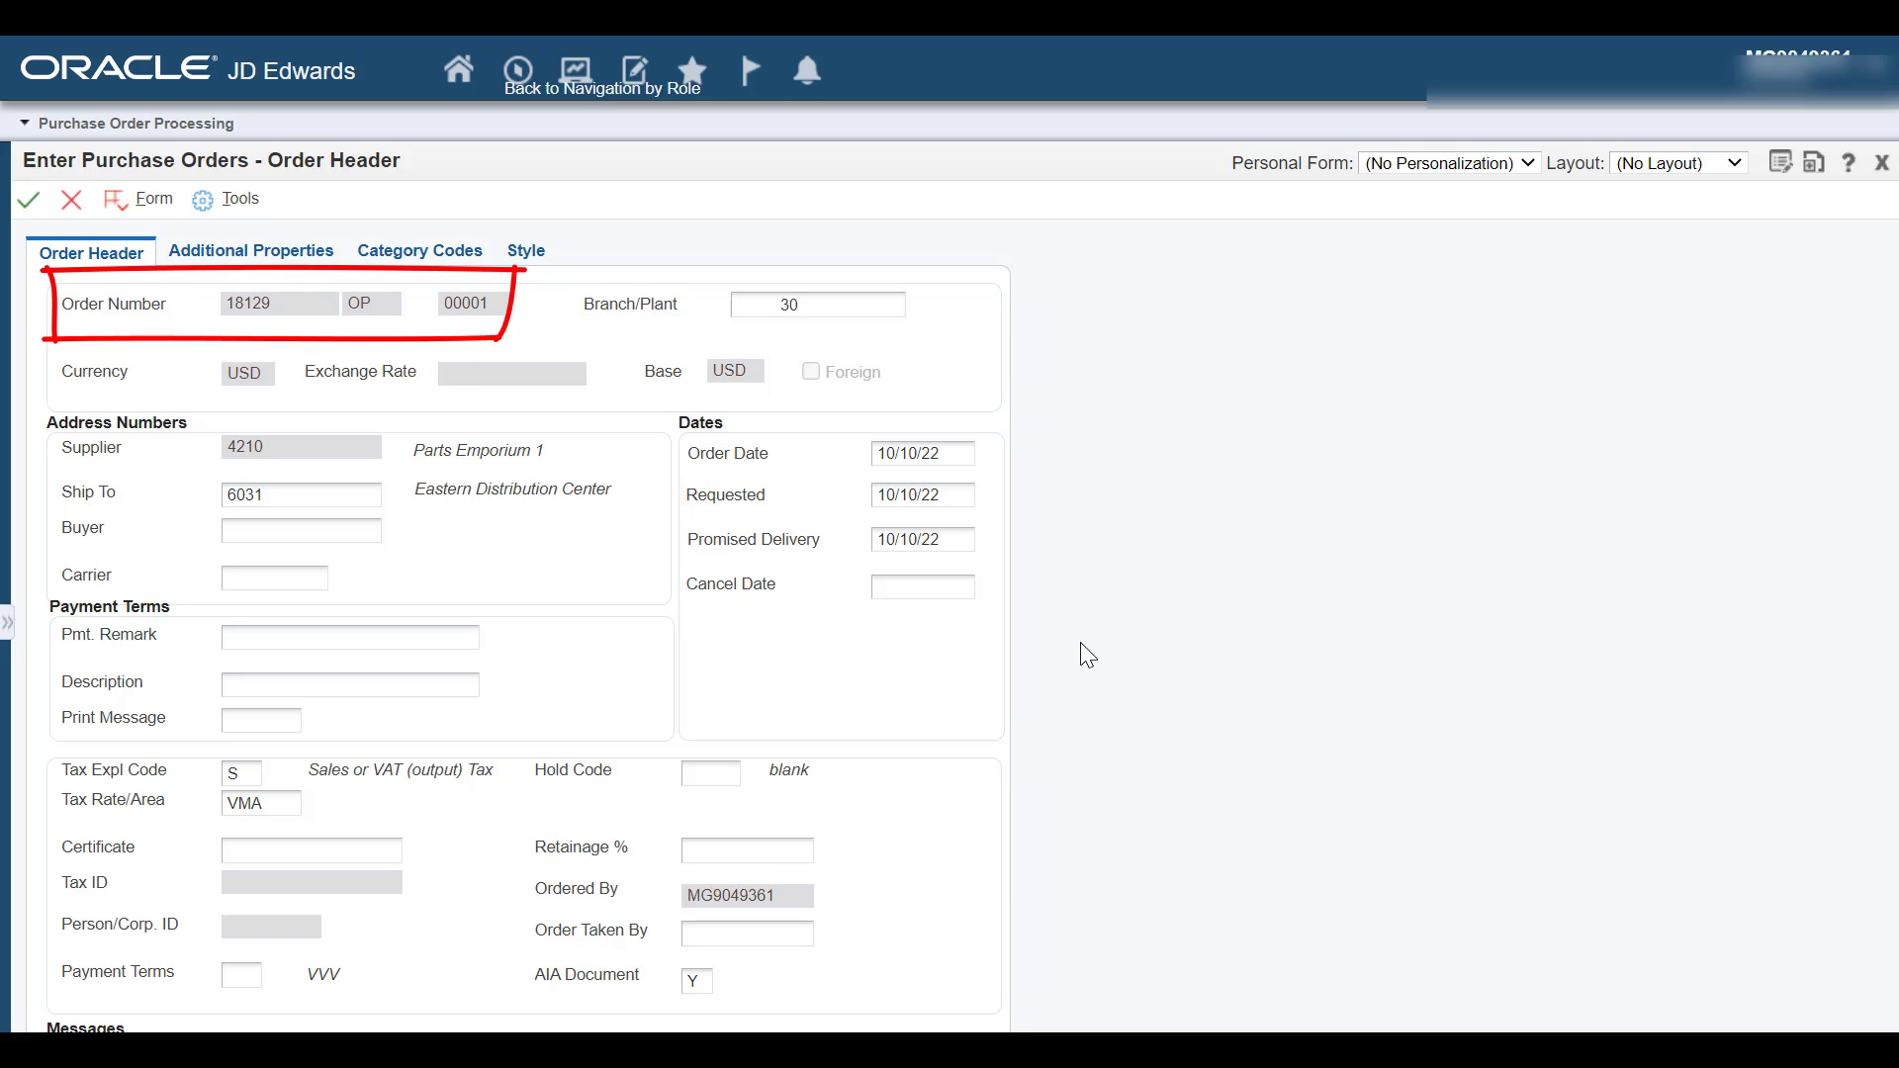
{"action": "mouse_move", "coordinate": [1044, 605]}
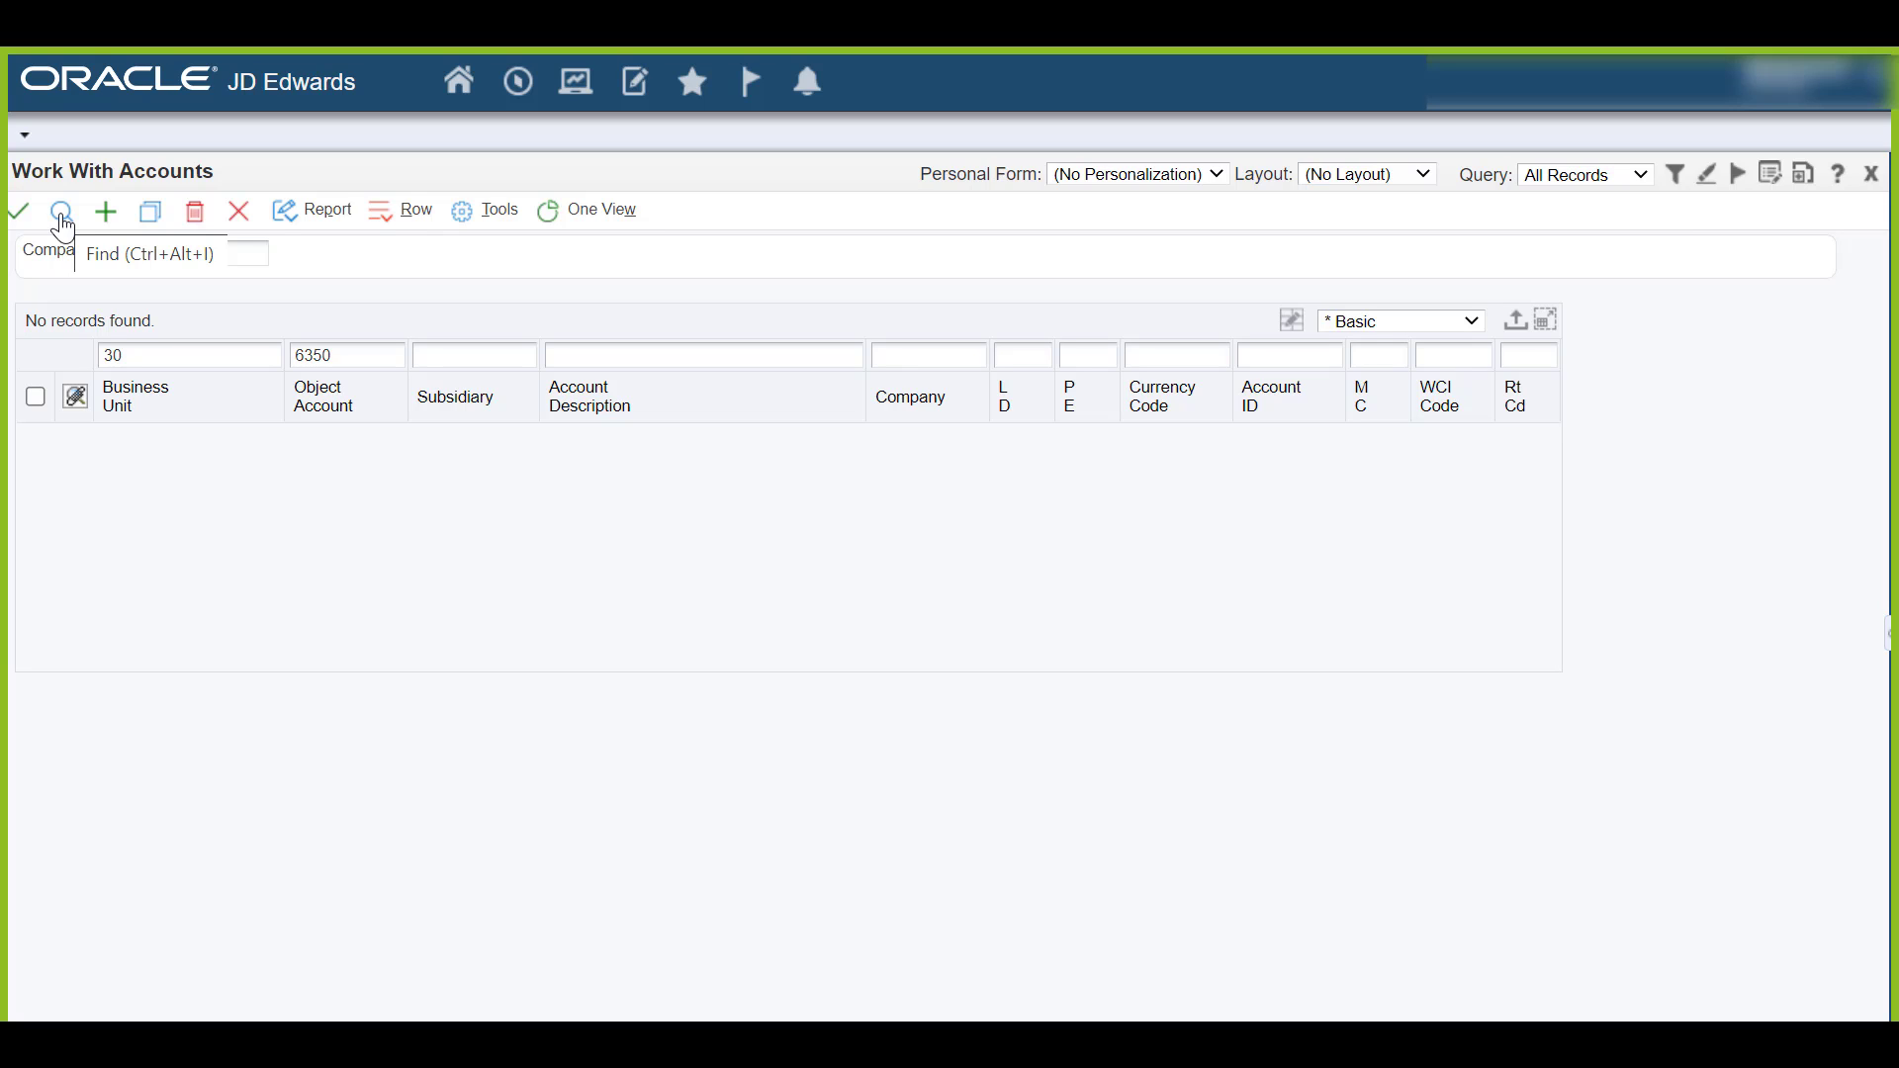
Step: Look up accounts 6350 Other Costs and 2060 Freight charges for business unit 30
{"action": "left_click", "coordinate": [61, 212]}
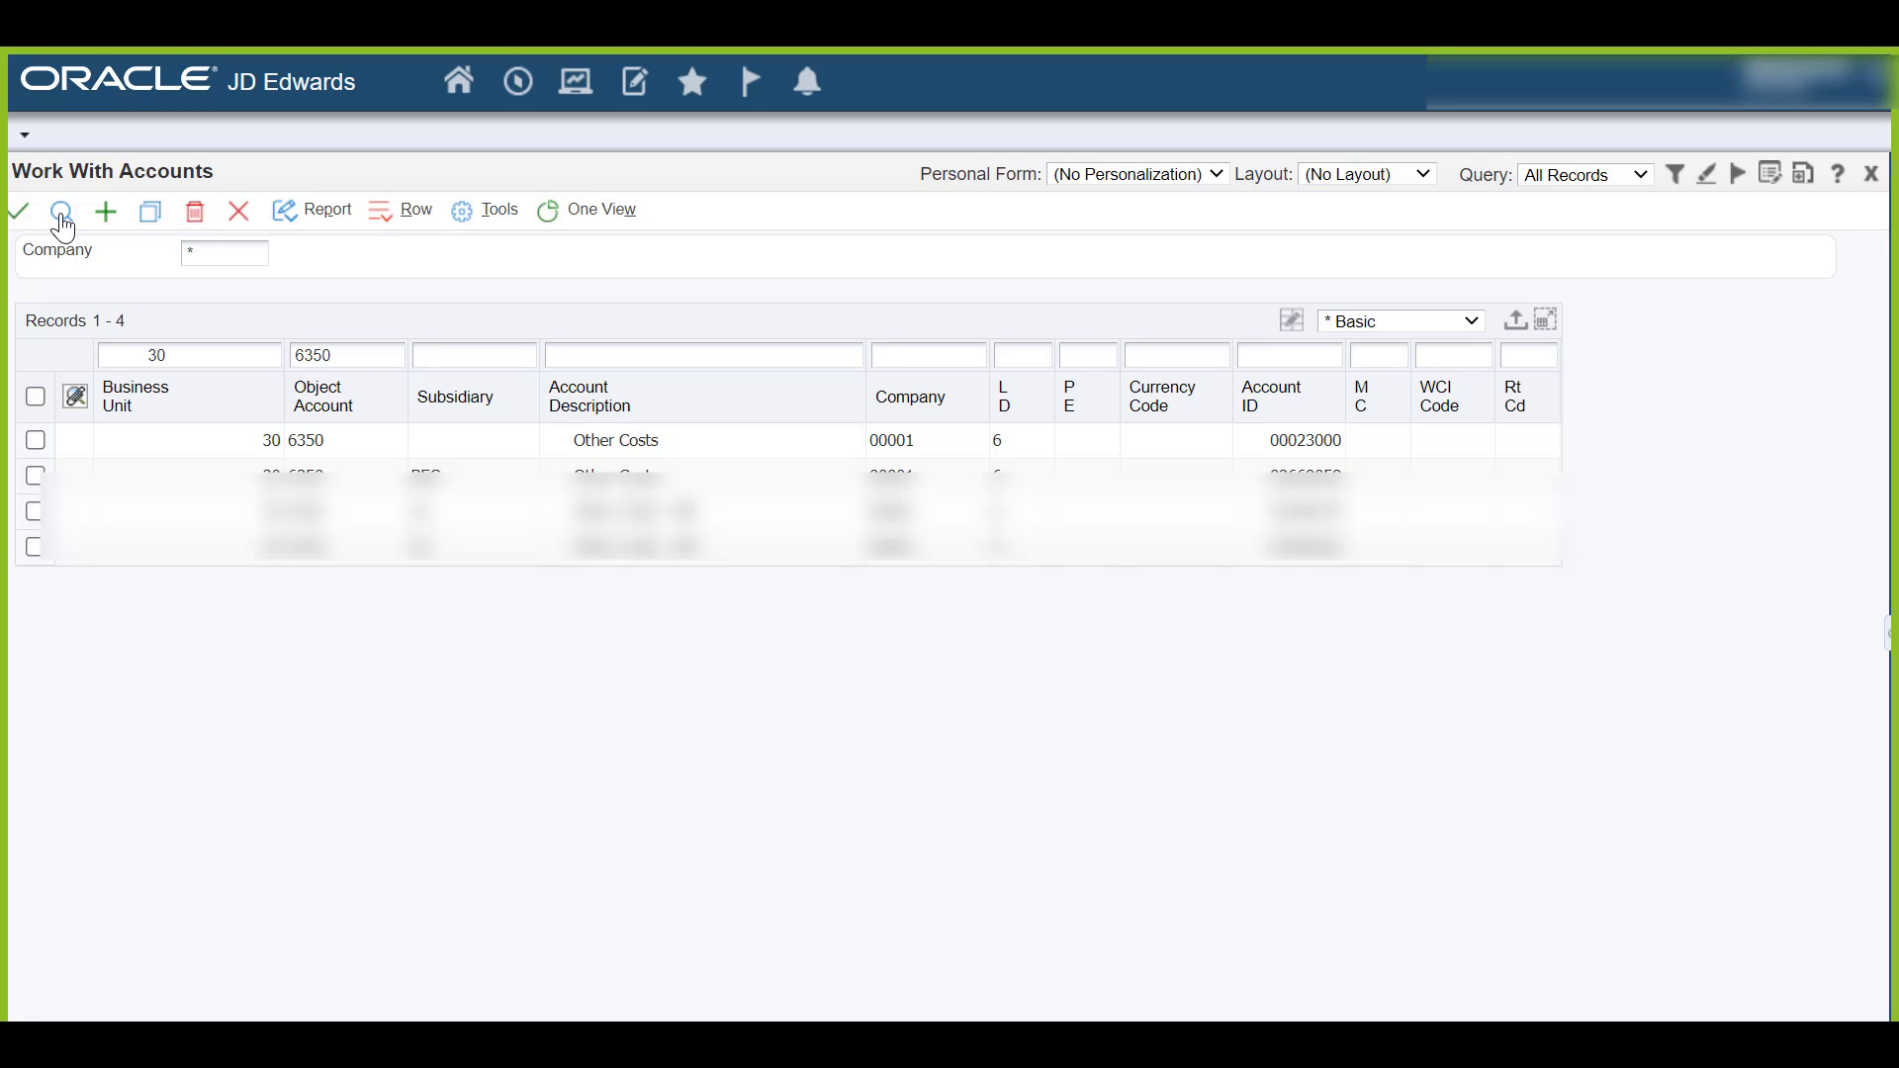
{"action": "type", "text": "2060"}
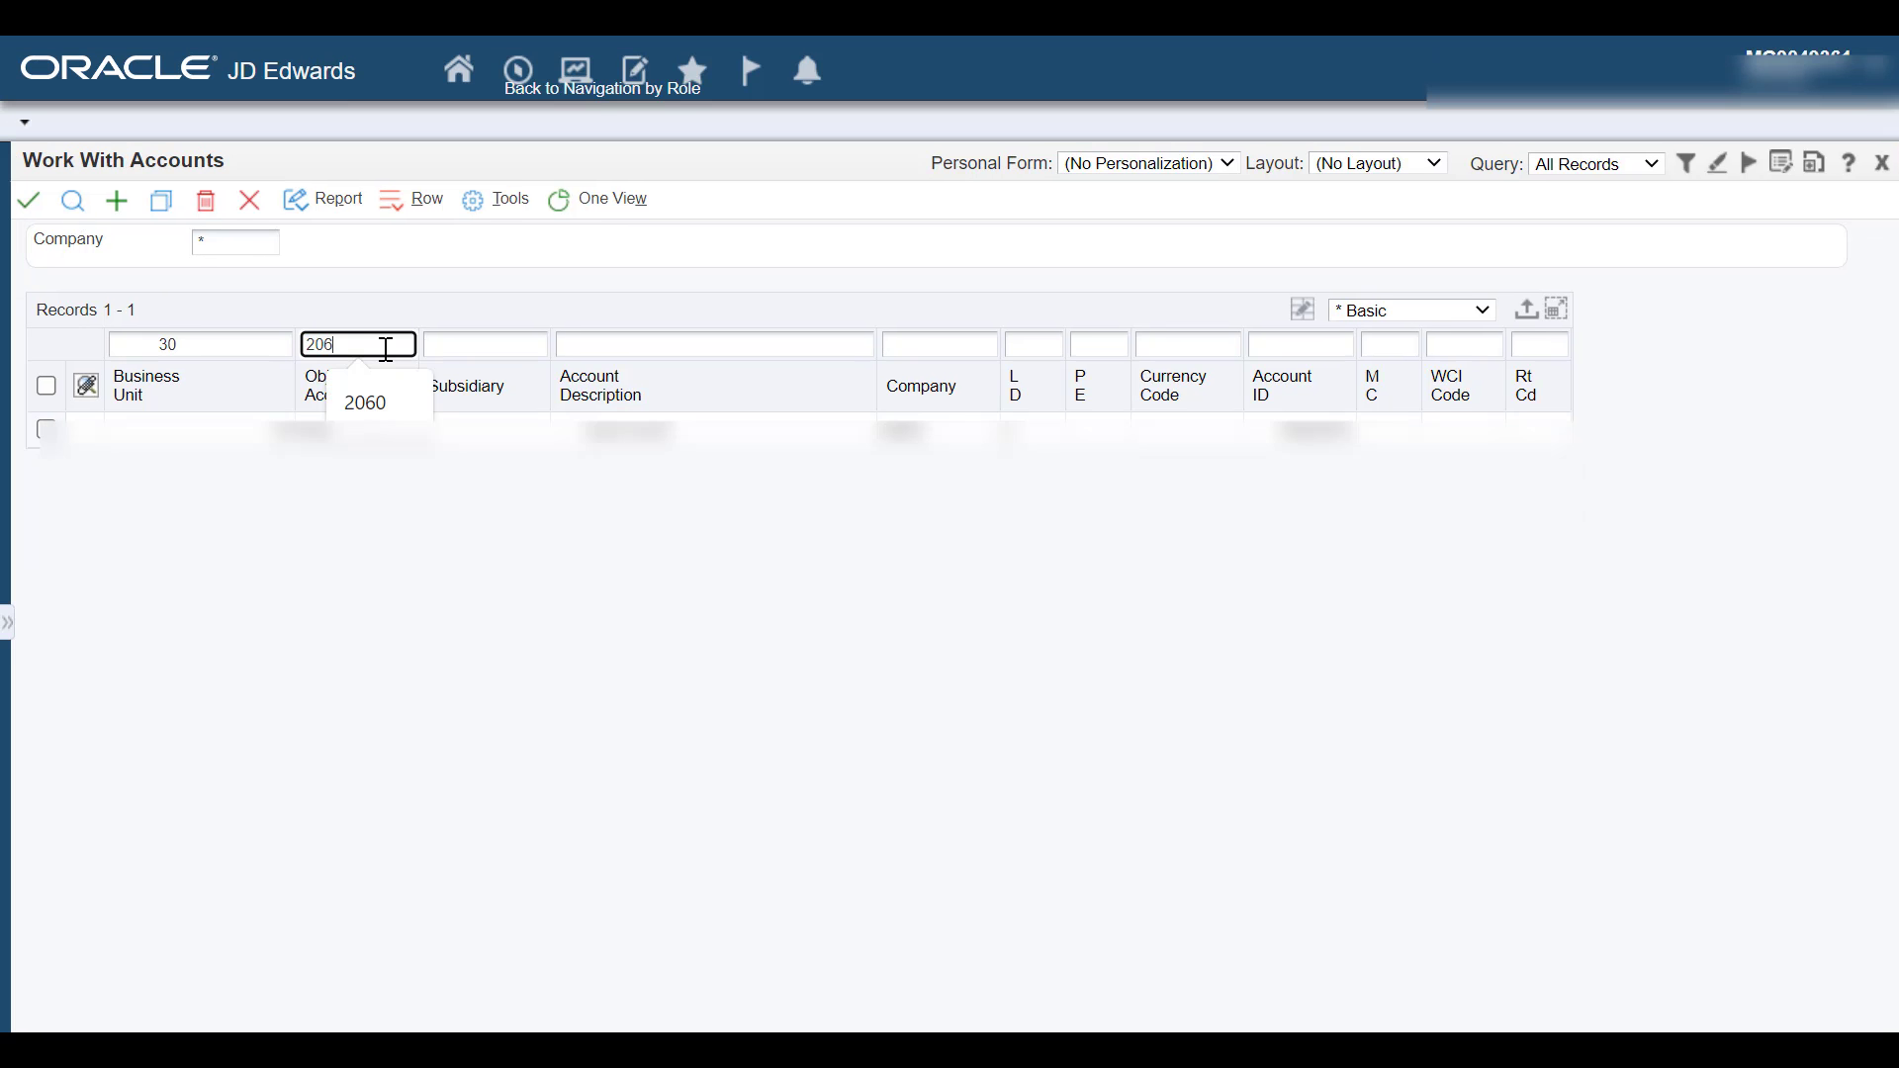
{"action": "left_click", "coordinate": [71, 199]}
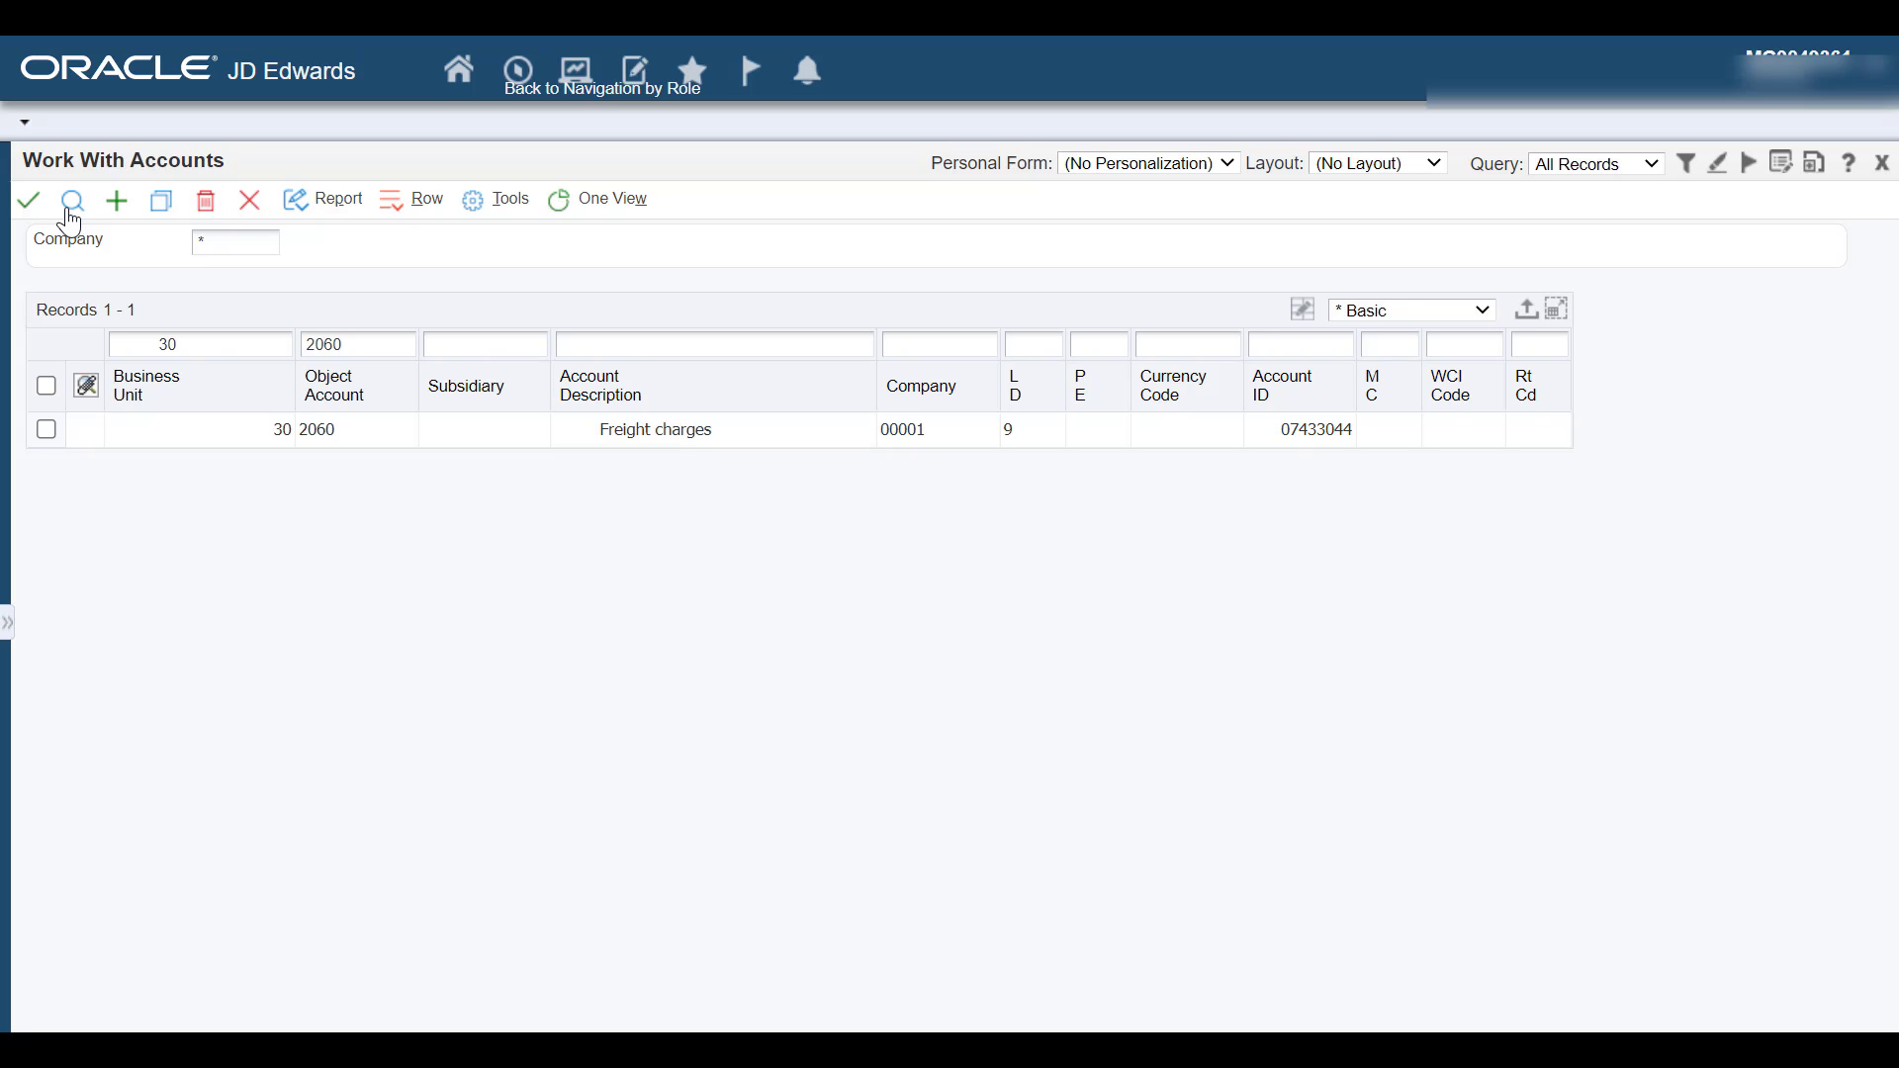
Step: Jump to Batch Versions via Fast Path BV
{"action": "left_click", "coordinate": [516, 73]}
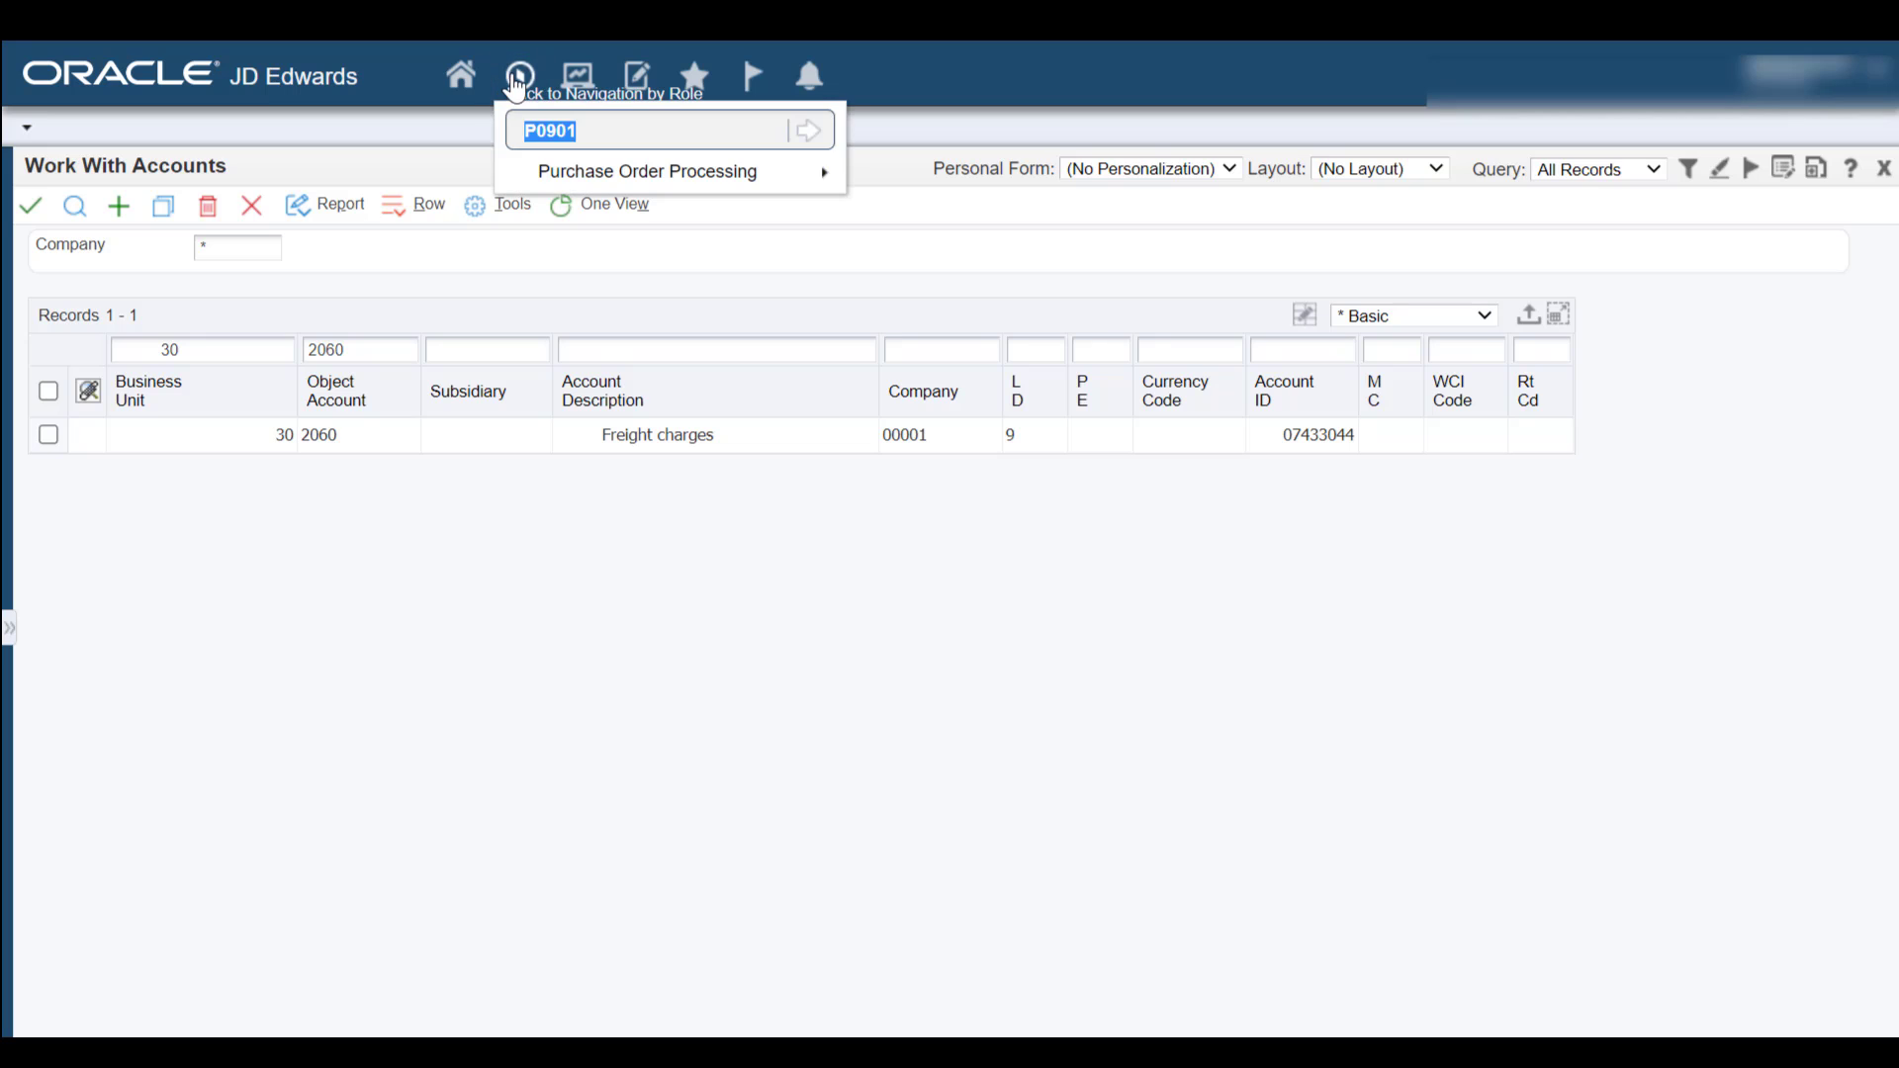
{"action": "type", "text": "BV"}
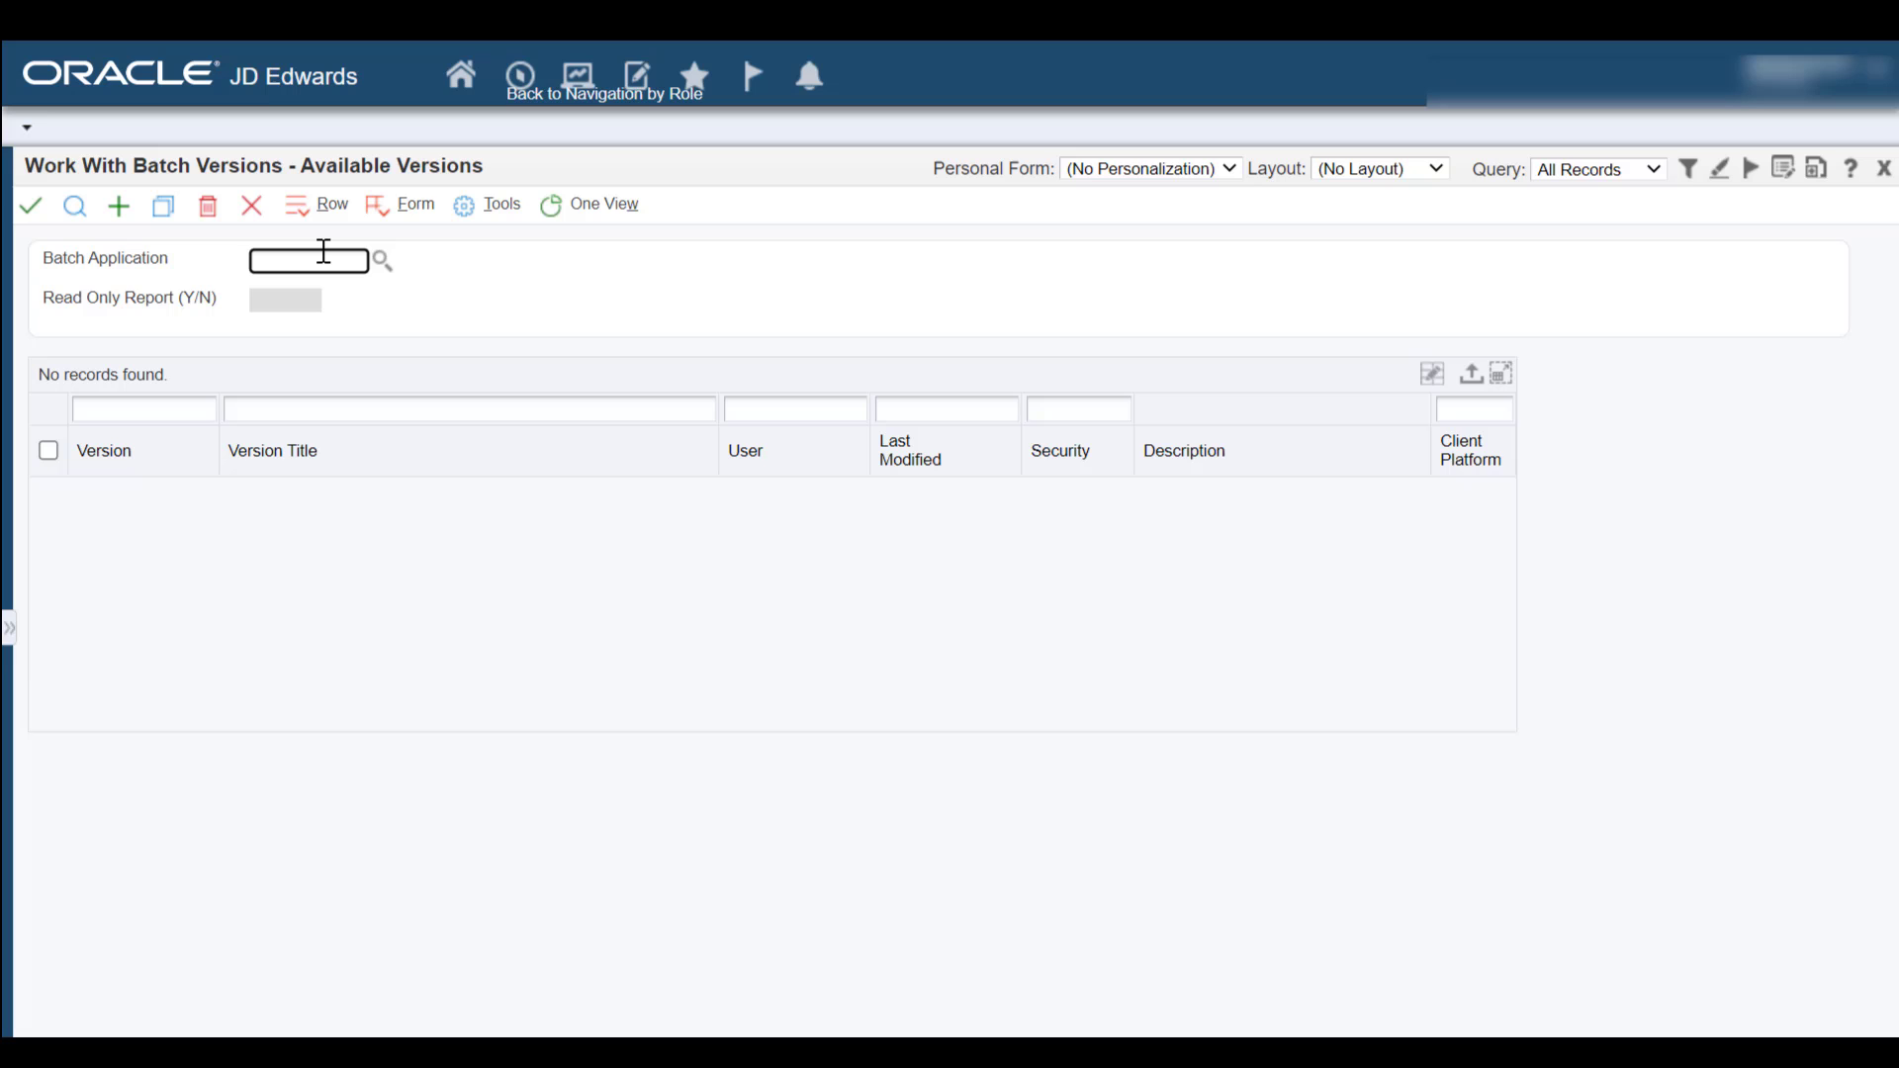
Step: Find R4304010 and open the processing options of version XJDE0001
{"action": "type", "text": "R430"}
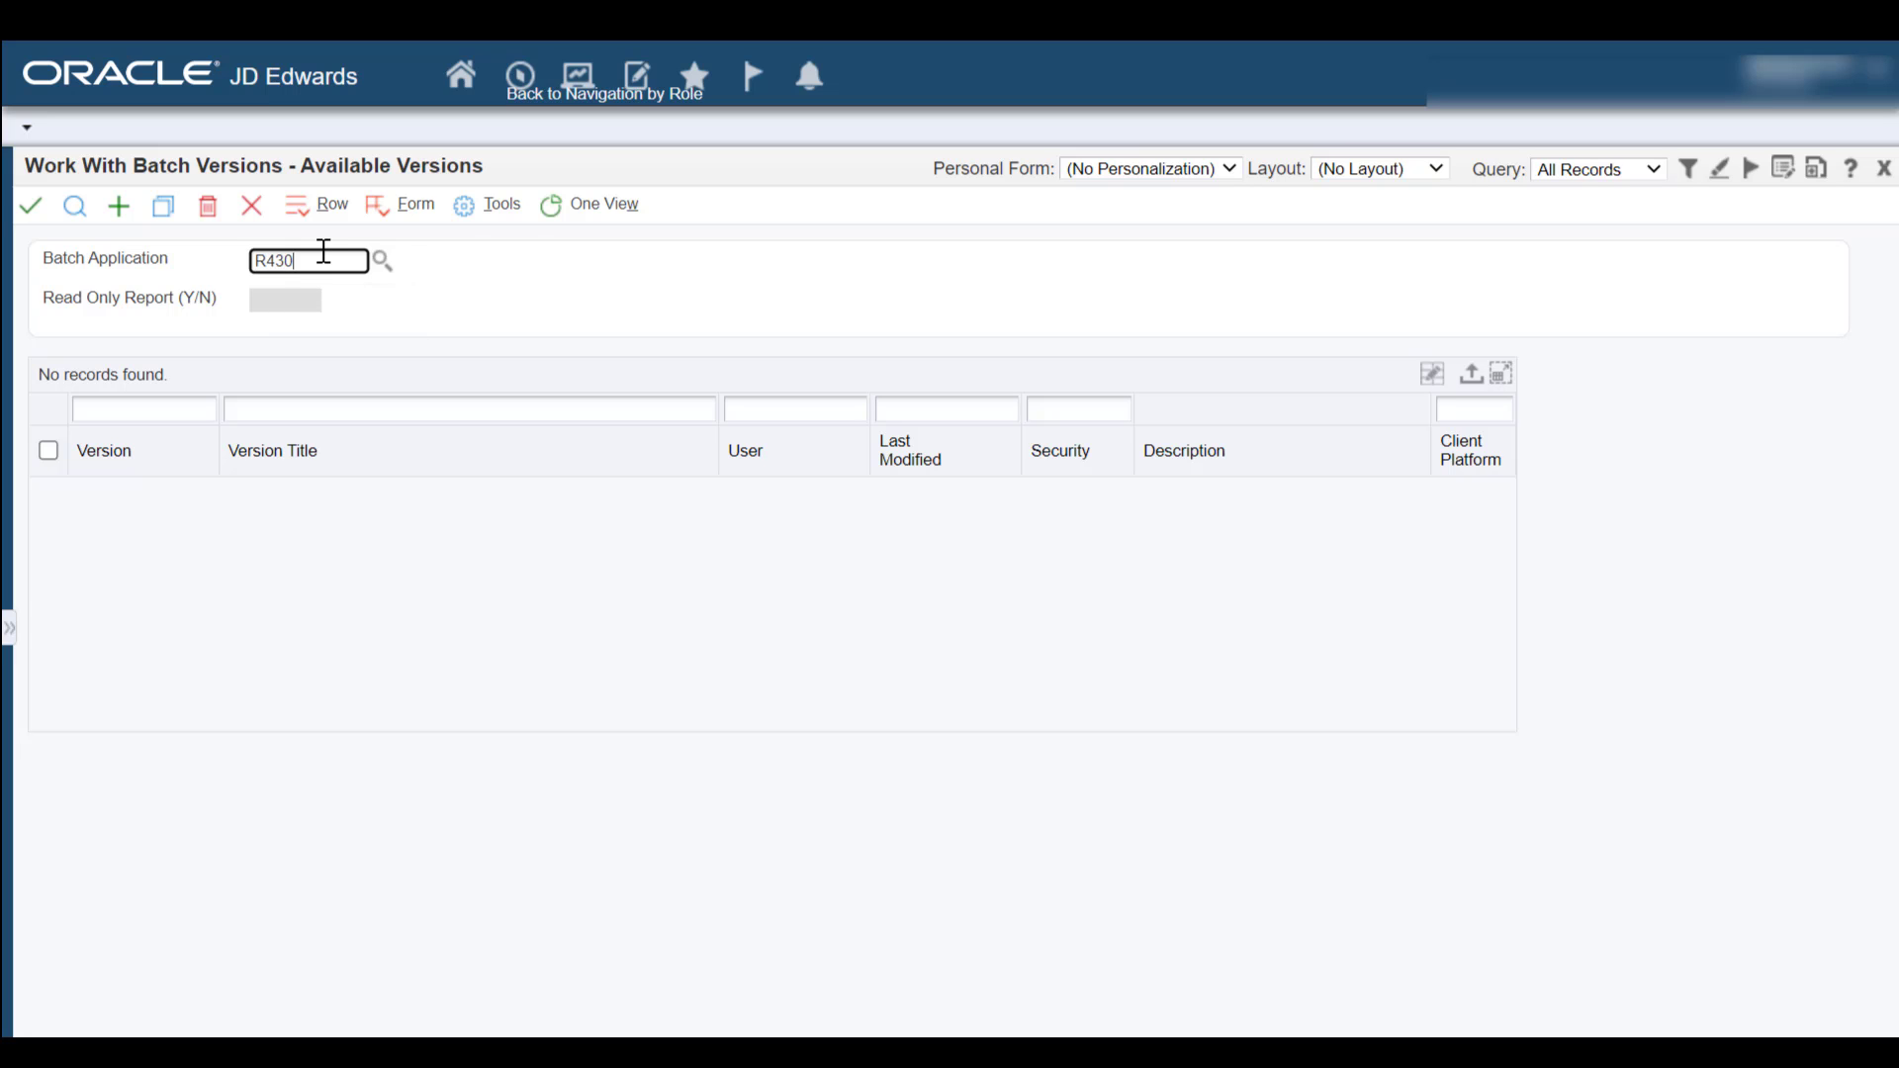
{"action": "left_click", "coordinate": [73, 206]}
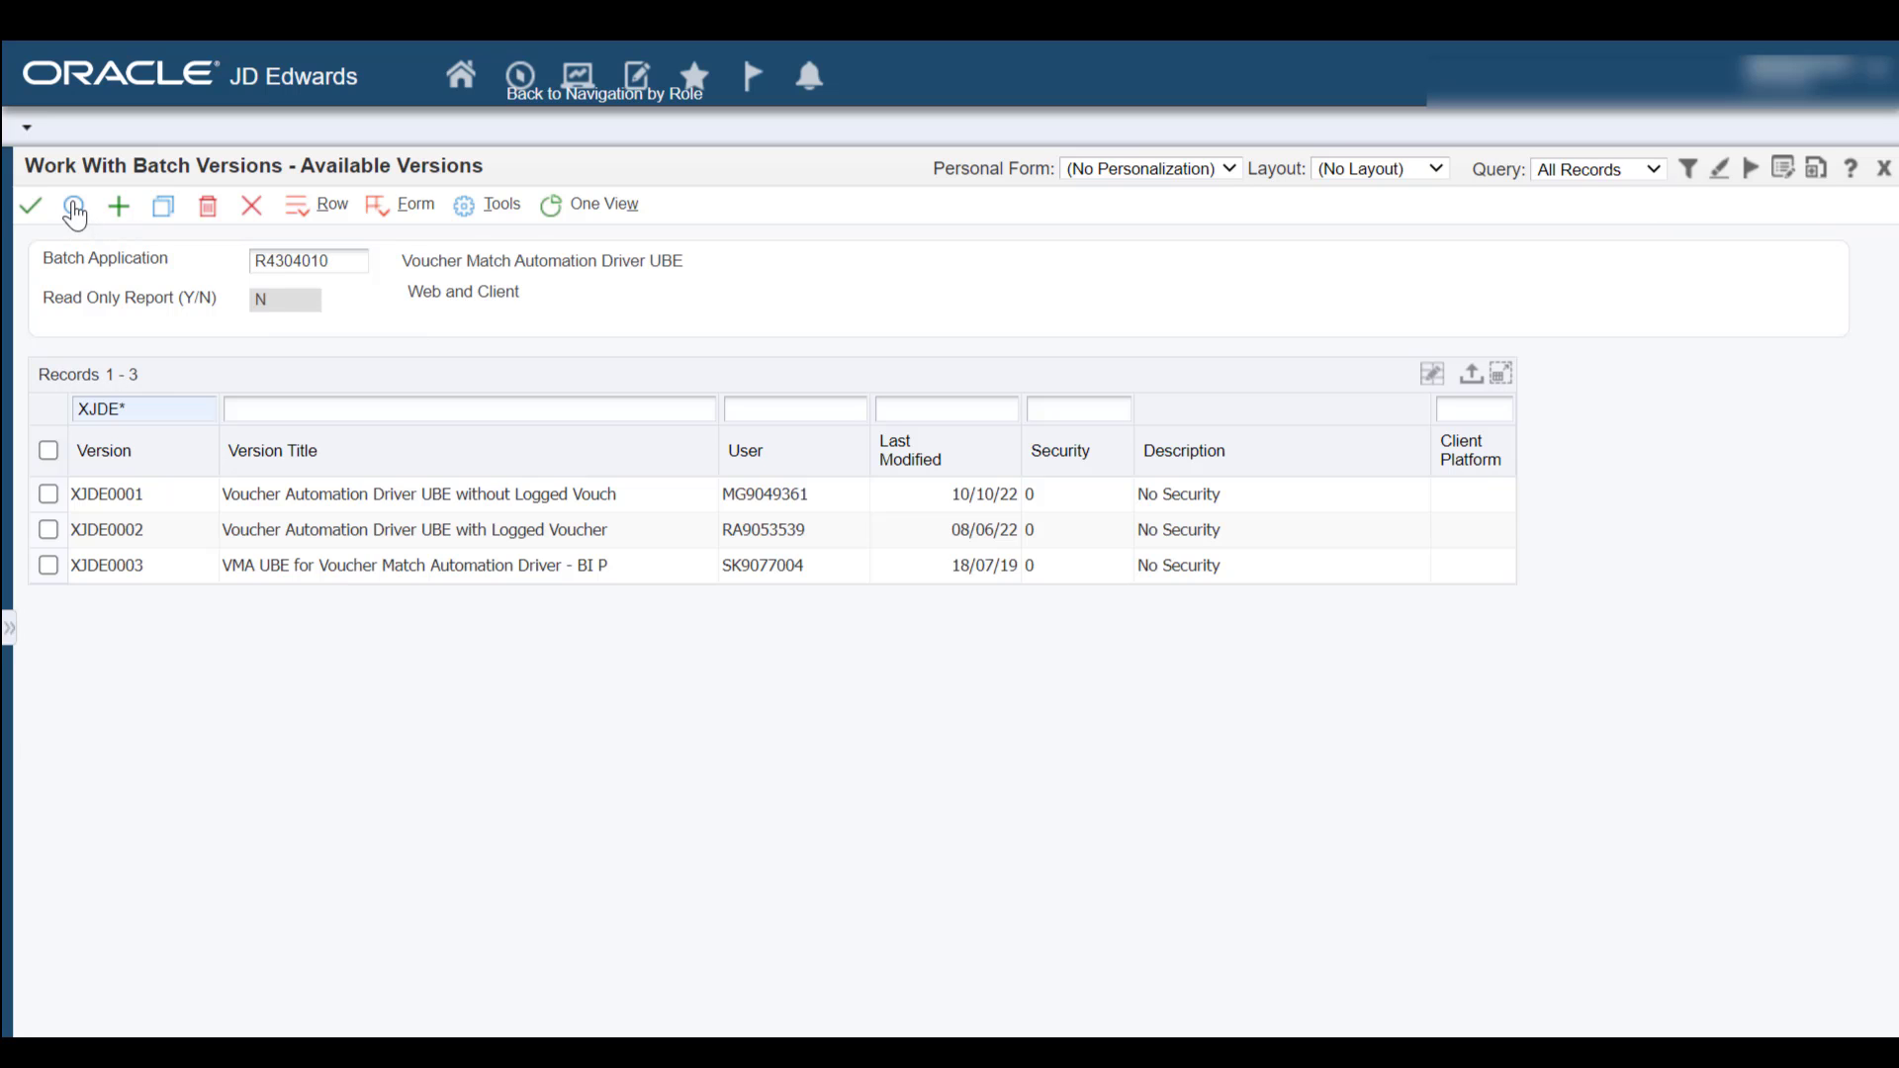
{"action": "left_click", "coordinate": [318, 204]}
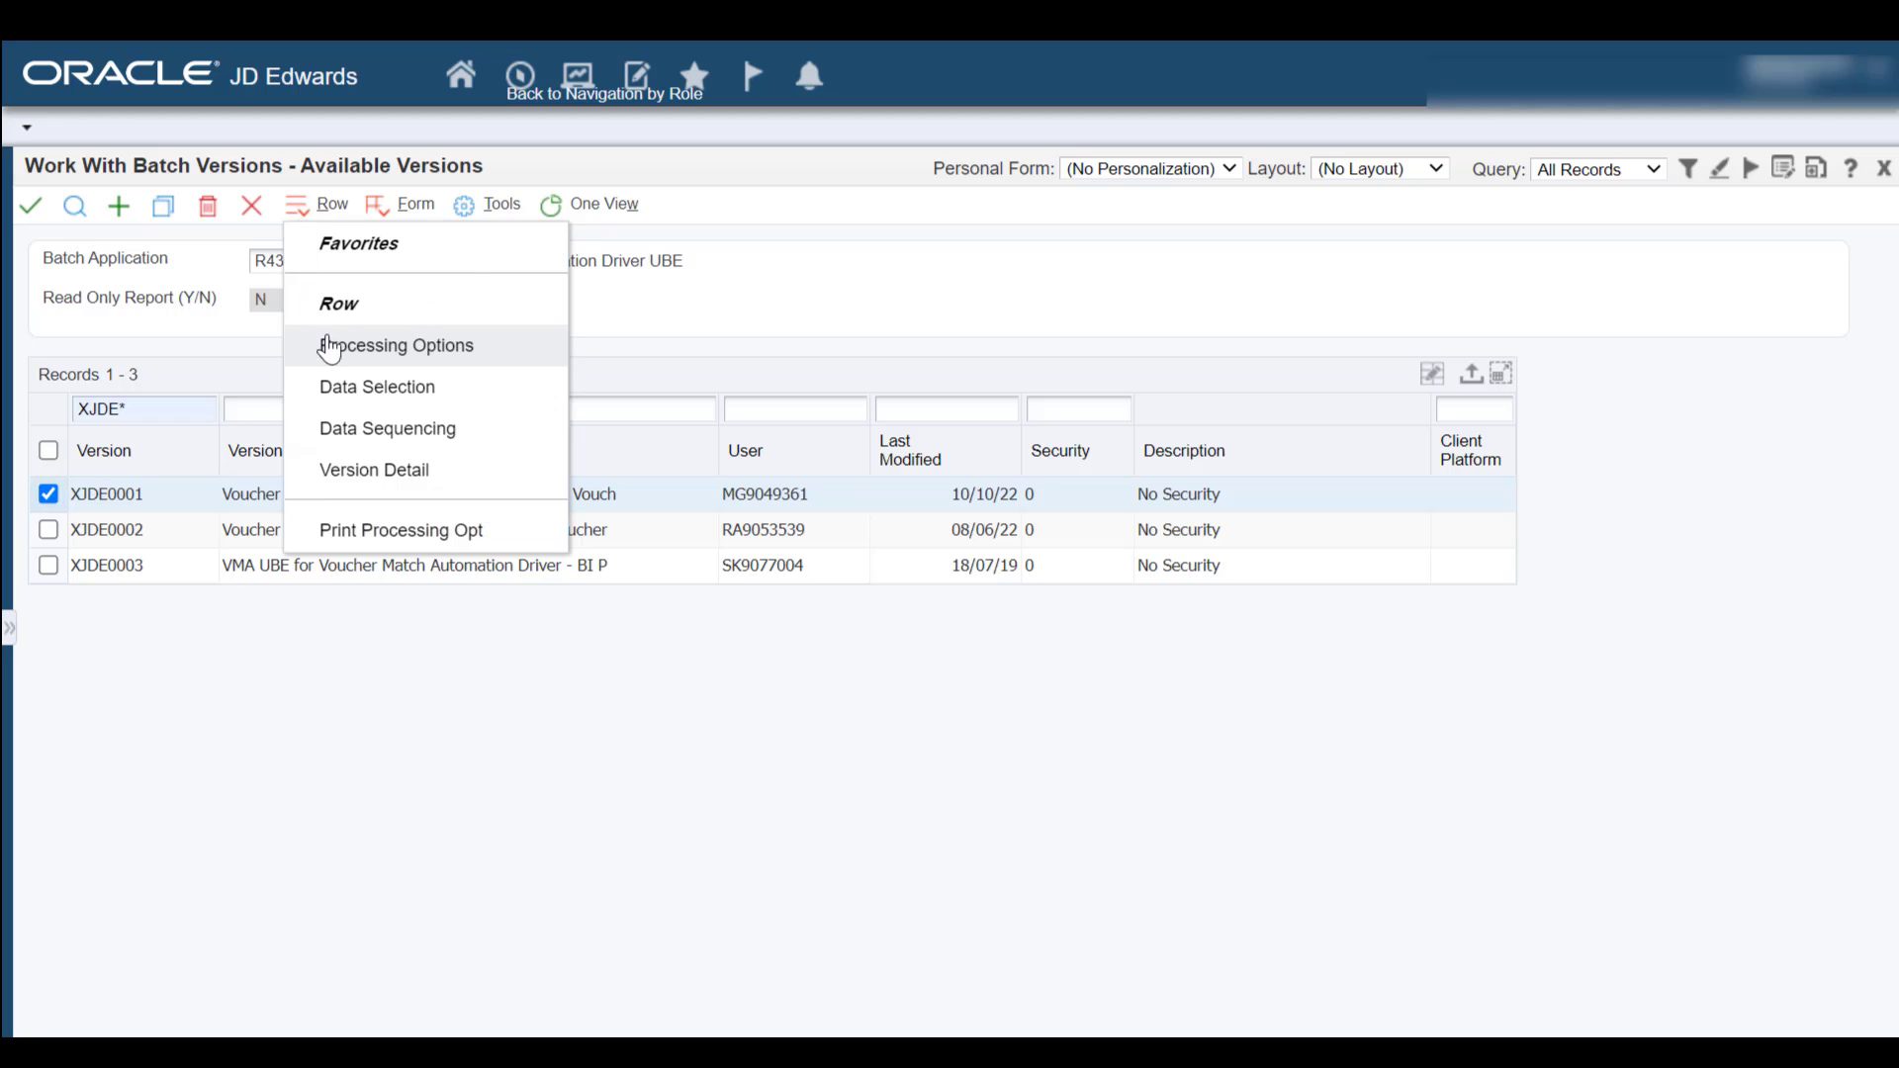
{"action": "left_click", "coordinate": [393, 344]}
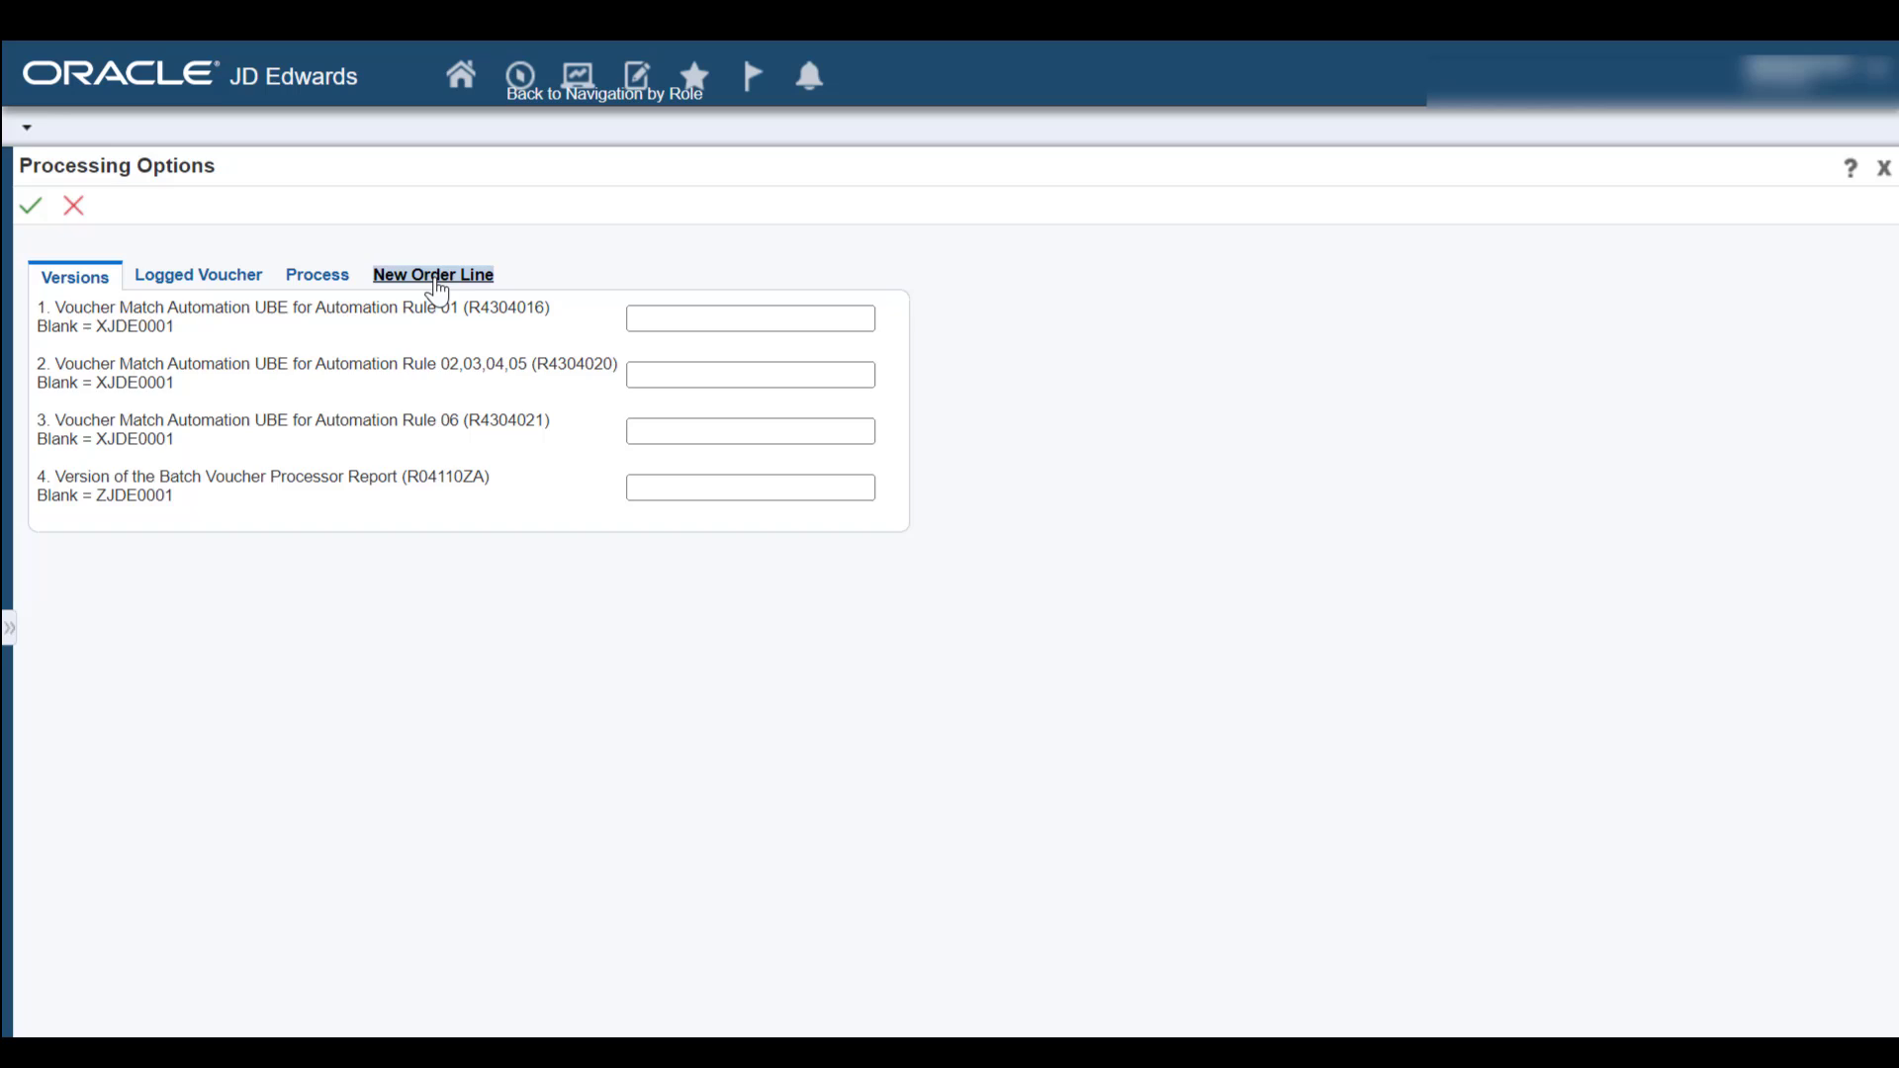
Step: Set New Order Line expense account 30.2060 and Override Tax Amounts to 1
{"action": "left_click", "coordinate": [433, 275]}
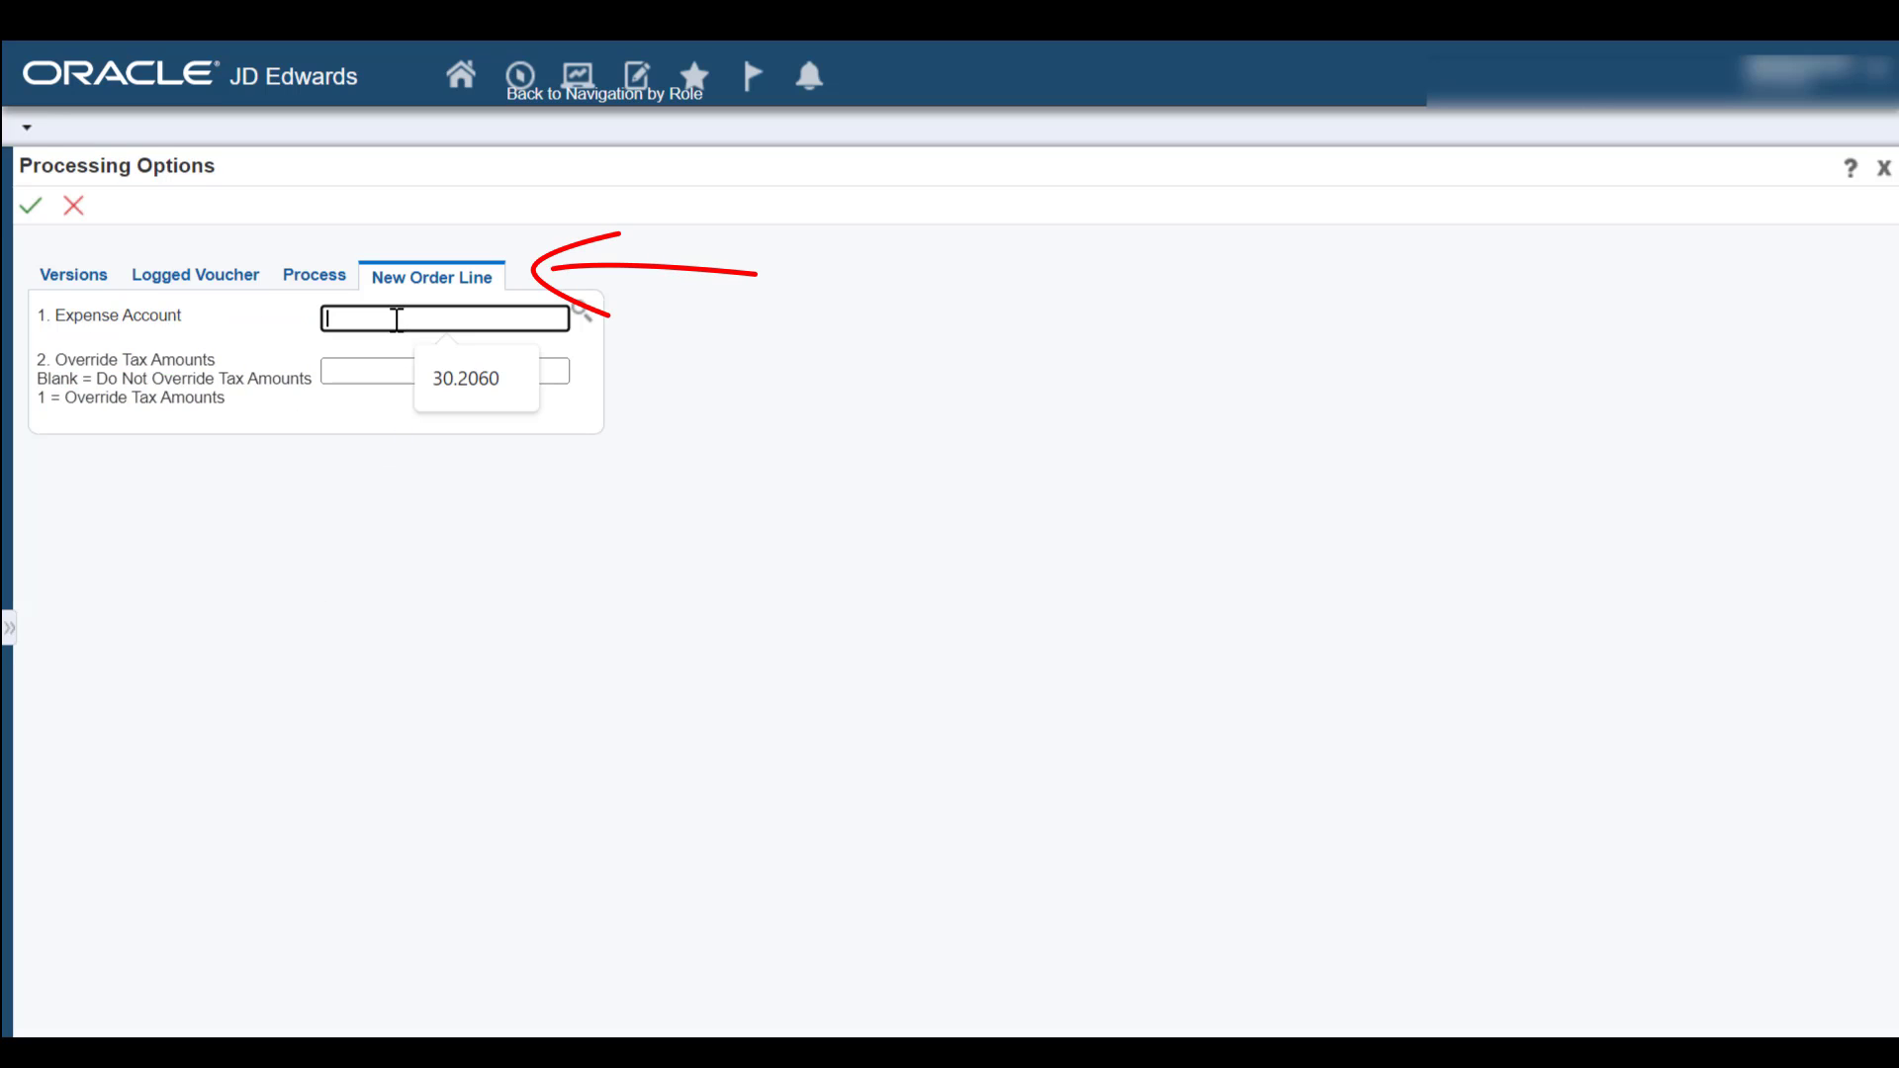
{"action": "type", "text": "30.2060"}
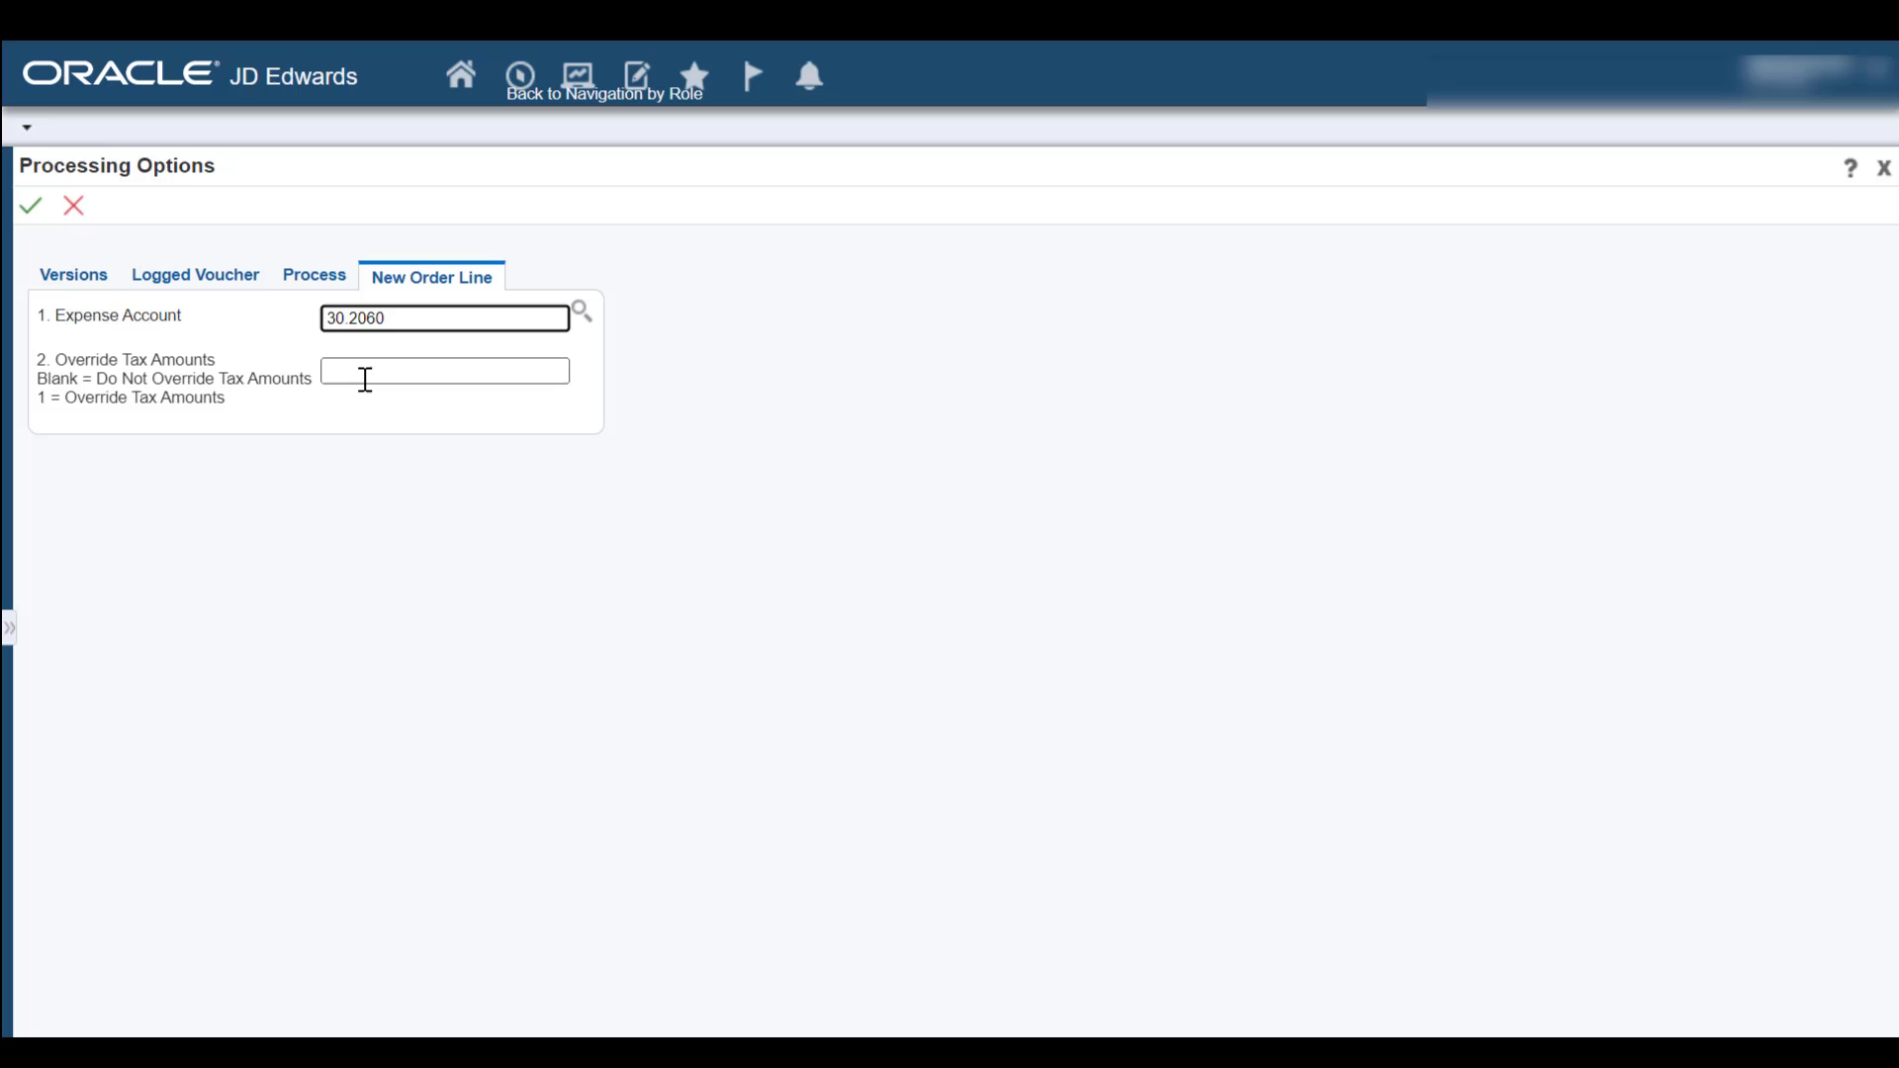
{"action": "left_click", "coordinate": [445, 317]}
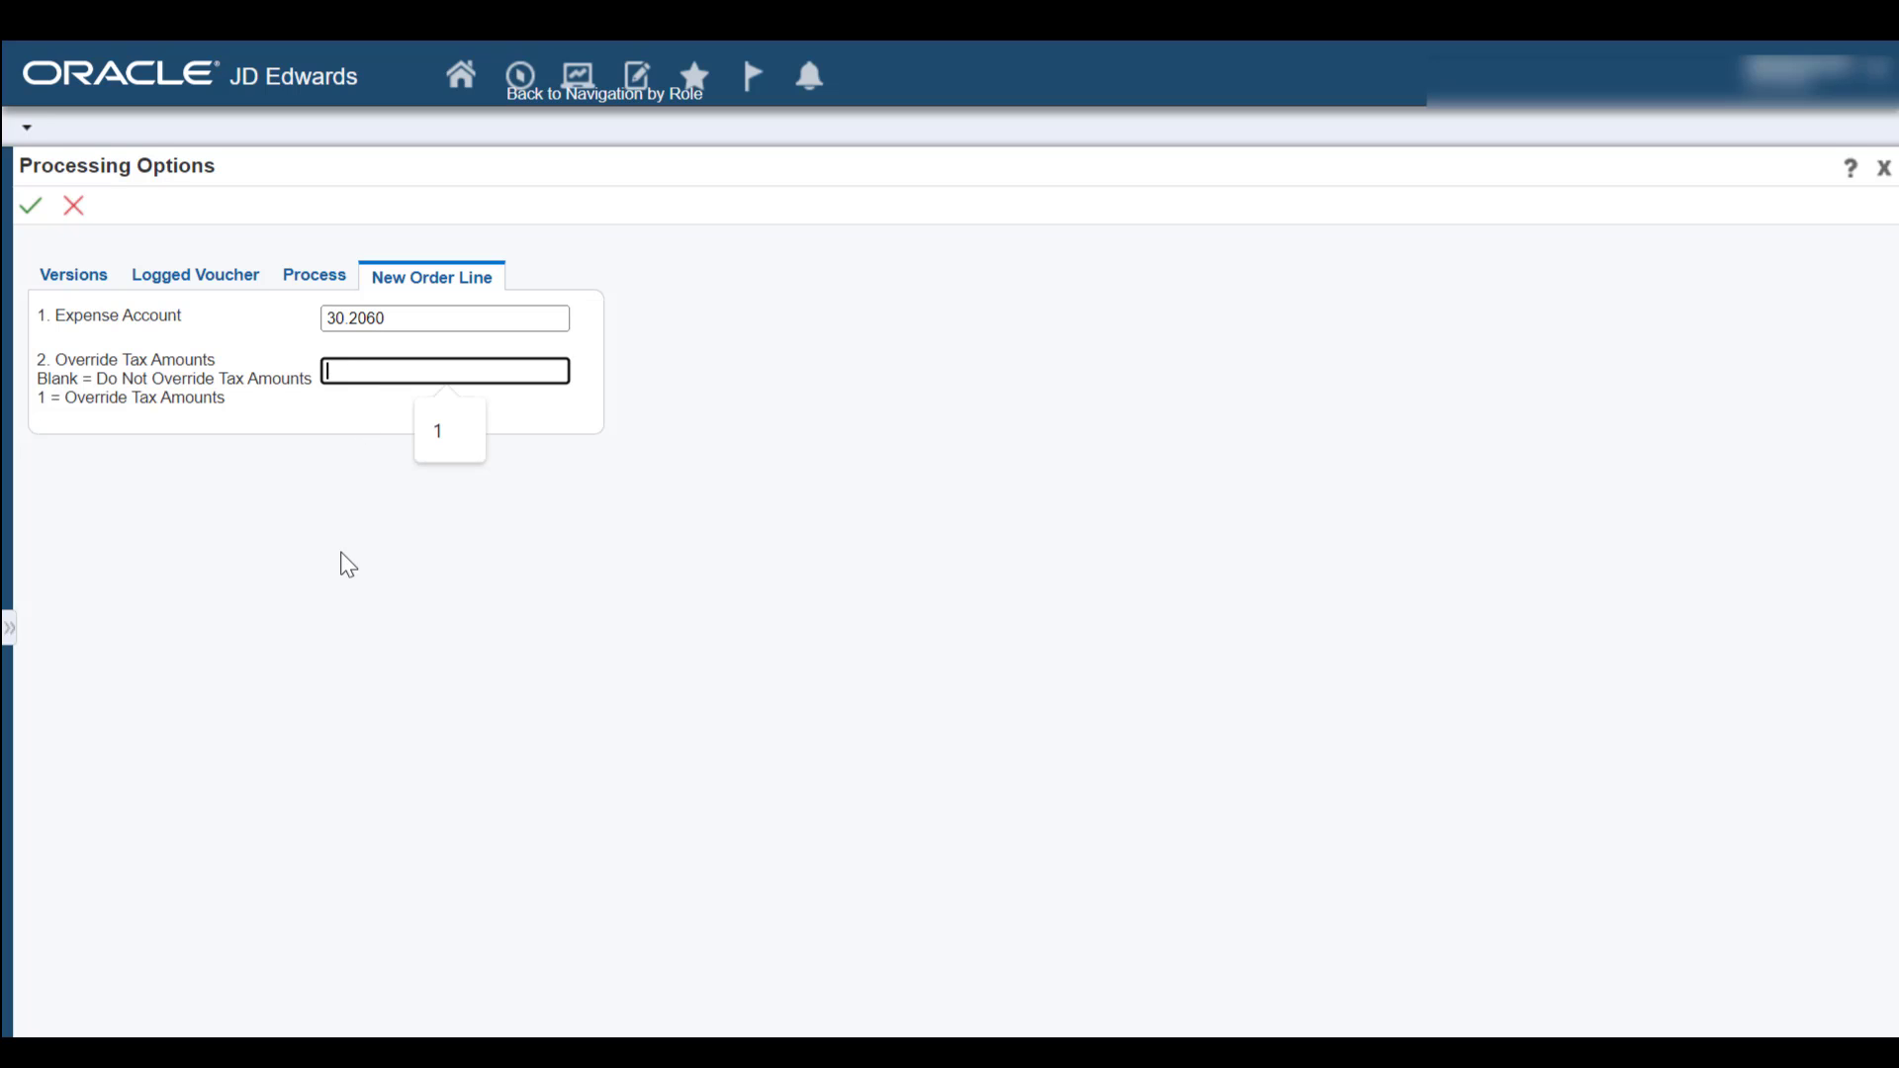
{"action": "type", "text": "1"}
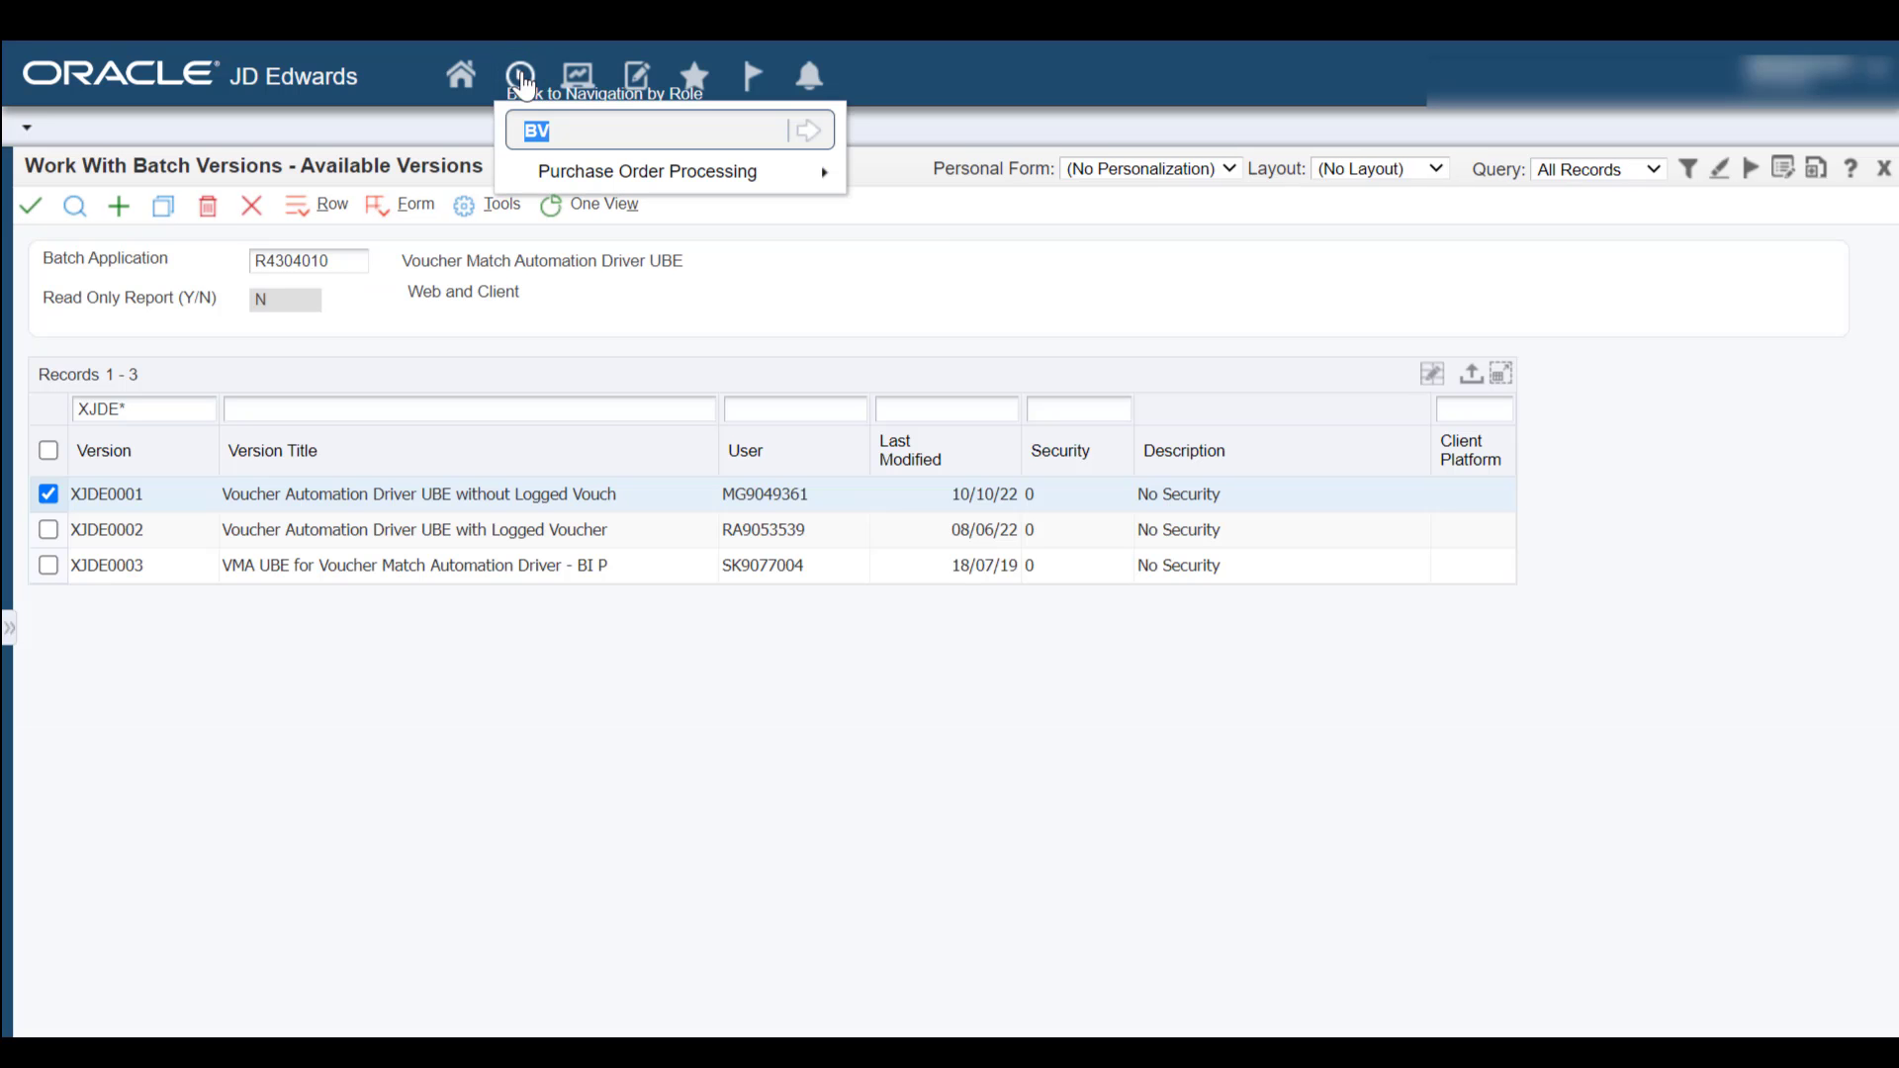
Step: Start a P0411Z voucher for supplier 4210, invoice 'rule 01 invoice', invoice and G/L dates 11/10/22
{"action": "type", "text": "P0411Z"}
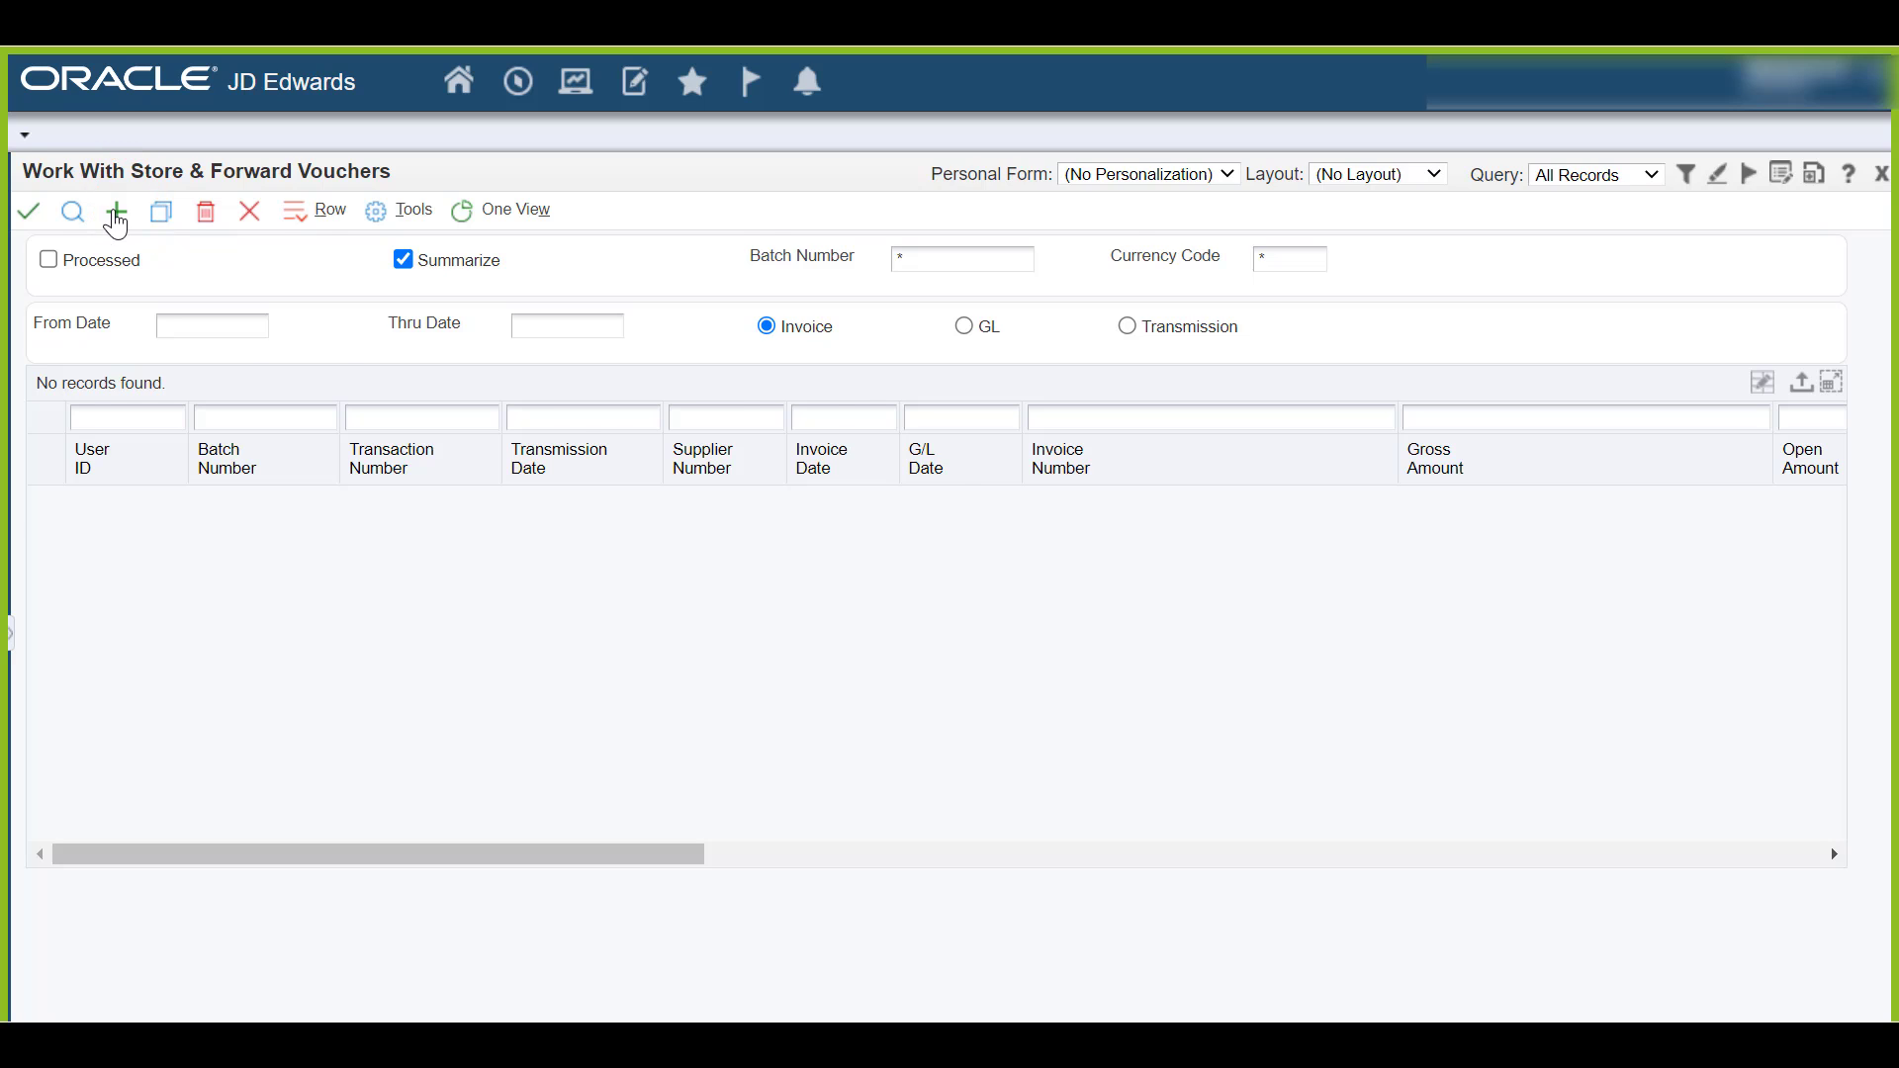
{"action": "left_click", "coordinate": [114, 211]}
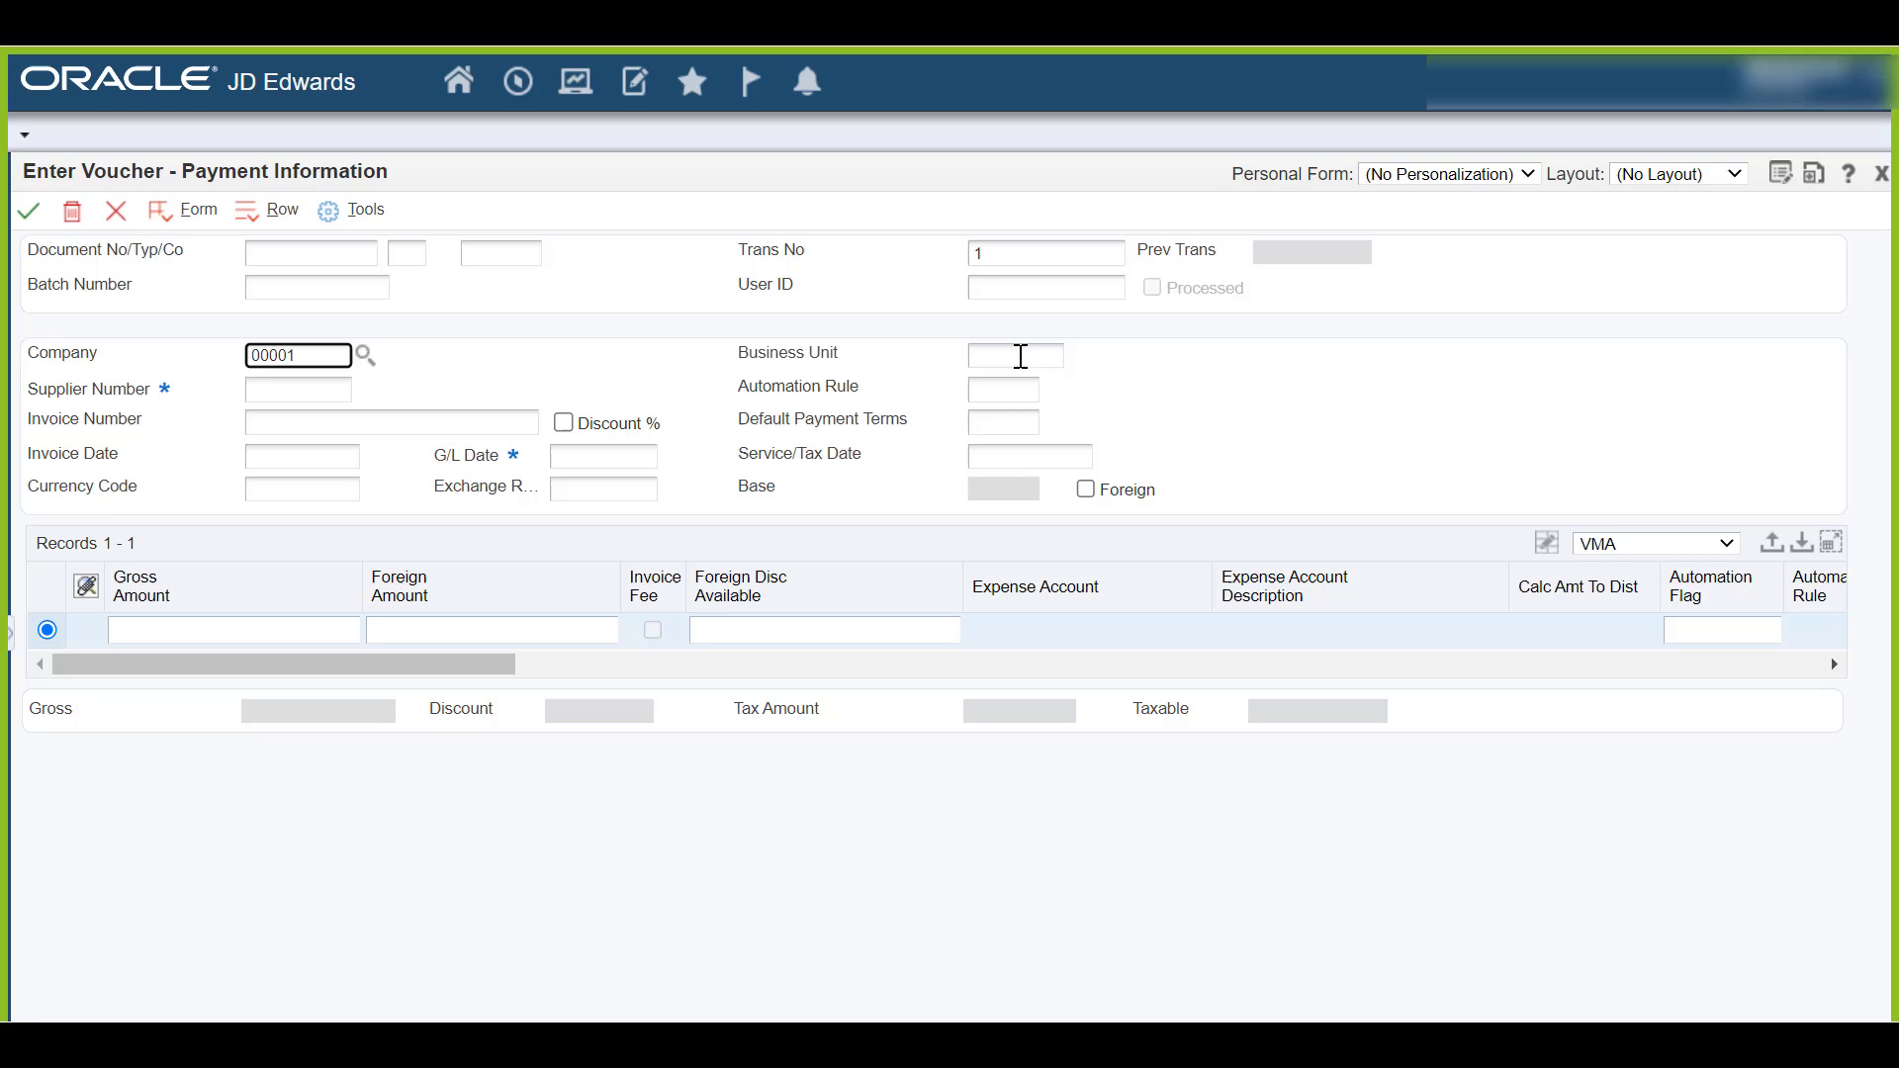
{"action": "type", "text": "4210"}
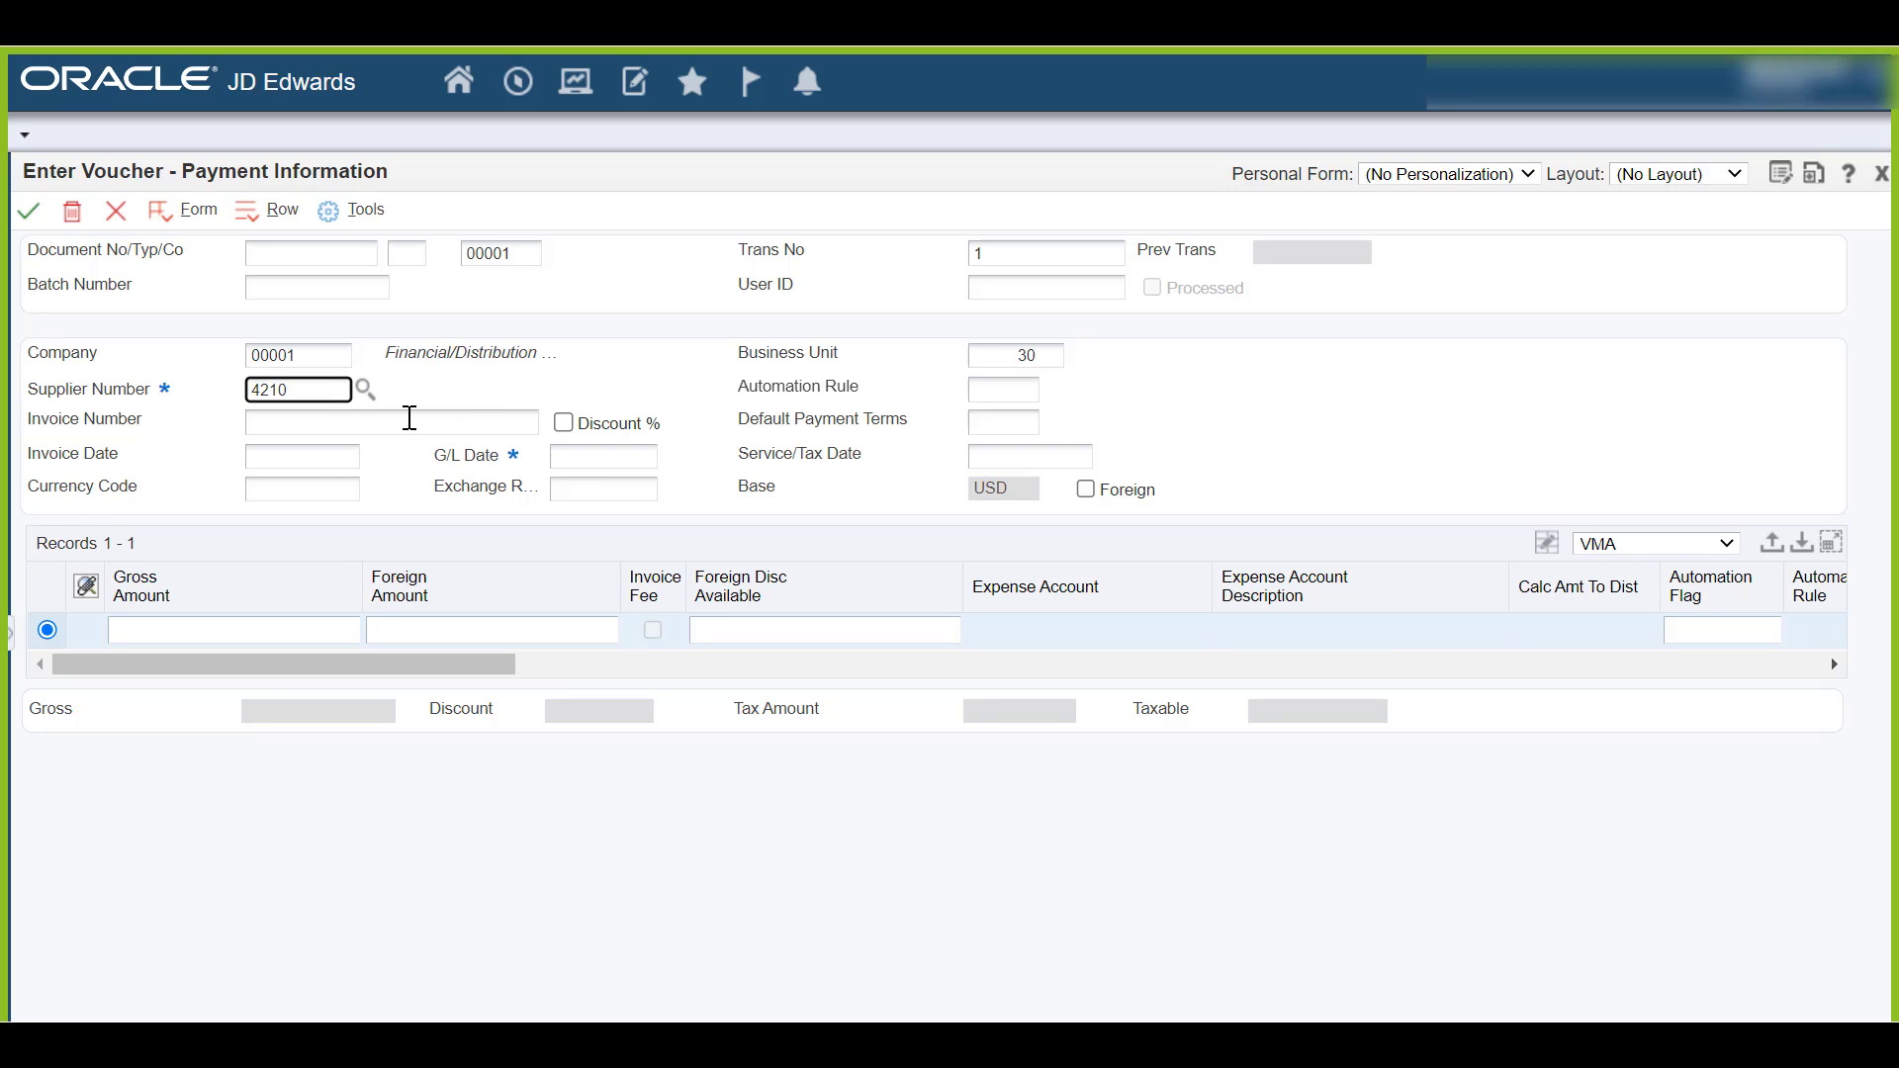
{"action": "type", "text": "rule 01 invoice"}
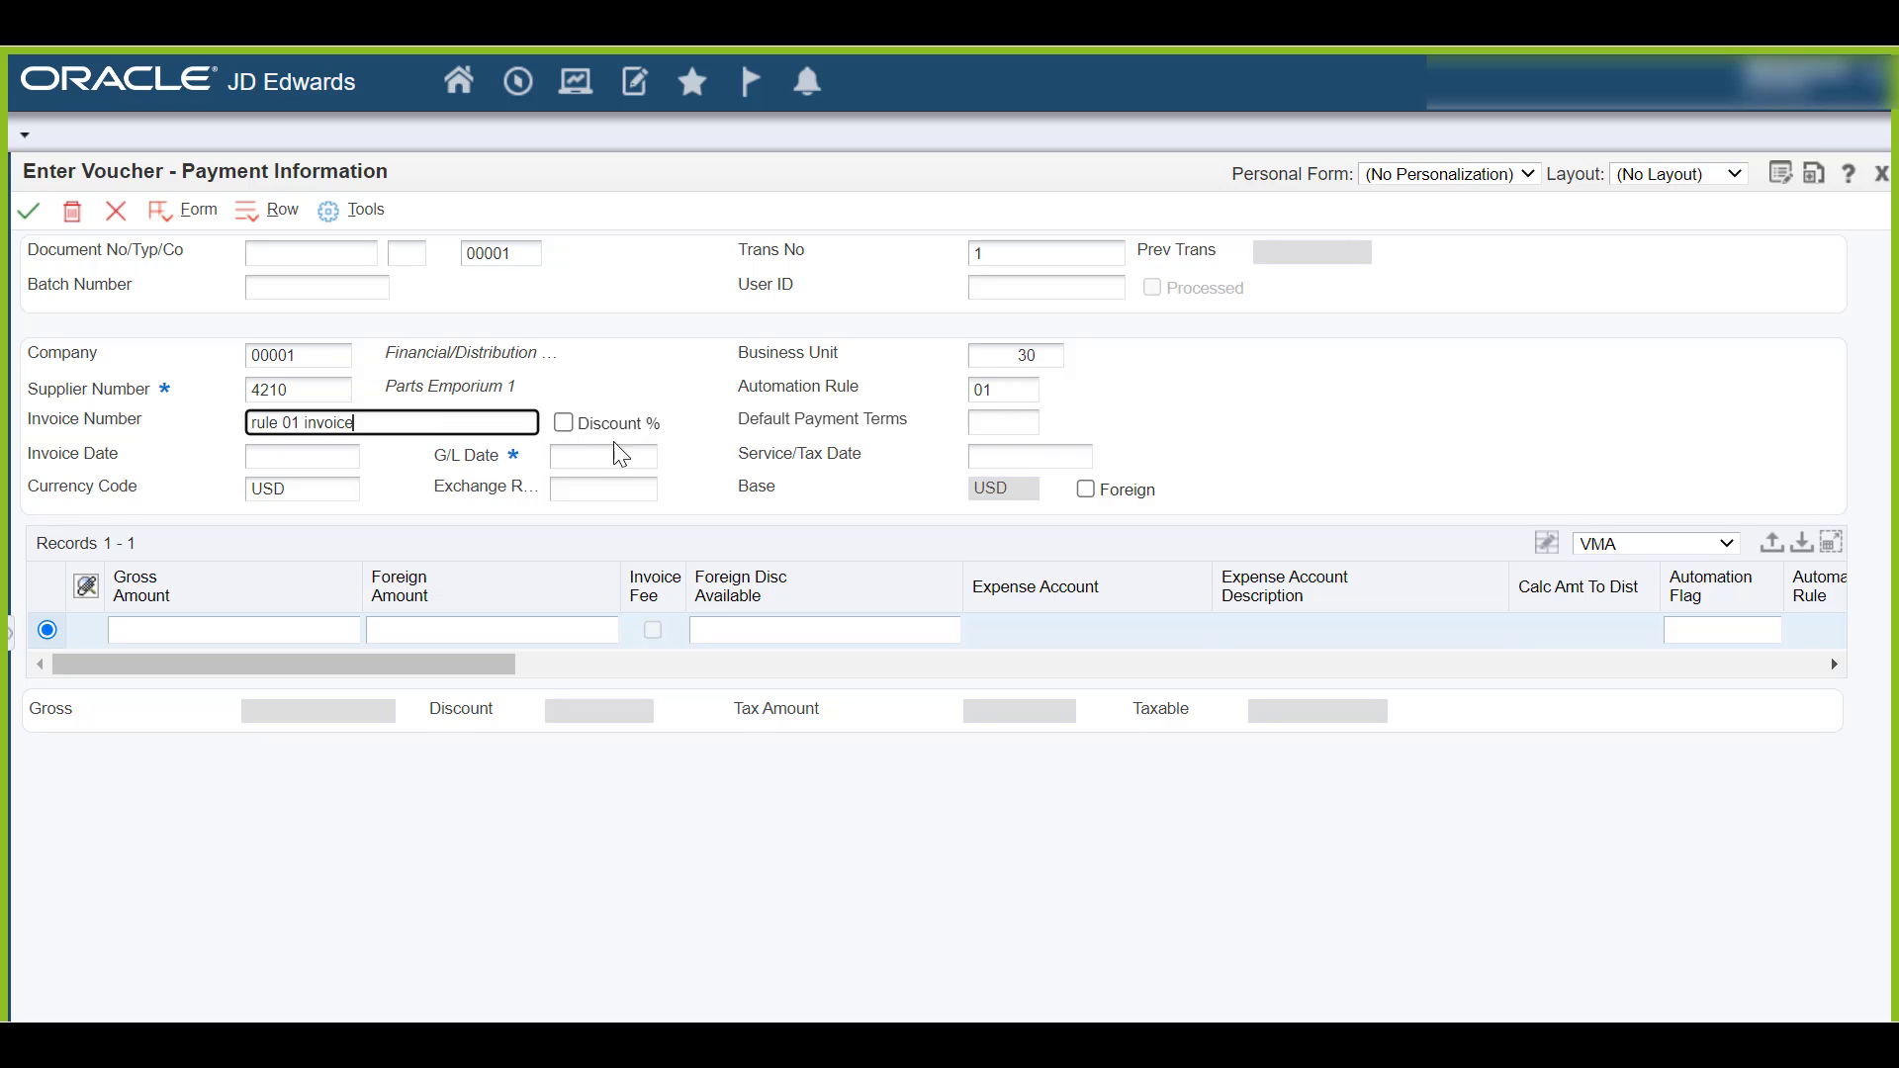
{"action": "left_click", "coordinate": [601, 455]}
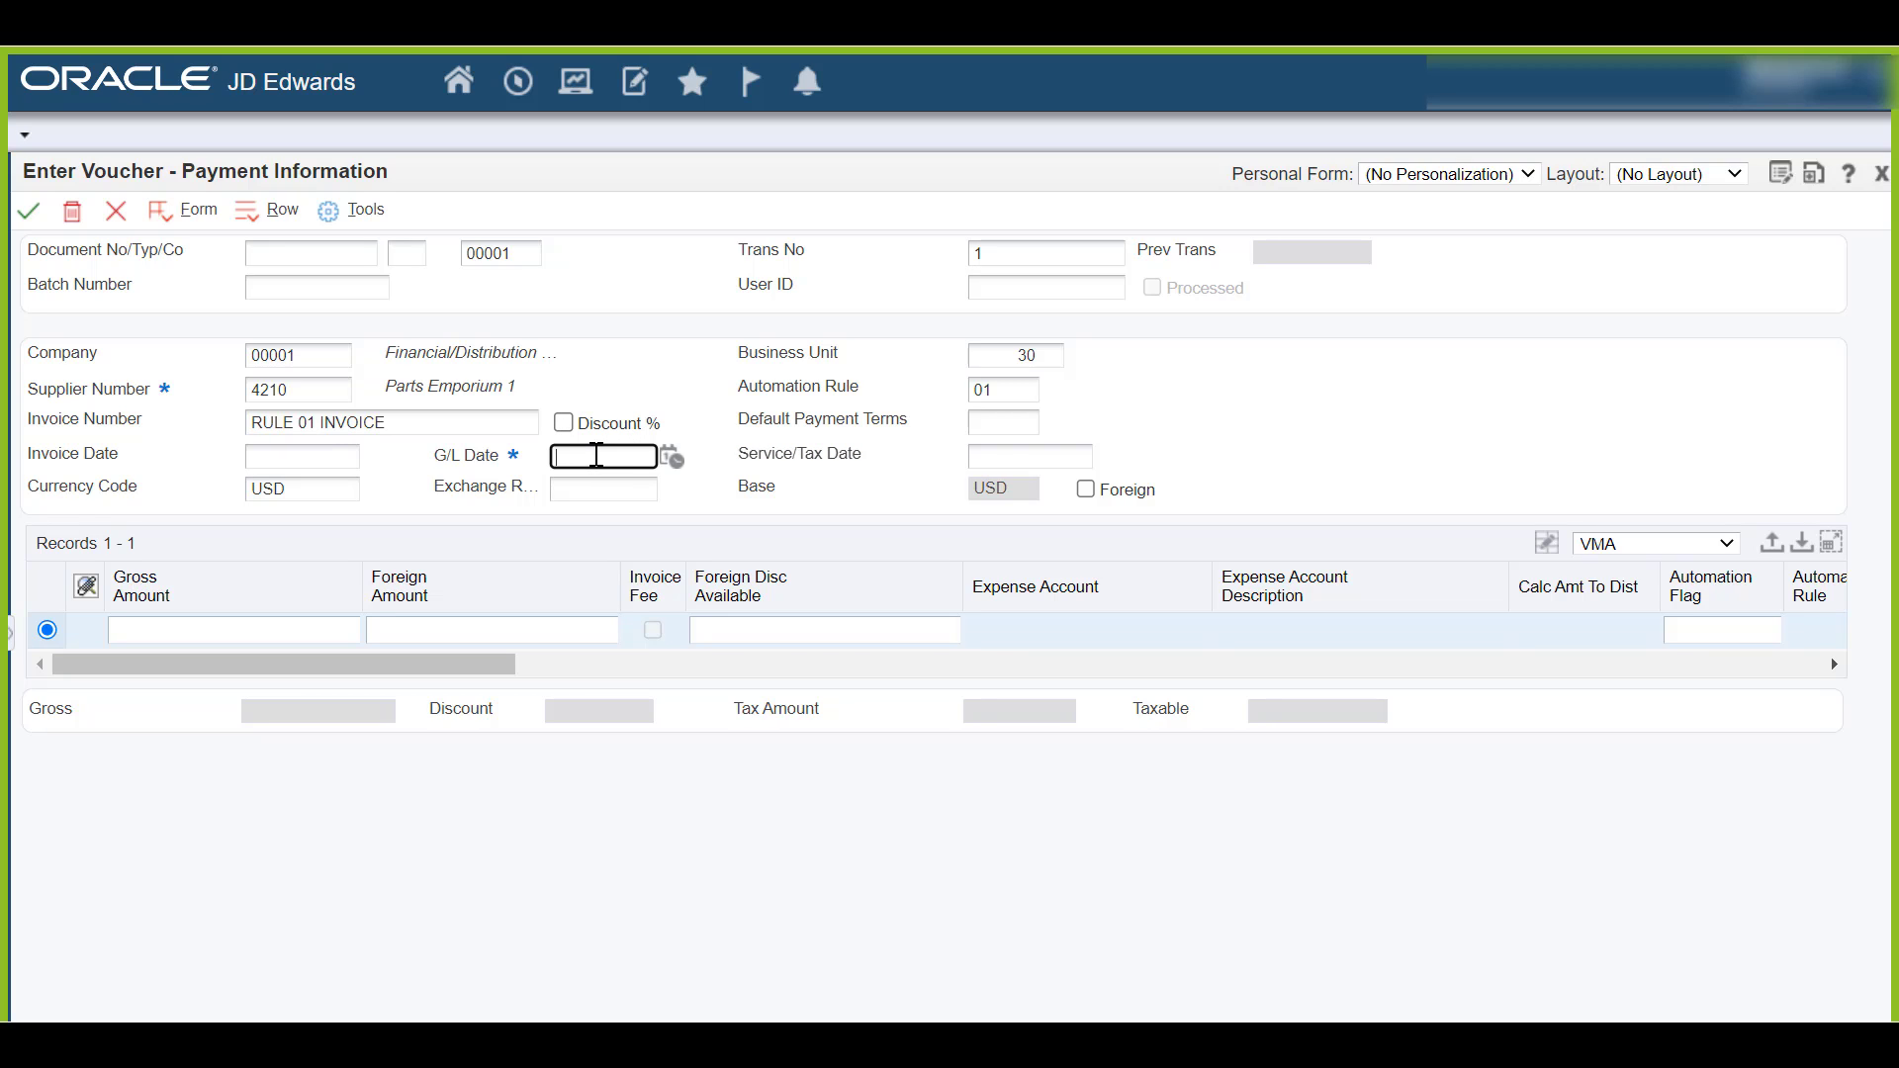
{"action": "left_click", "coordinate": [670, 457]}
{"action": "type", "text": "11/10/22"}
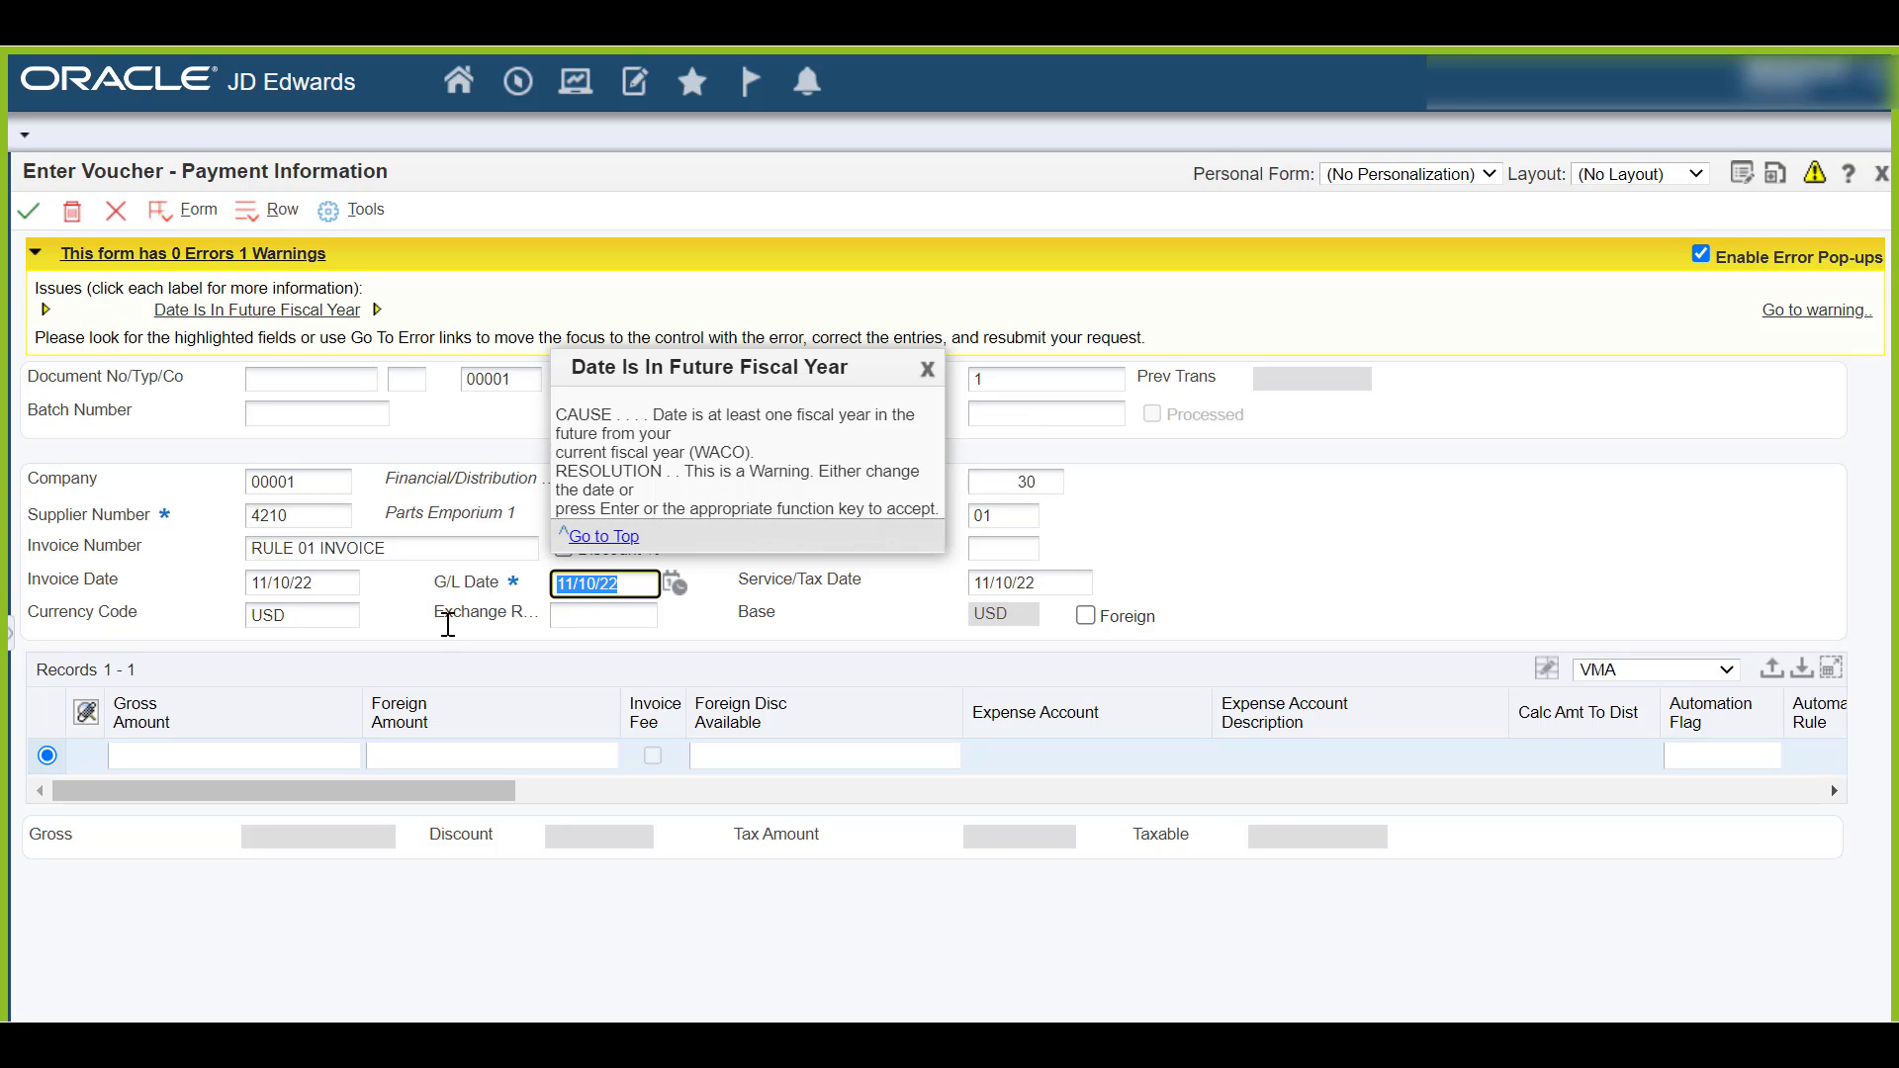
Step: Dismiss the future-year warning and enter VMA lines of 1,000.00 and 10.00 taxable
{"action": "left_click", "coordinate": [927, 370]}
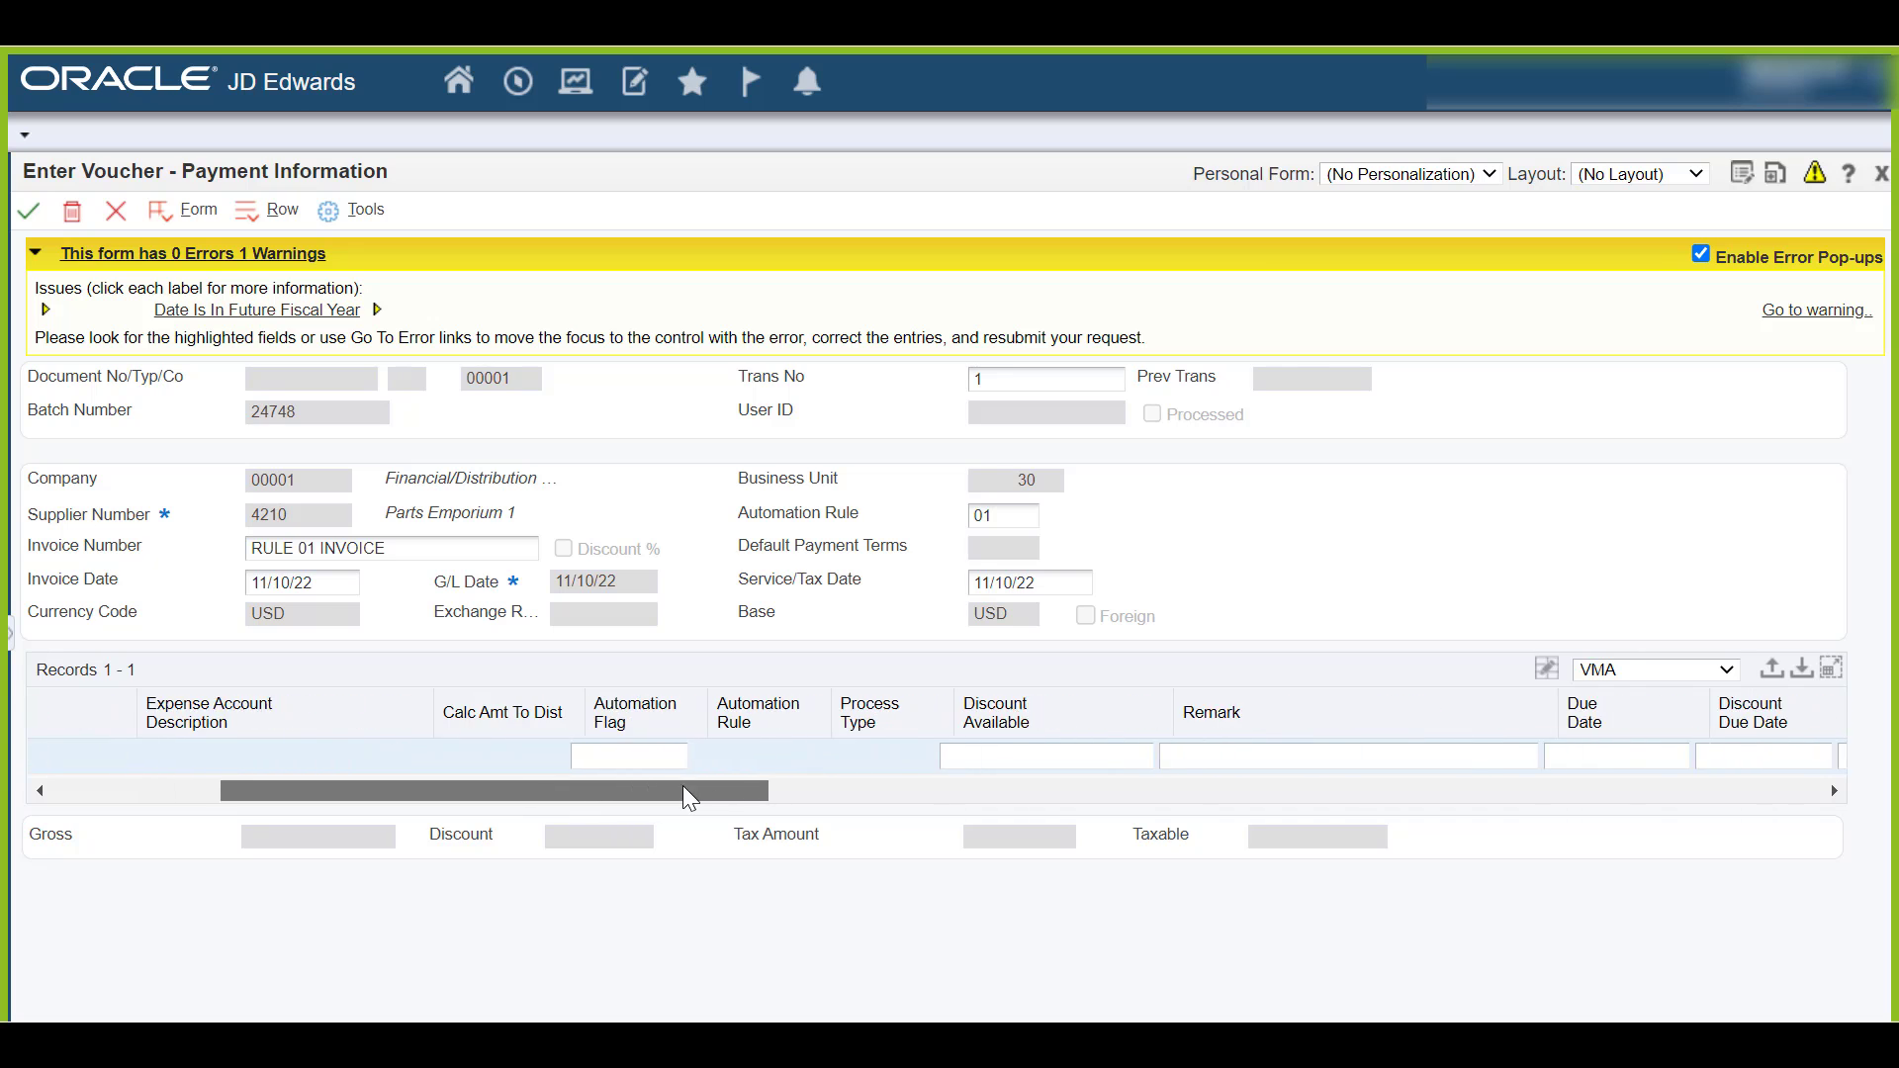
{"action": "scroll", "scroll_direction": "right", "scroll_amount": 3}
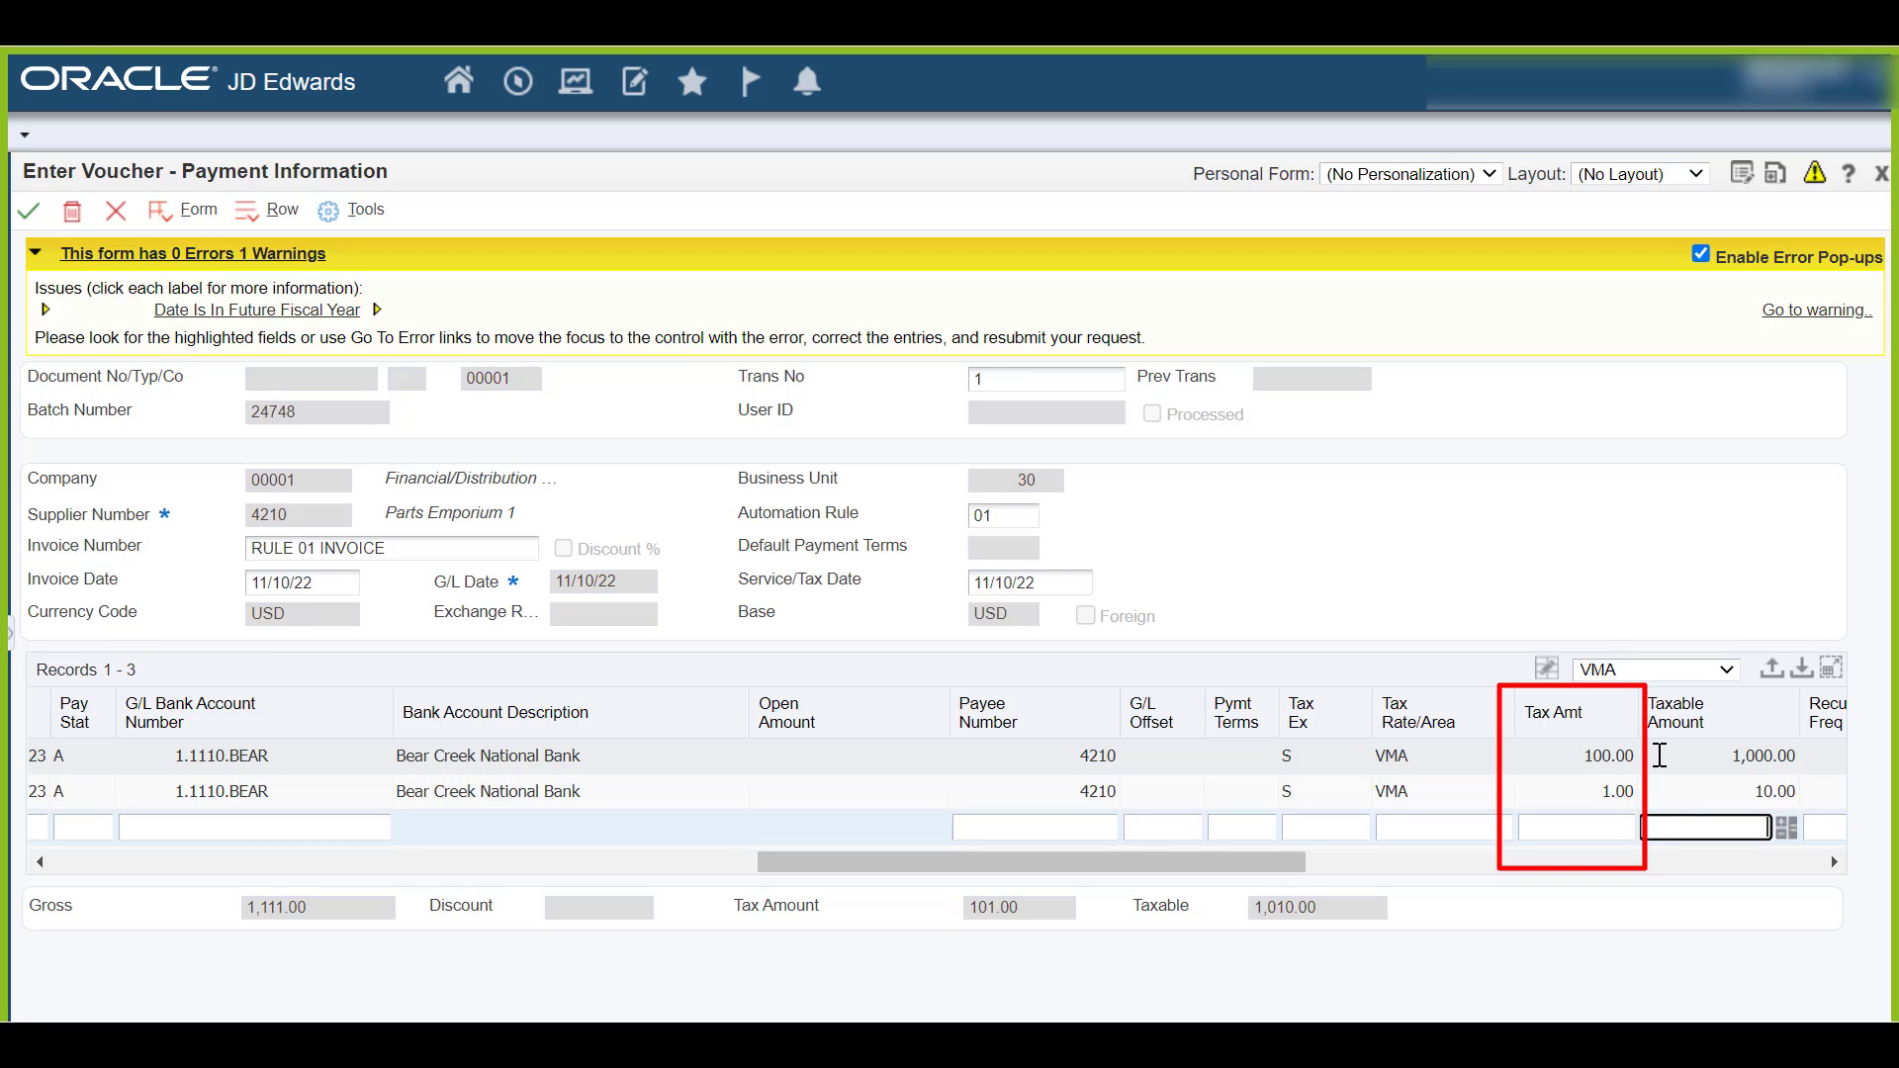
{"action": "mouse_move", "coordinate": [1594, 781]}
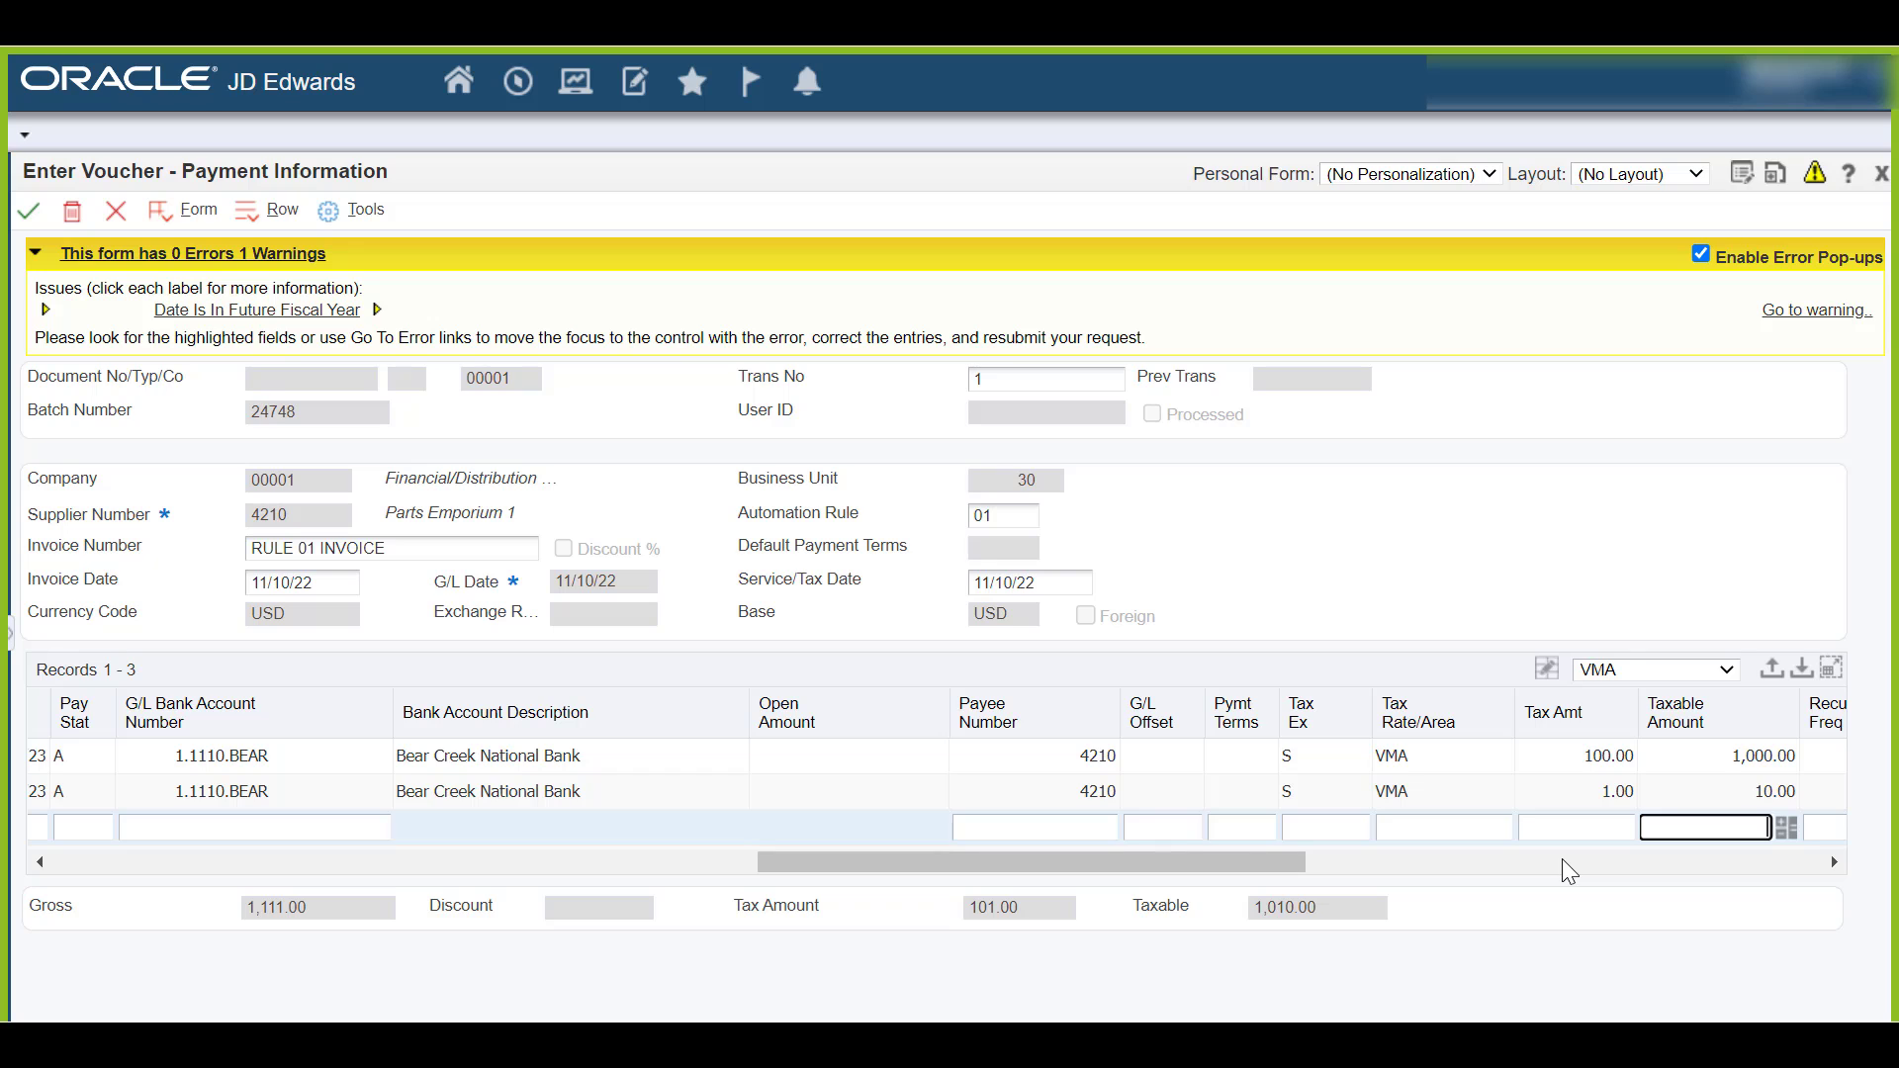
{"action": "scroll", "scroll_direction": "right", "scroll_amount": 3}
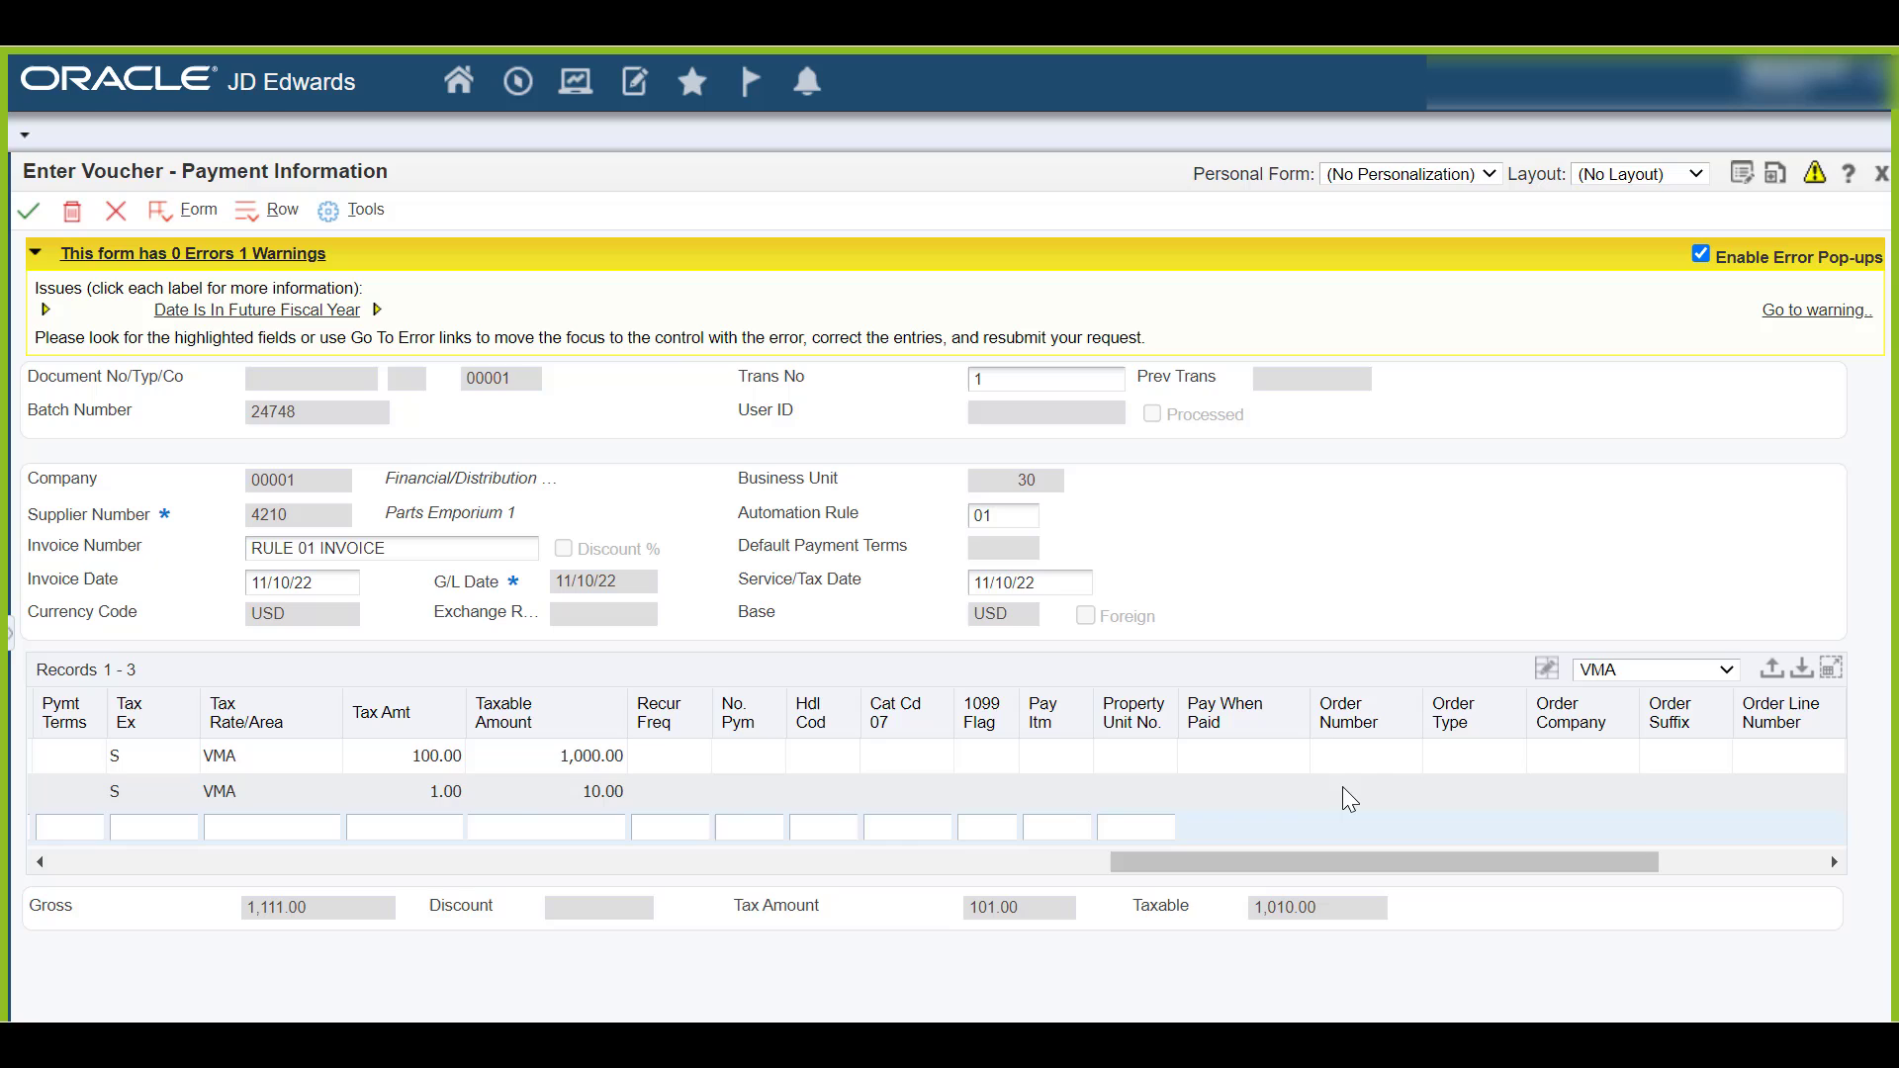
Step: Reference order 18129, type op, company 000 on the second voucher line
{"action": "left_click", "coordinate": [1363, 791]}
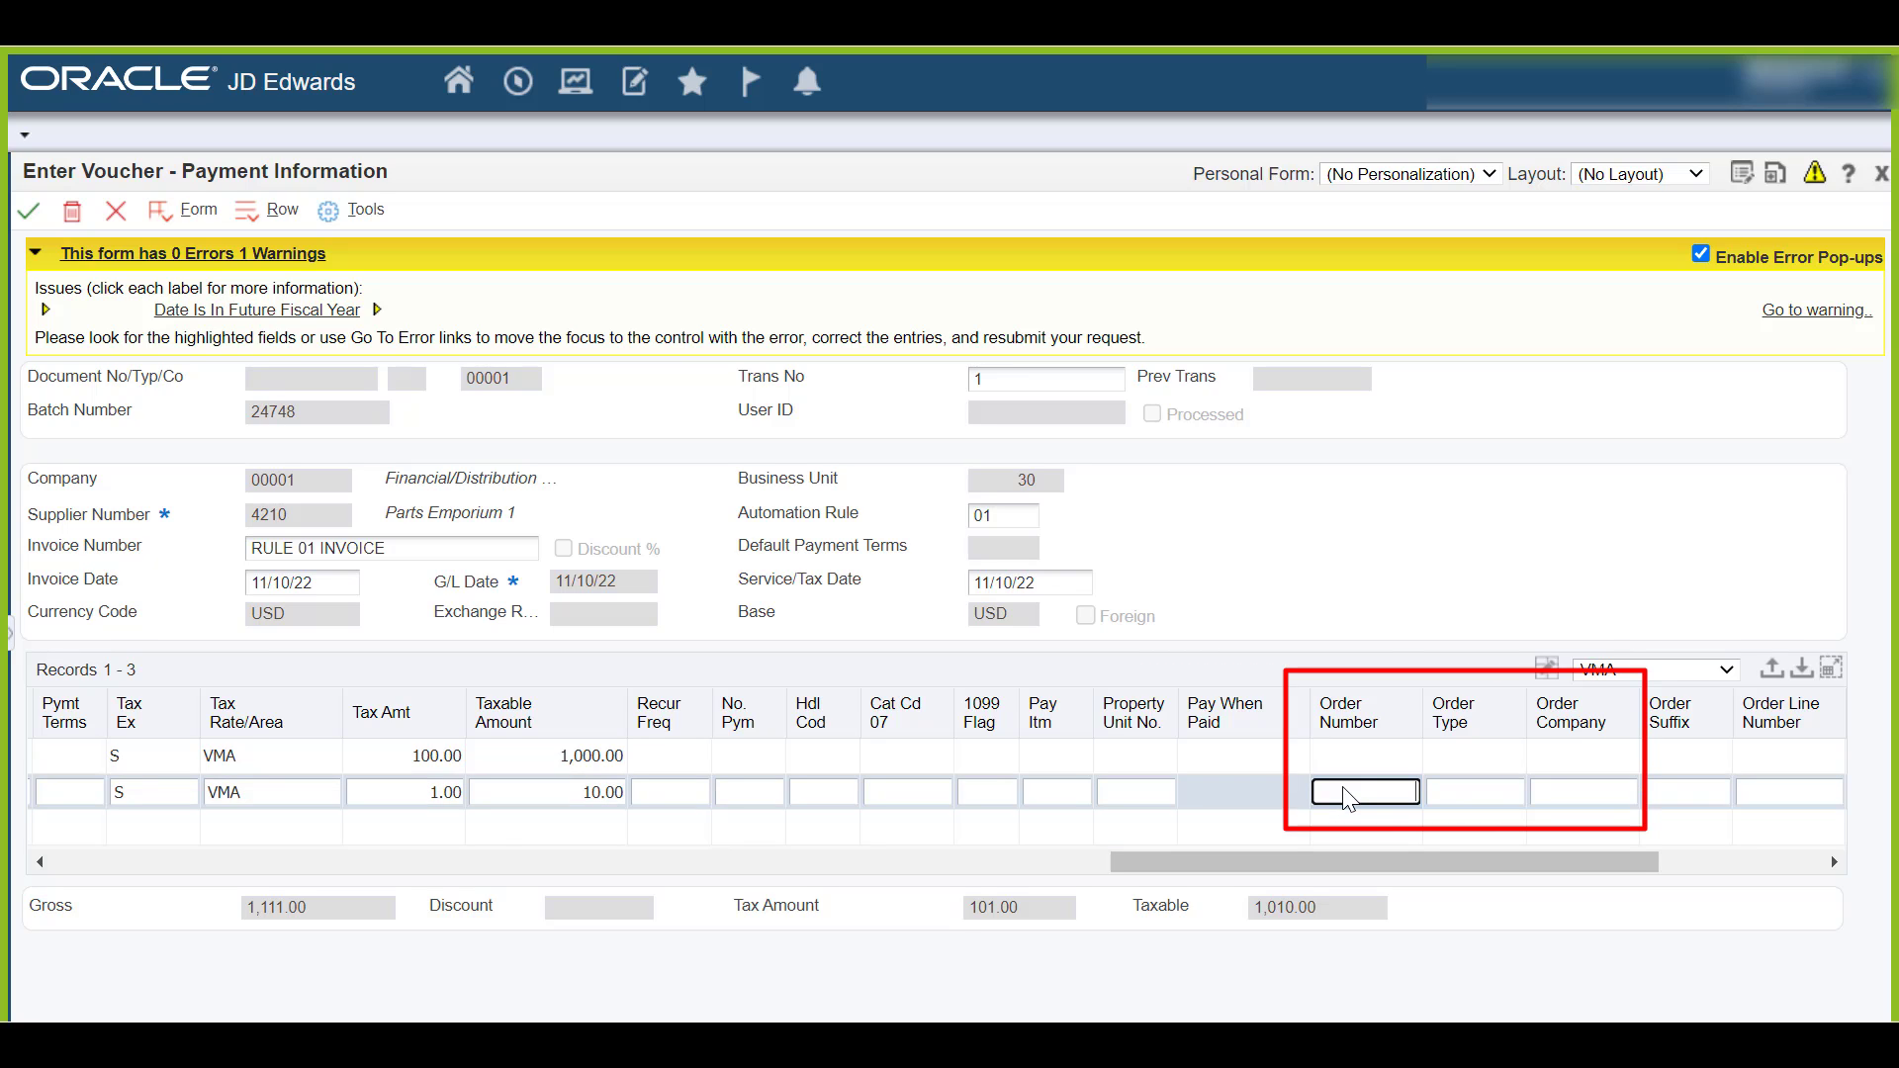
{"action": "type", "text": "1"}
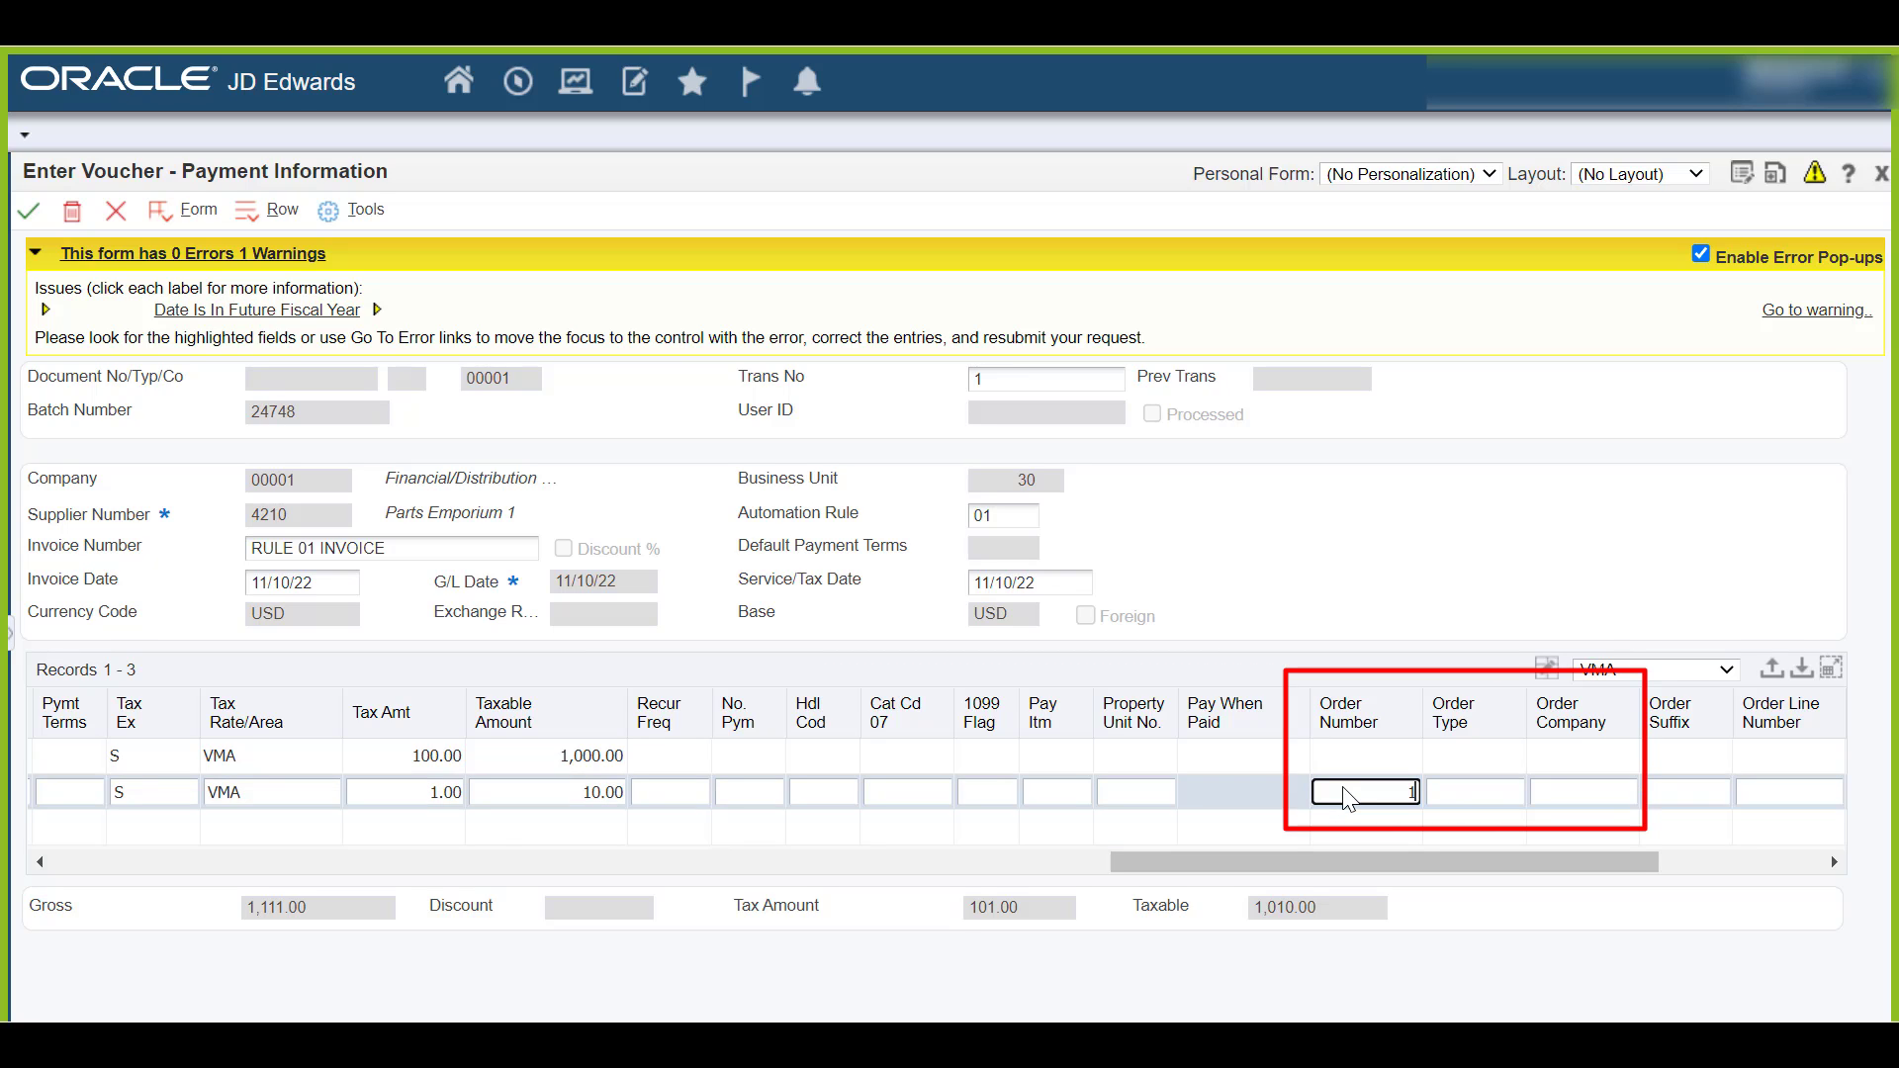
{"action": "type", "text": "18129"}
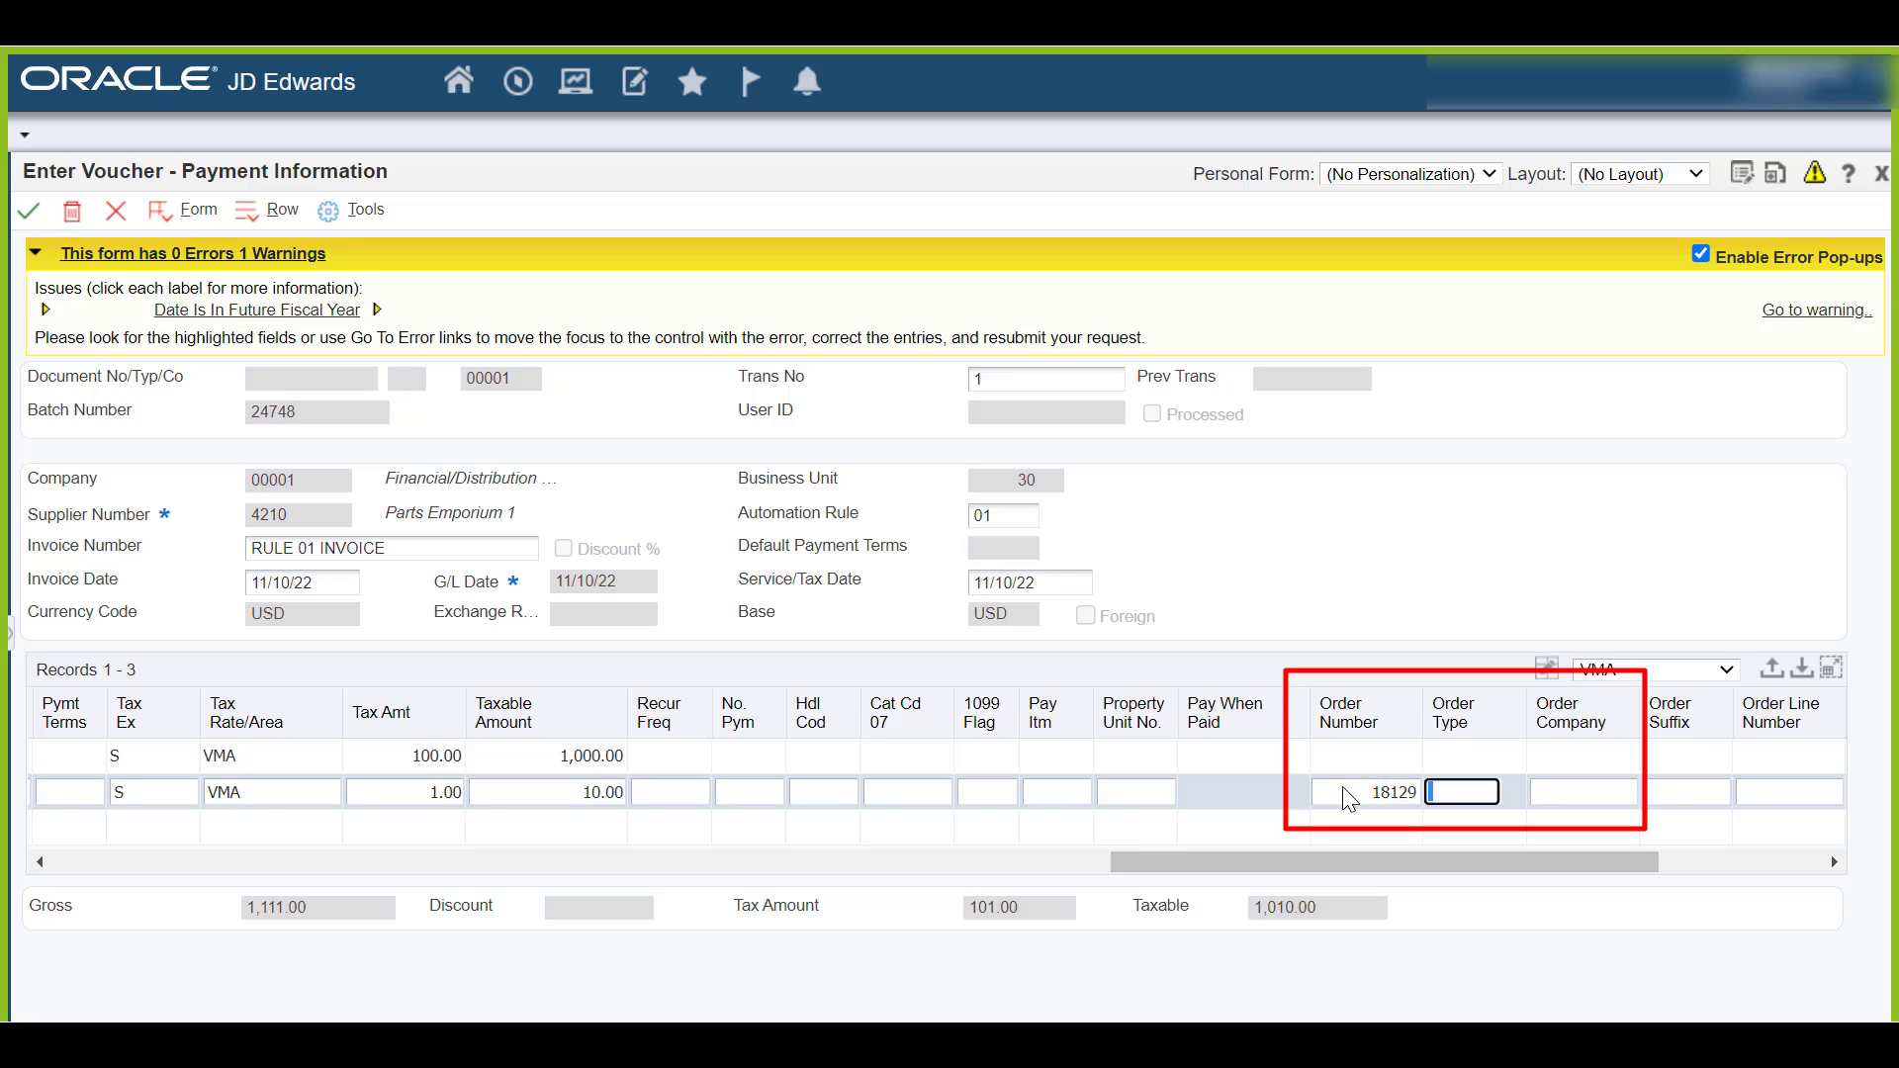
{"action": "type", "text": "op"}
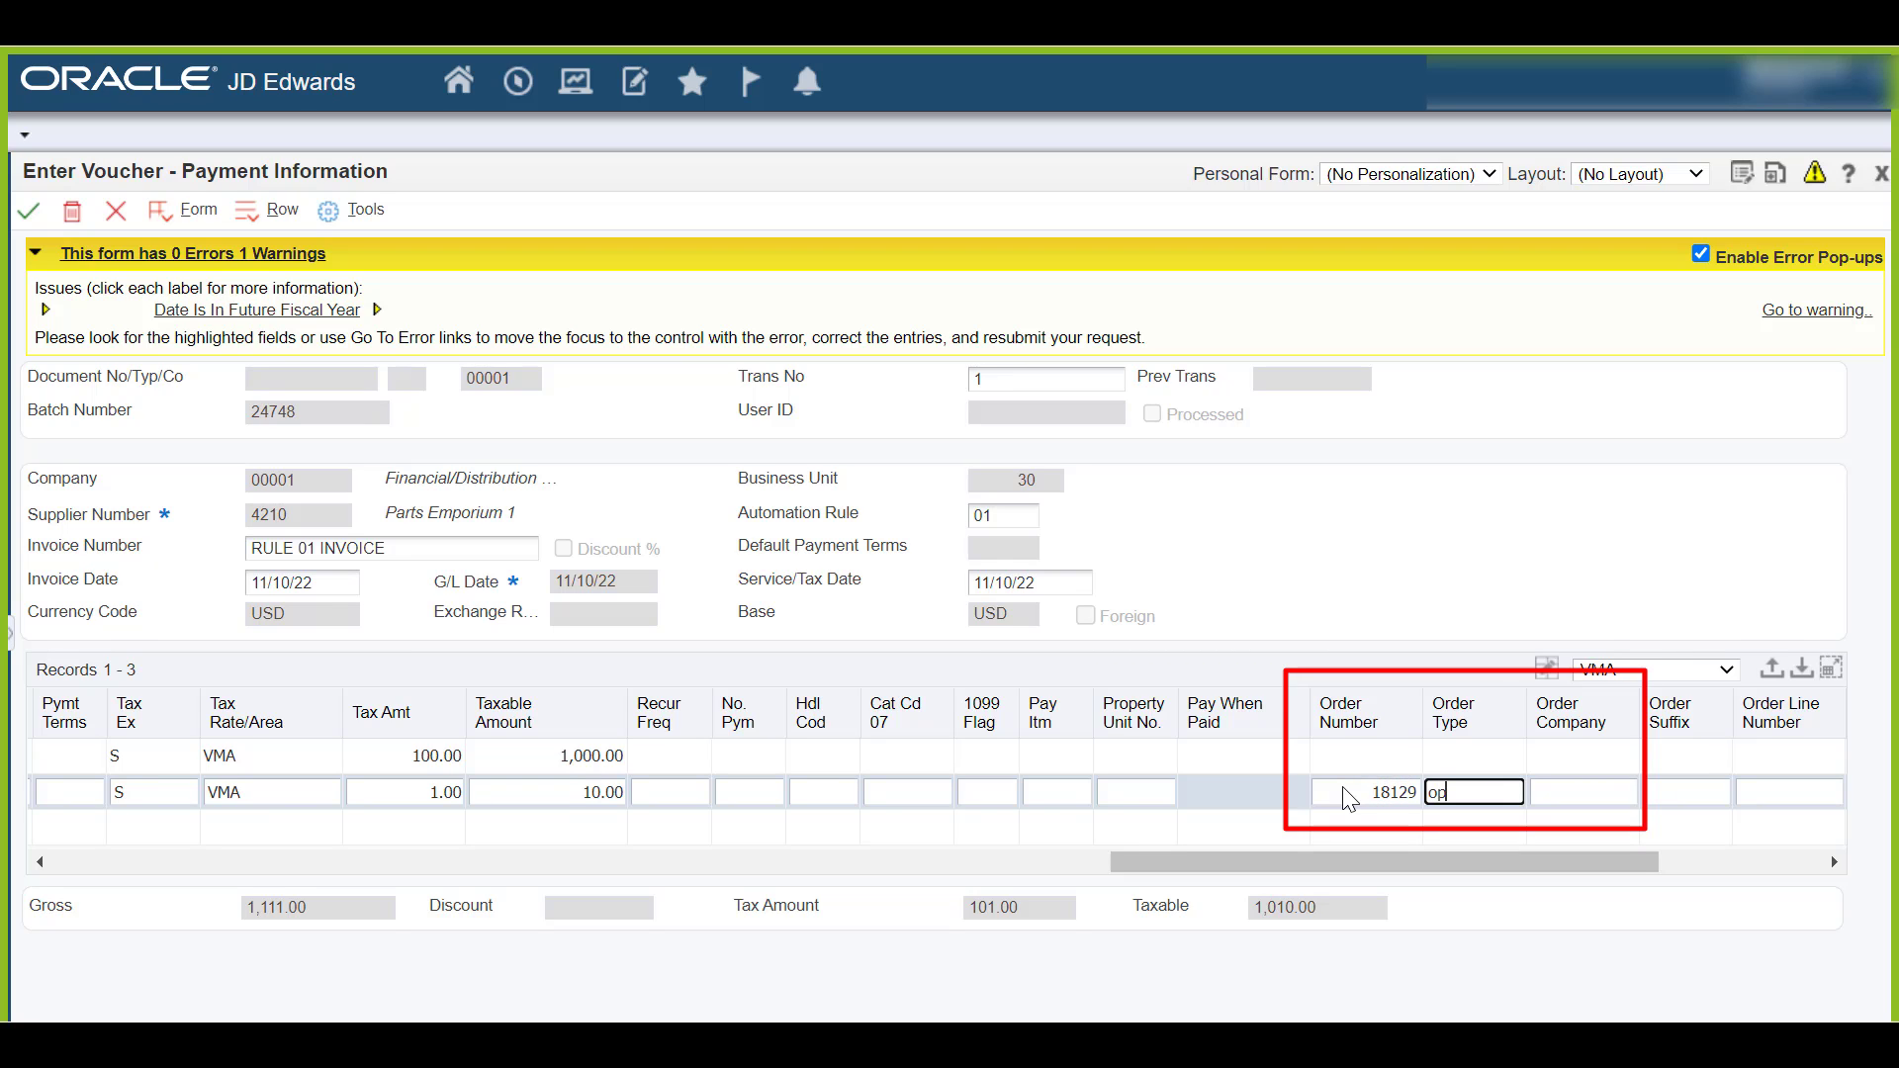
{"action": "type", "text": "000"}
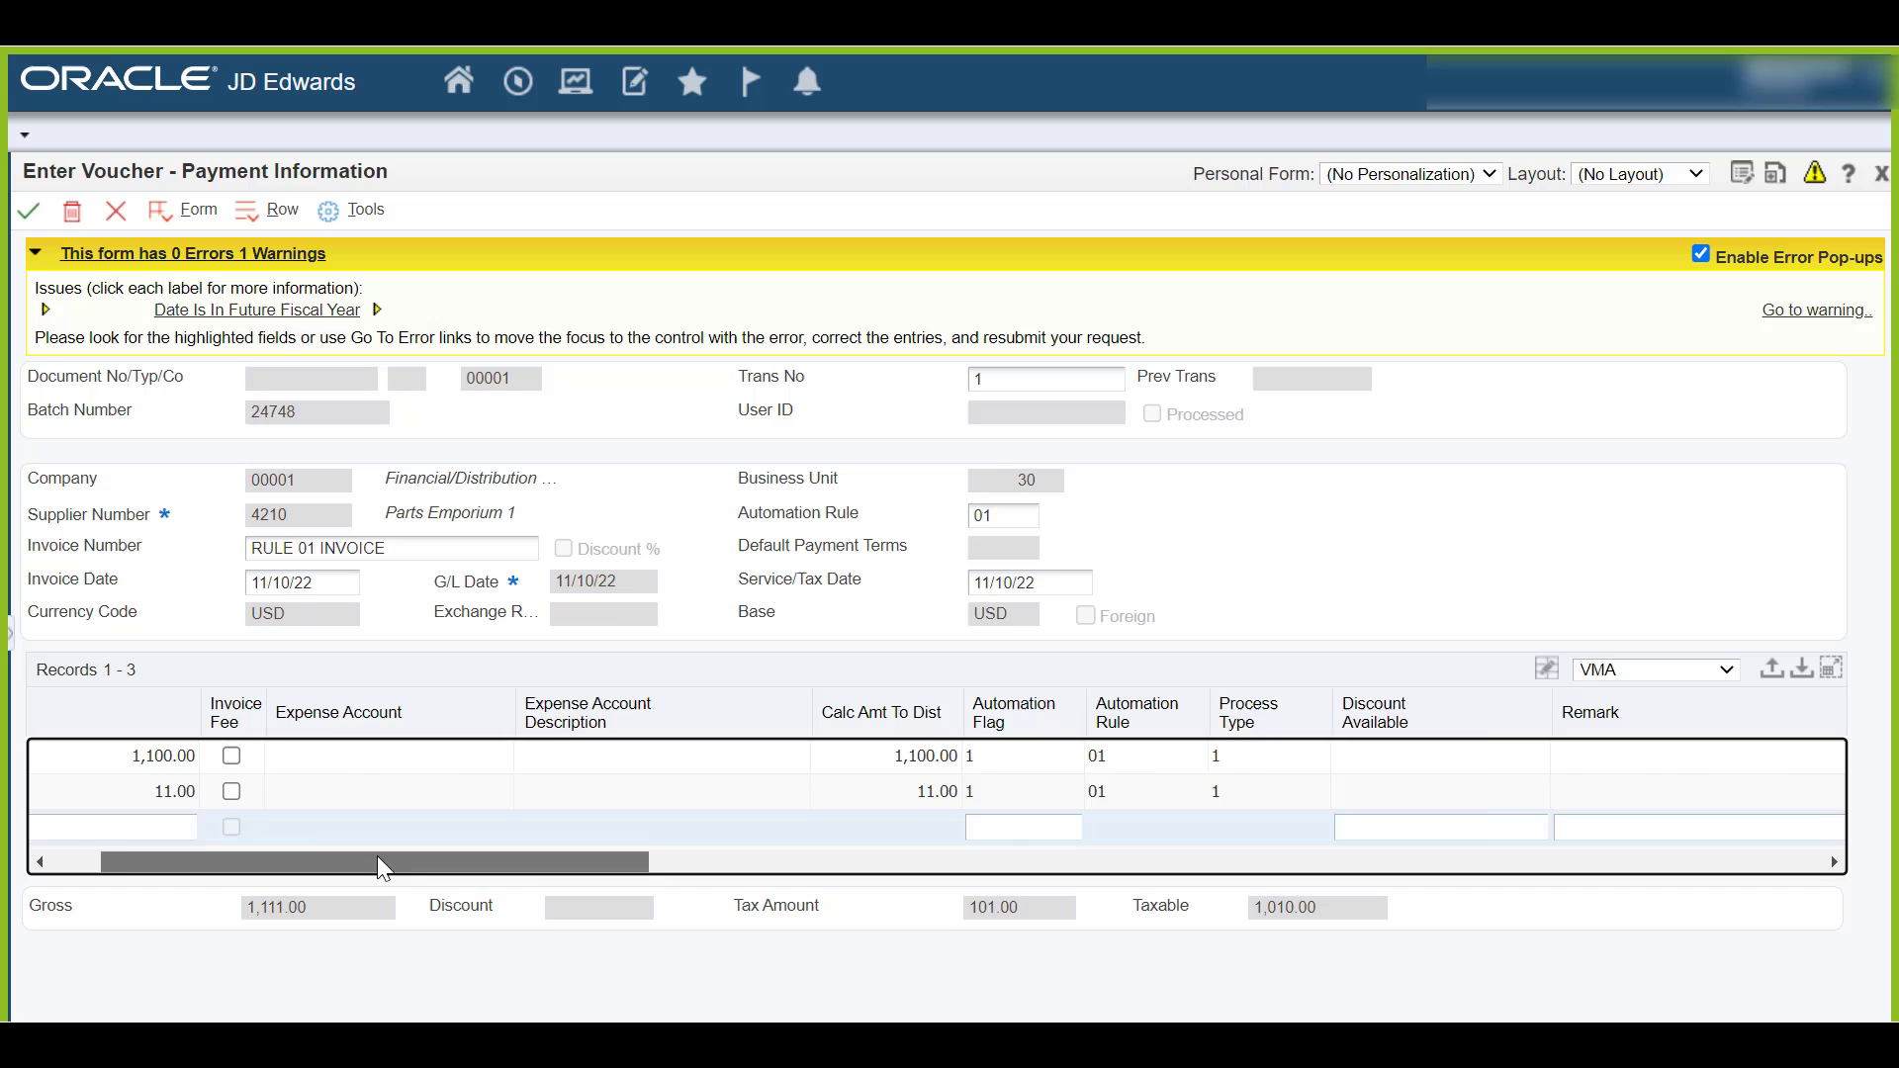
{"action": "scroll", "scroll_direction": "right", "scroll_amount": 3}
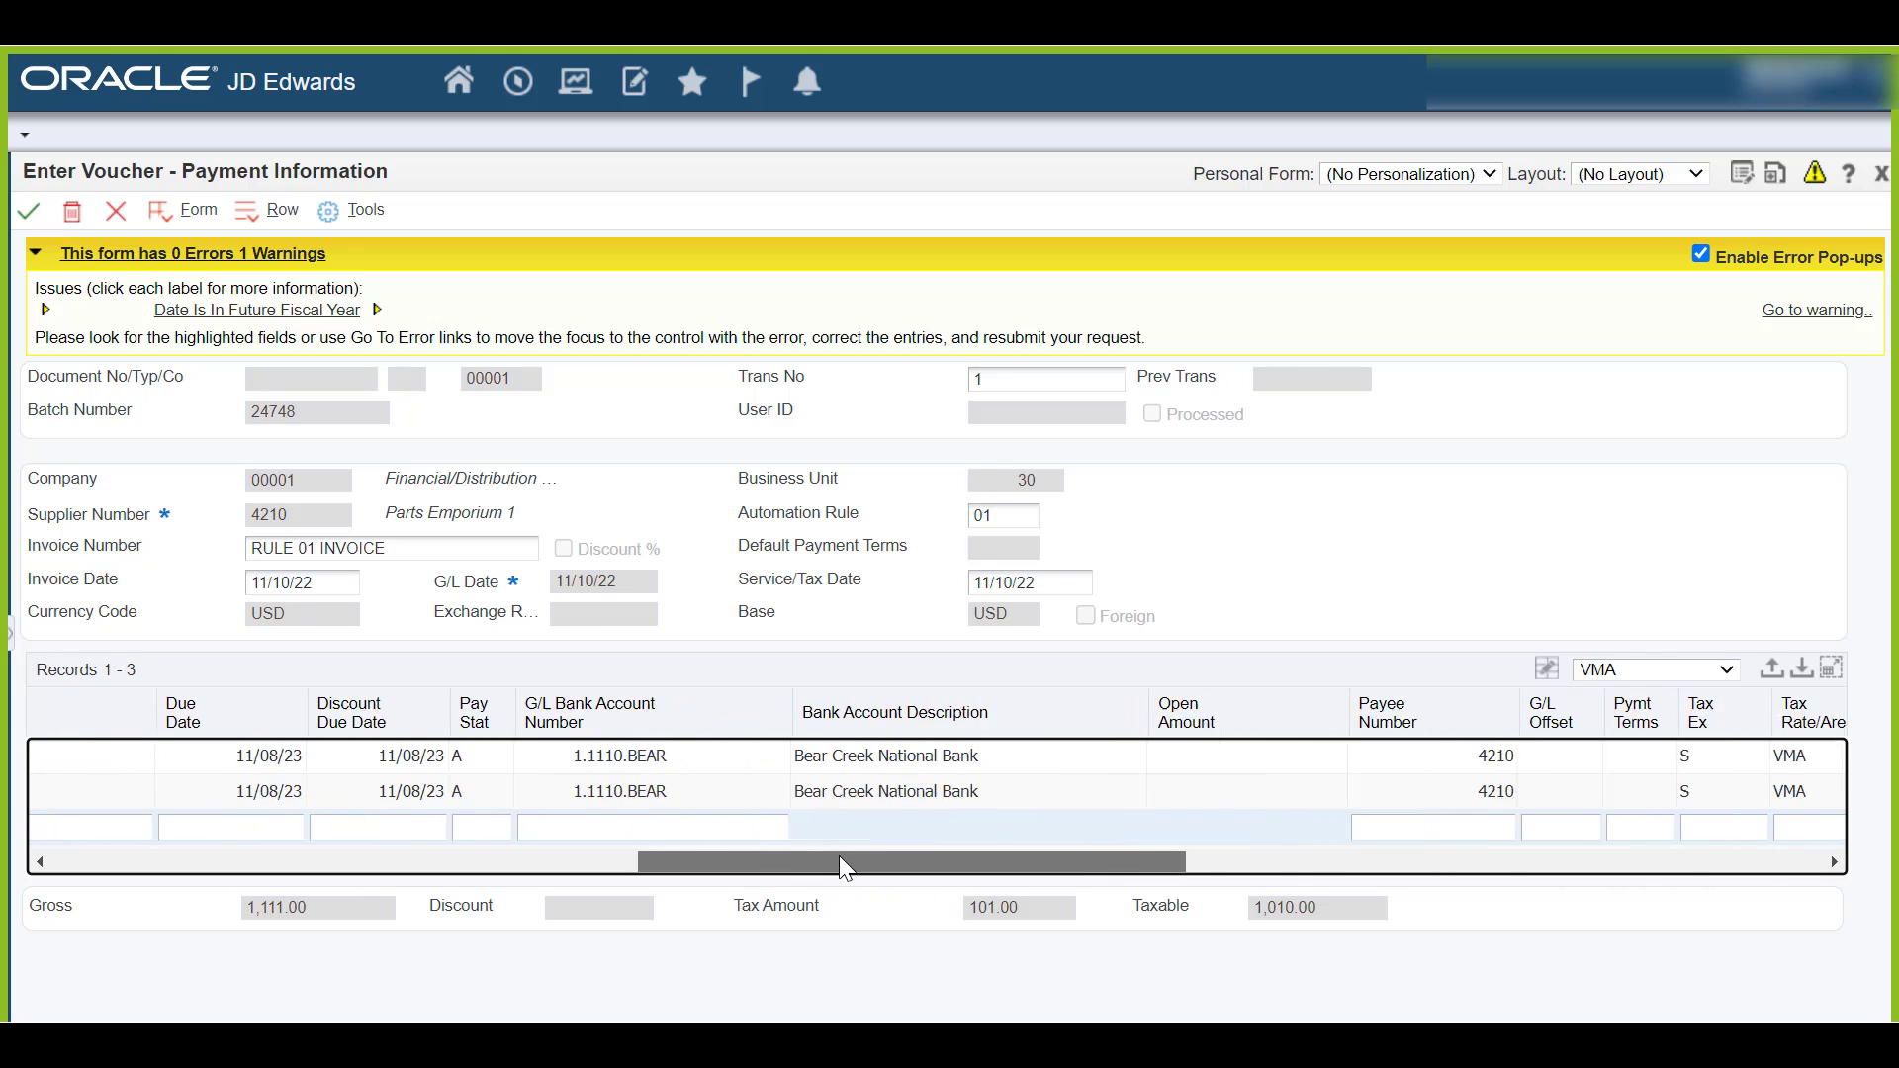
Step: Override line taxes to 102.00 and 2.00 so lines total 1,102.00 and 12.00
{"action": "left_click_drag", "start_coordinate": [843, 861], "coordinate": [1290, 860]}
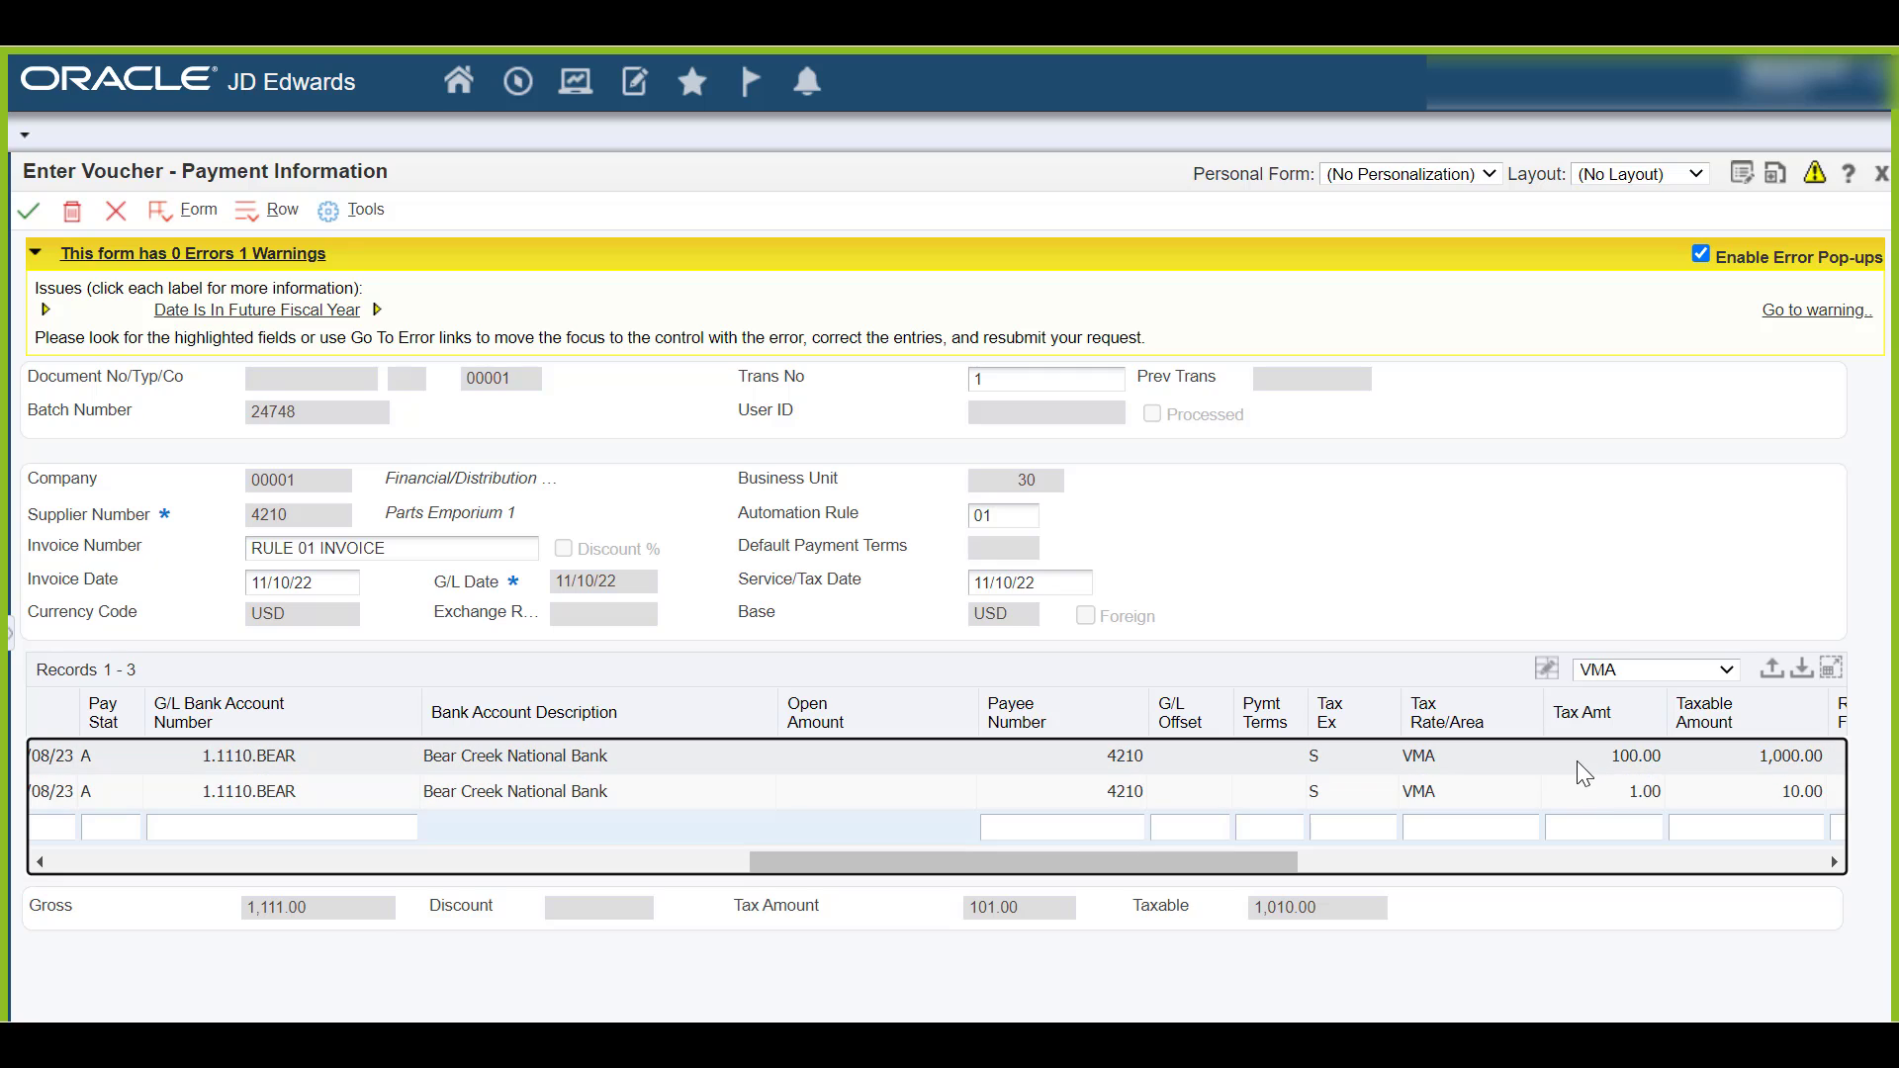
{"action": "left_click", "coordinate": [1600, 756]}
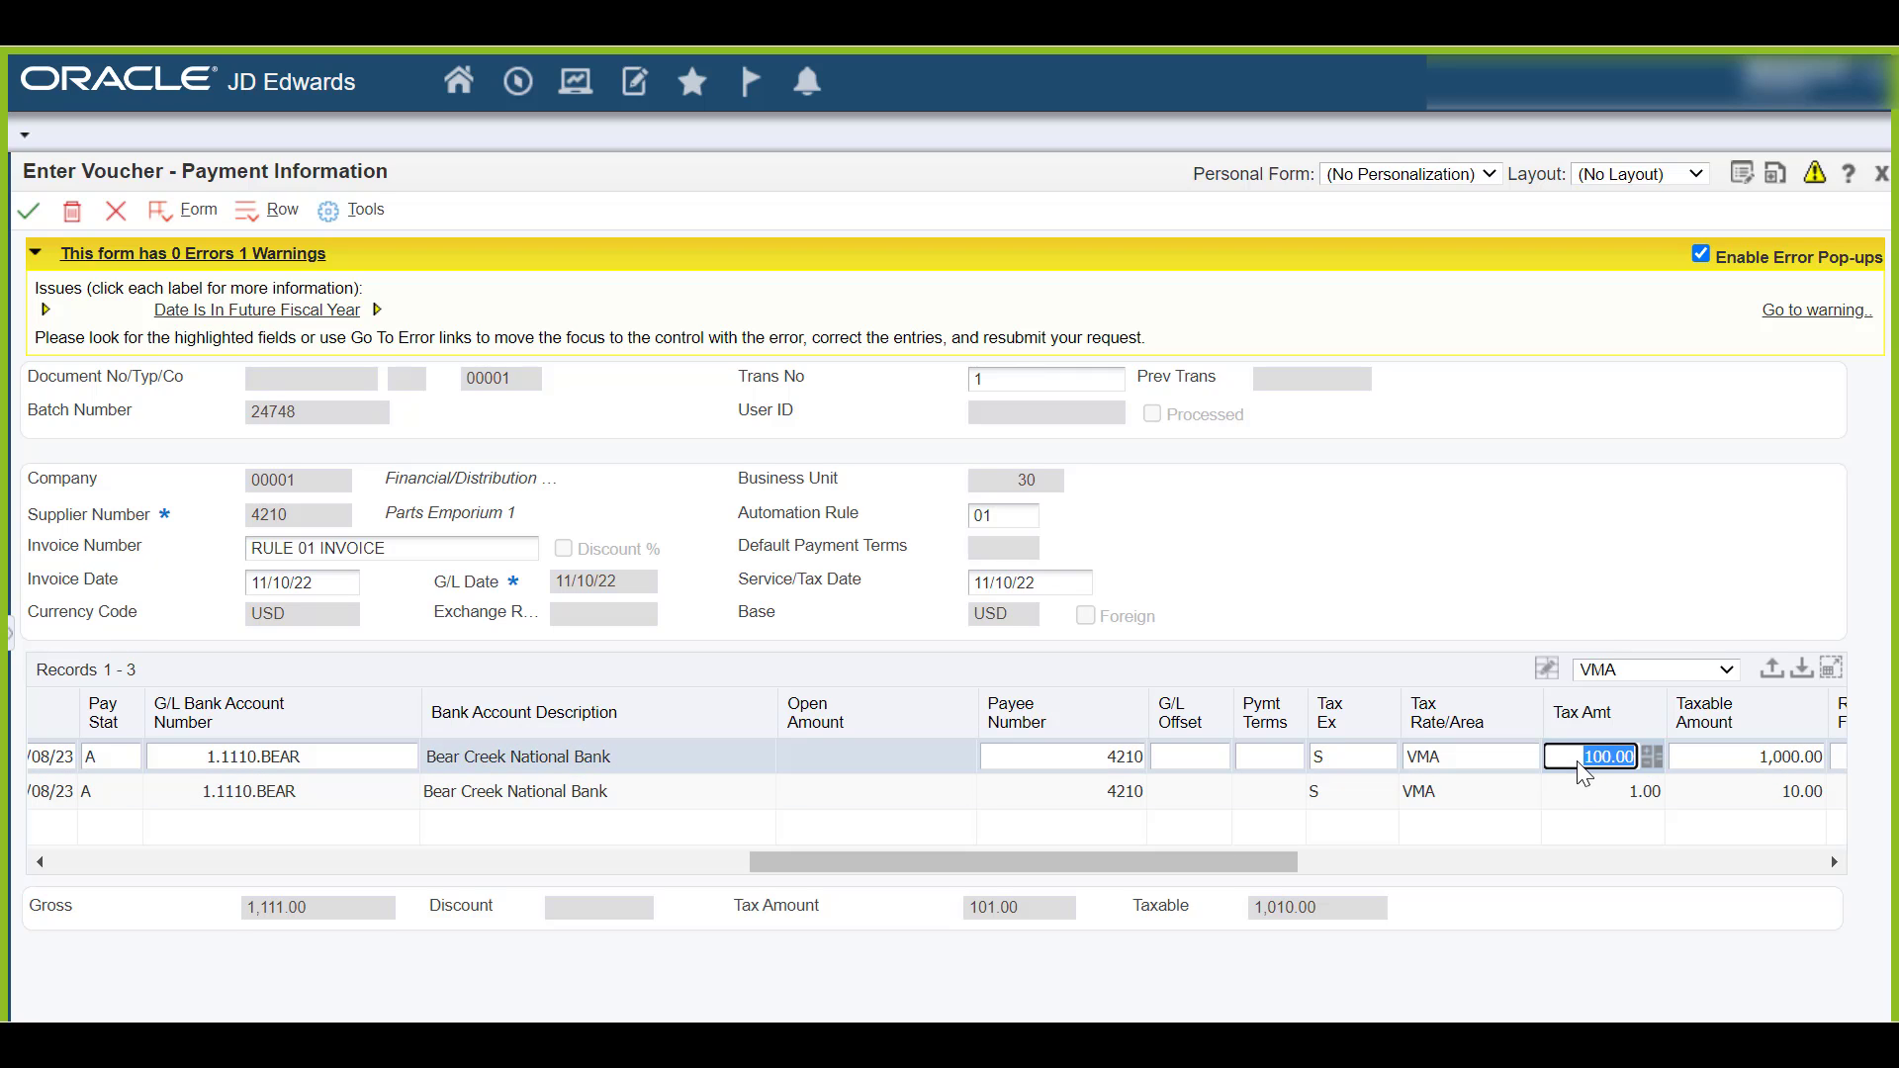
{"action": "type", "text": "102"}
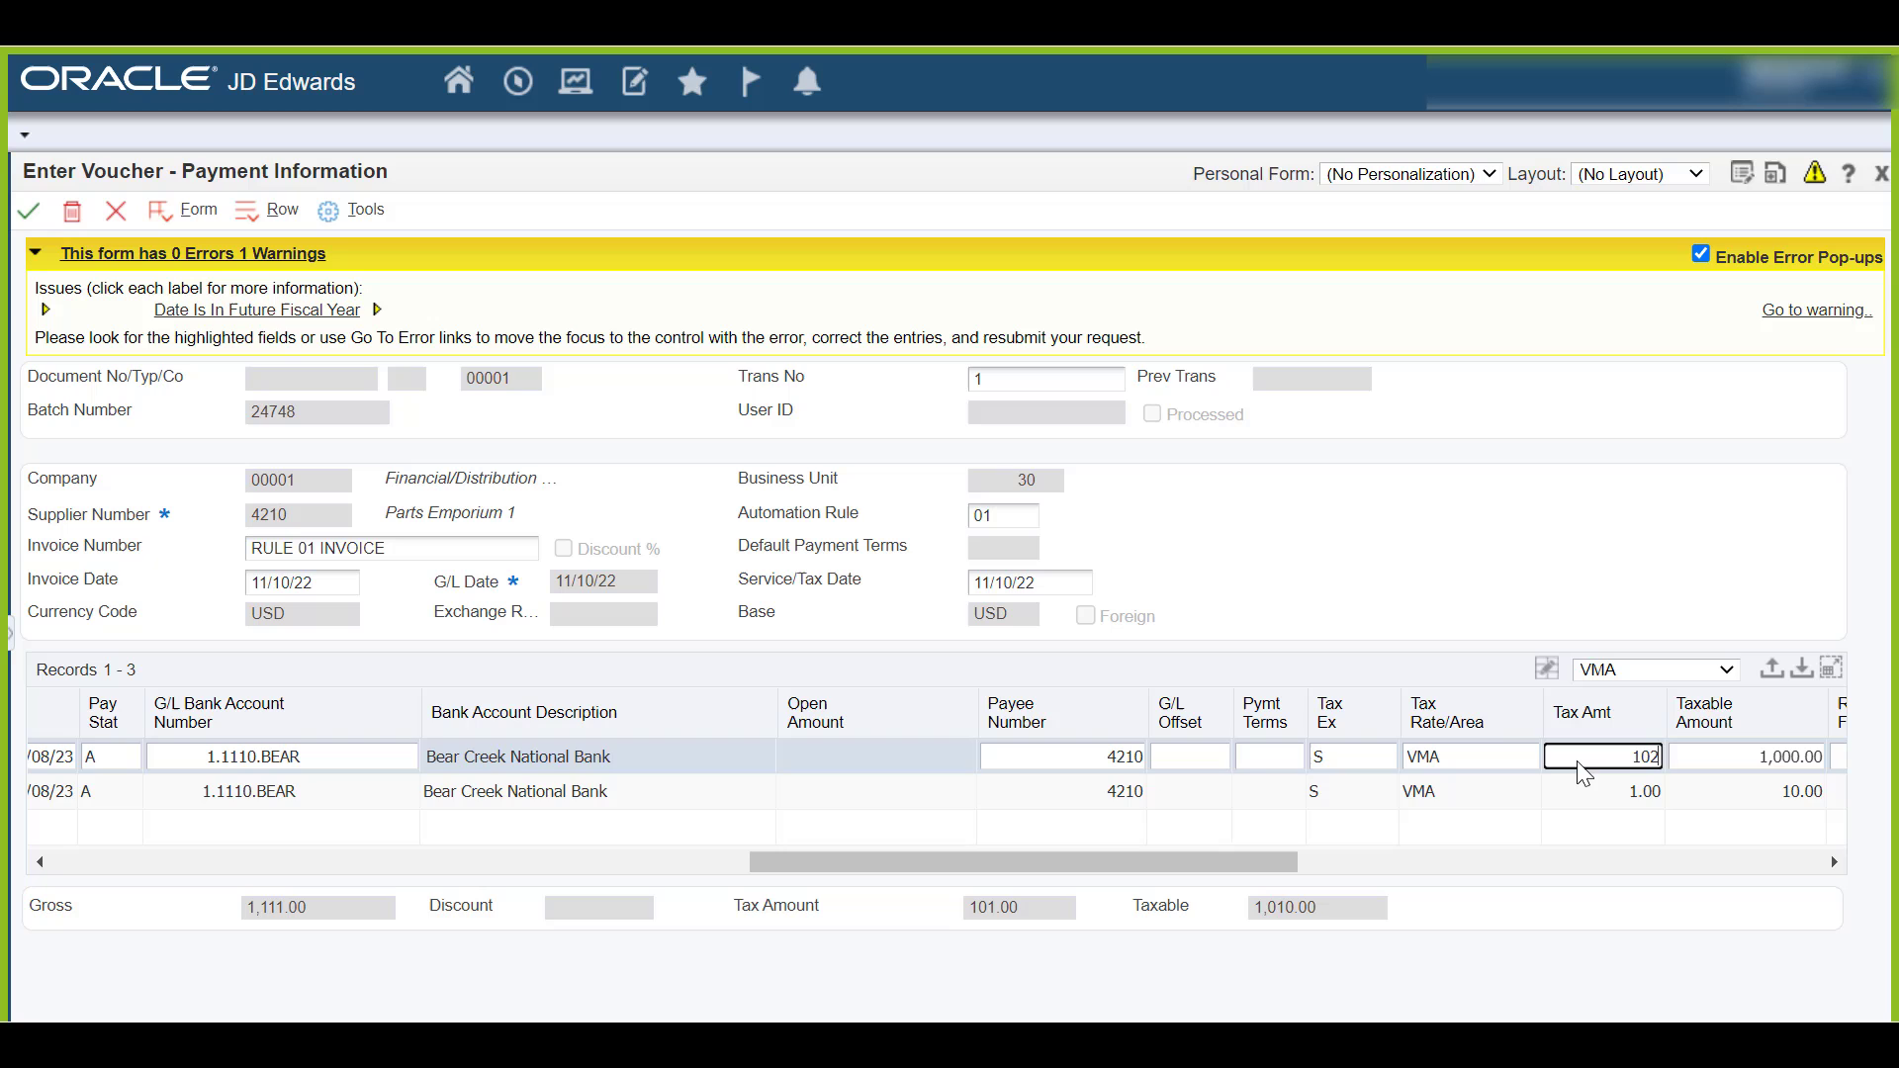
{"action": "left_click", "coordinate": [1599, 791]}
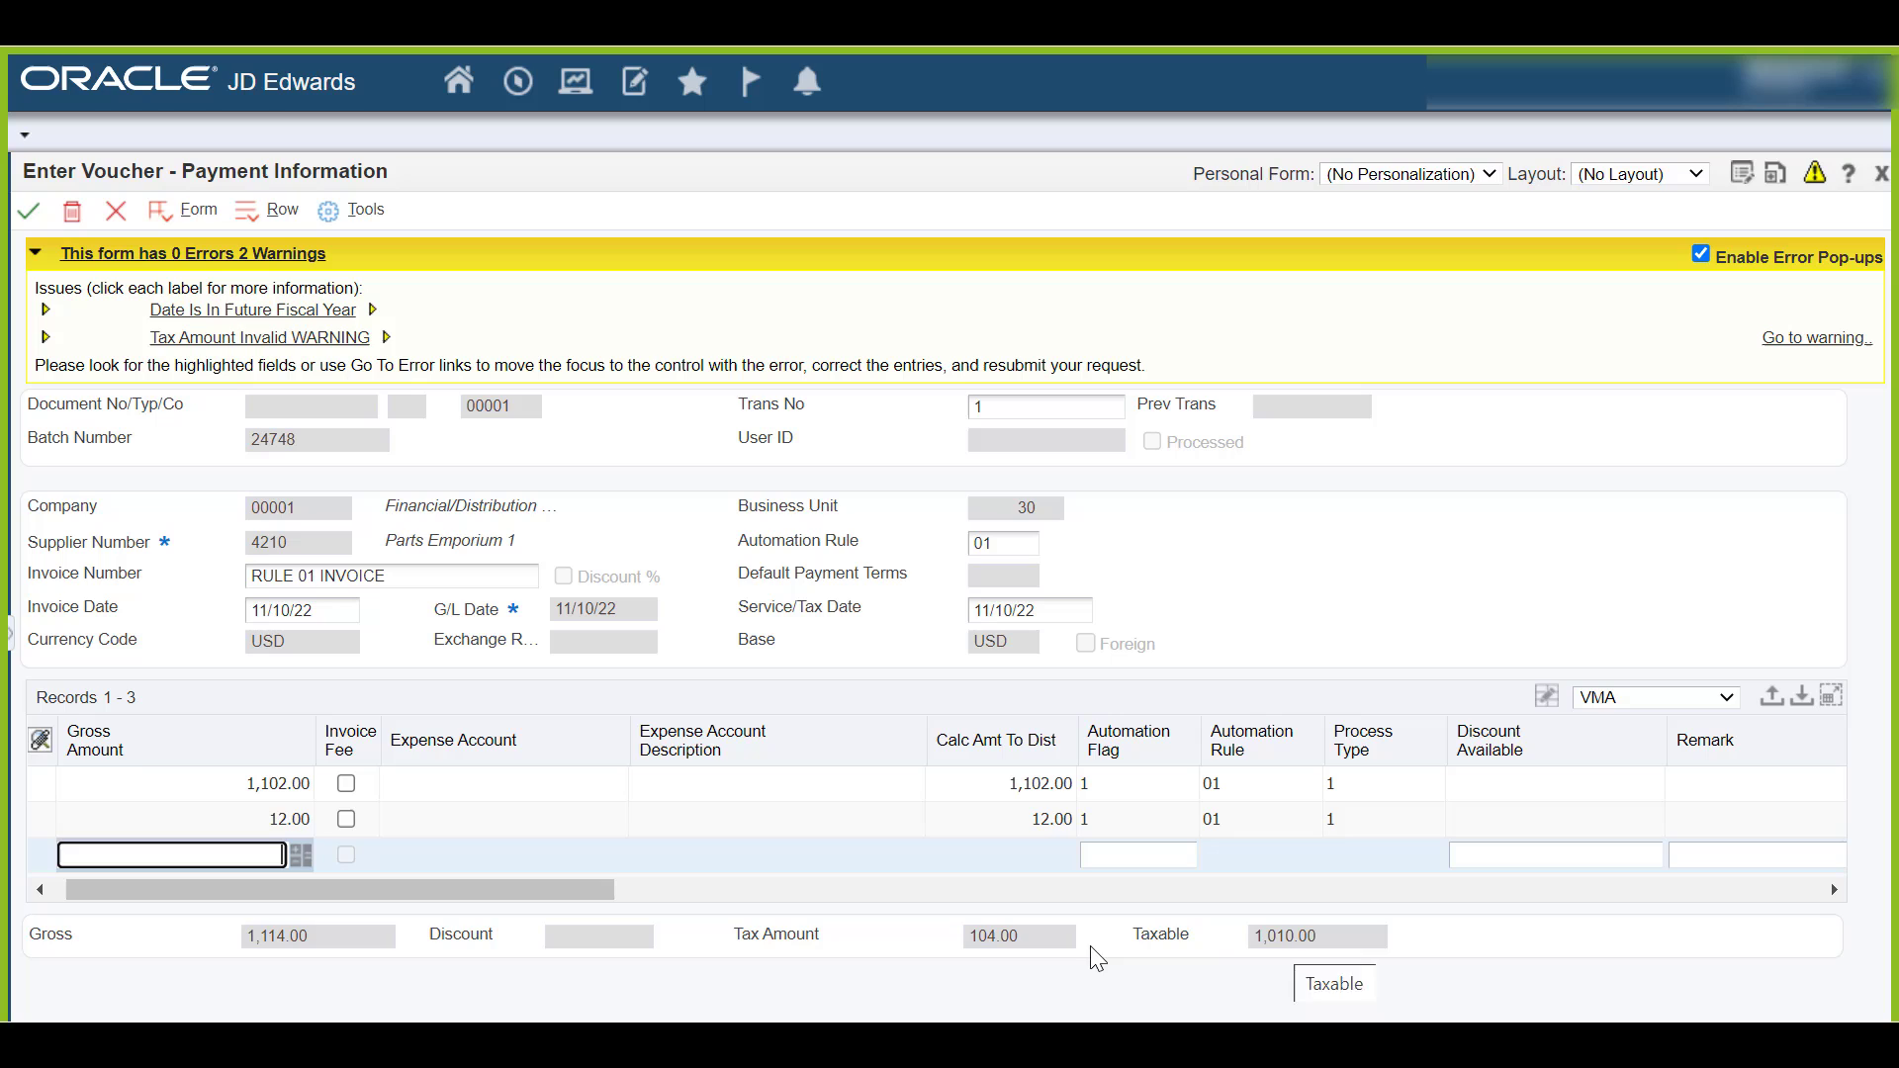
{"action": "mouse_move", "coordinate": [981, 957]}
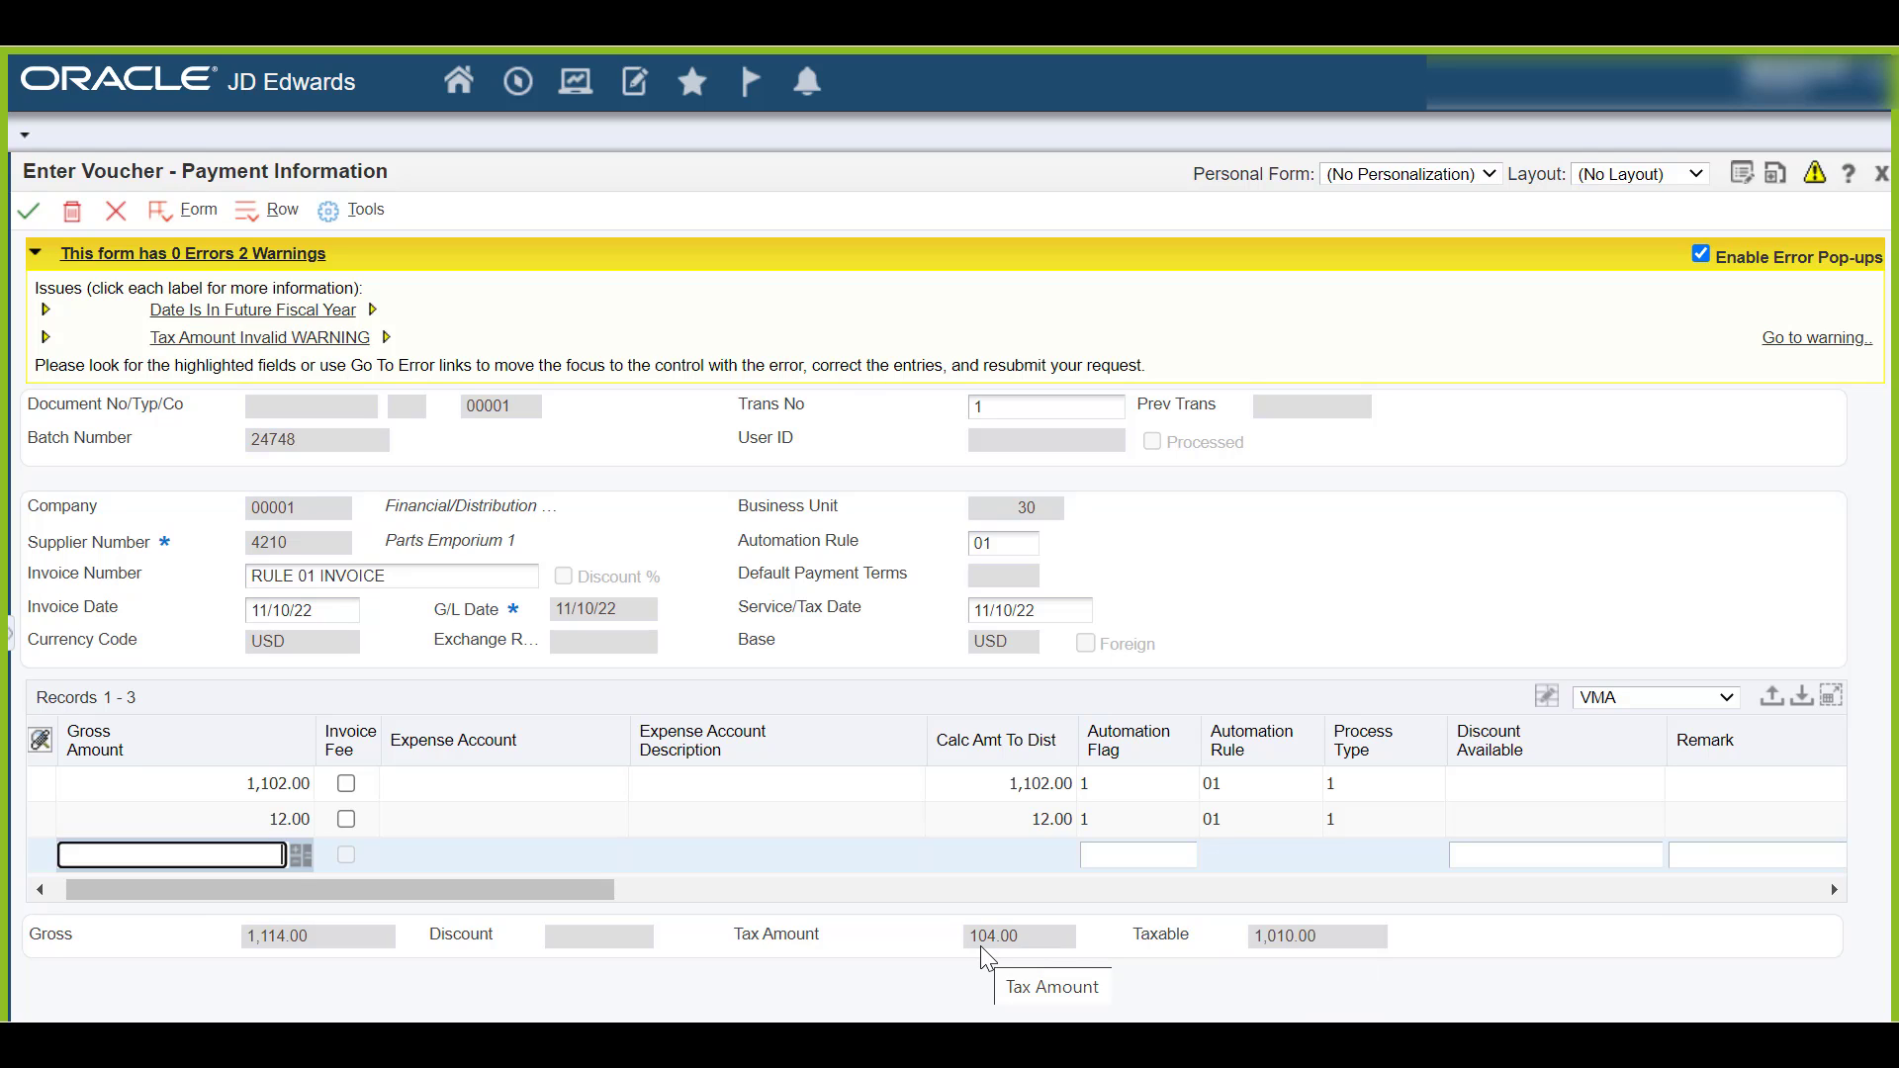
Step: Mark the 12.00 line as an invoice fee expensed to 30.6350 Other Costs
{"action": "left_click", "coordinate": [344, 819]}
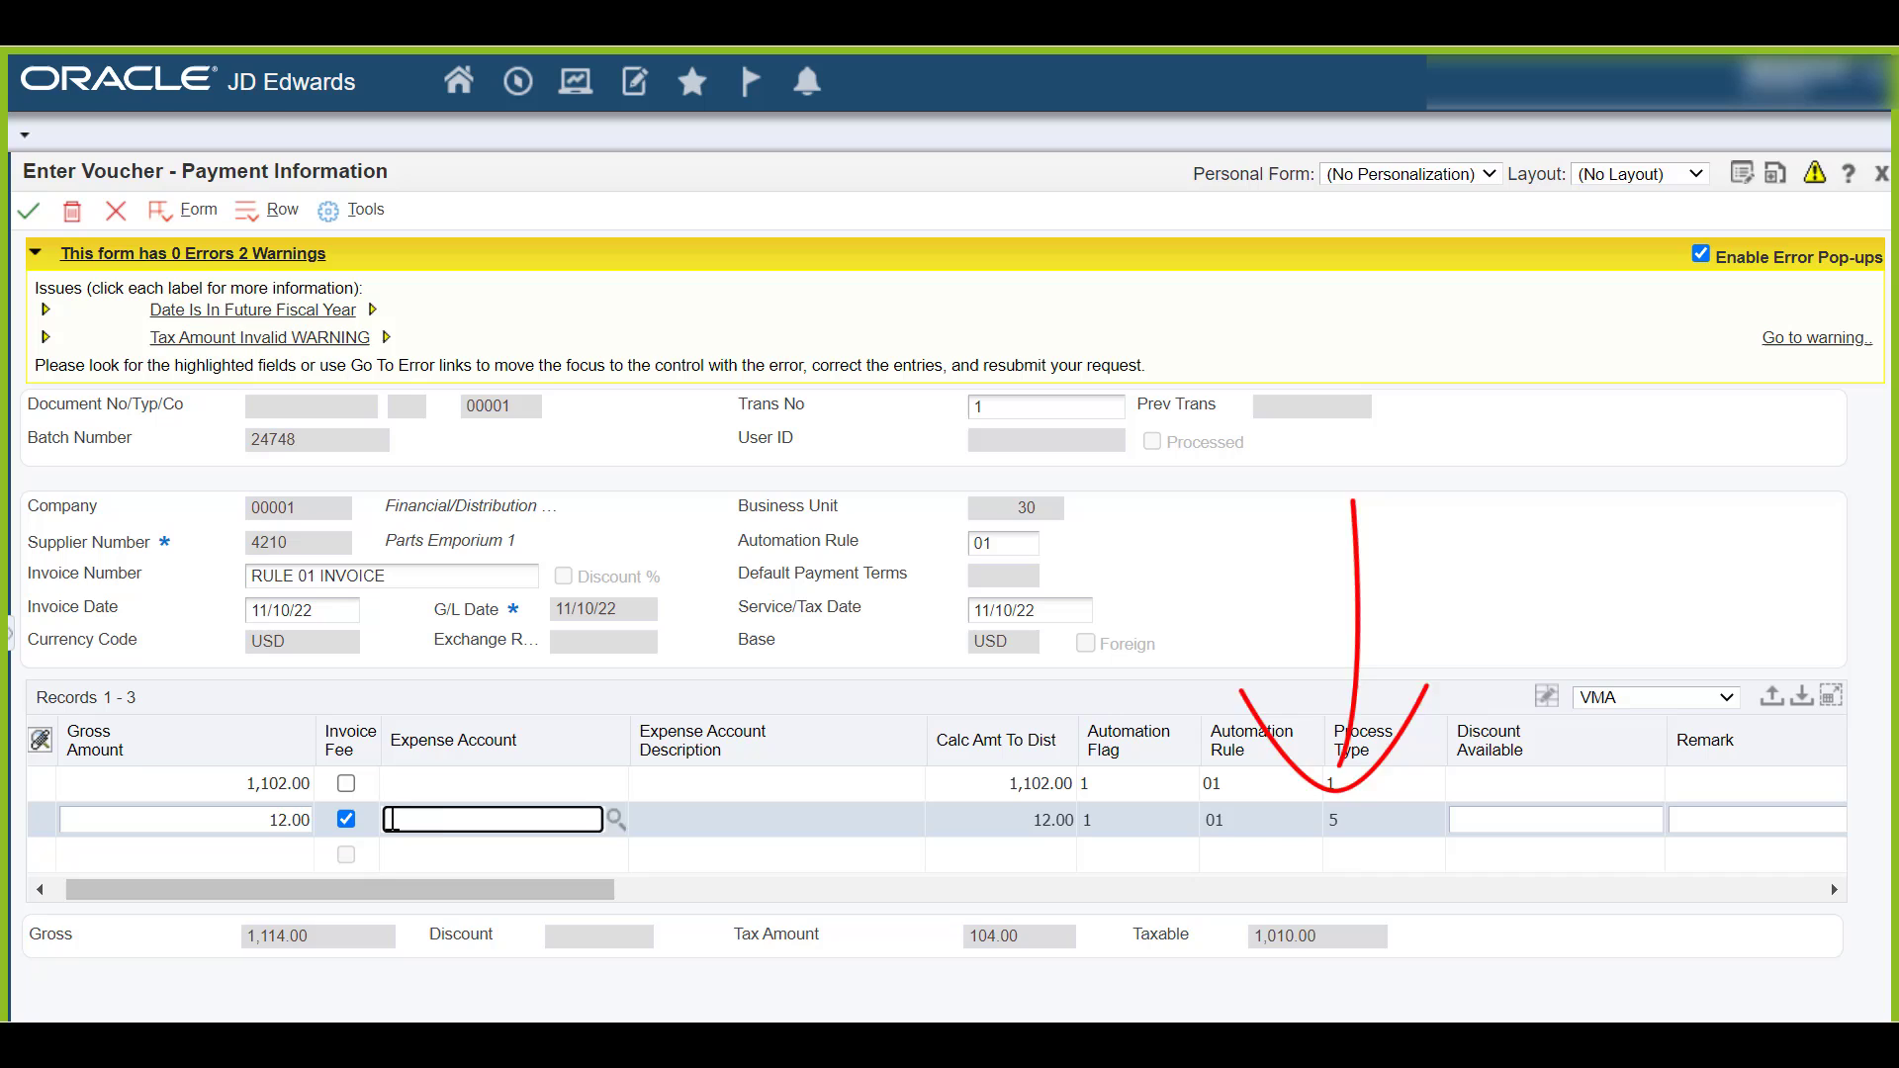
{"action": "type", "text": "30.6350"}
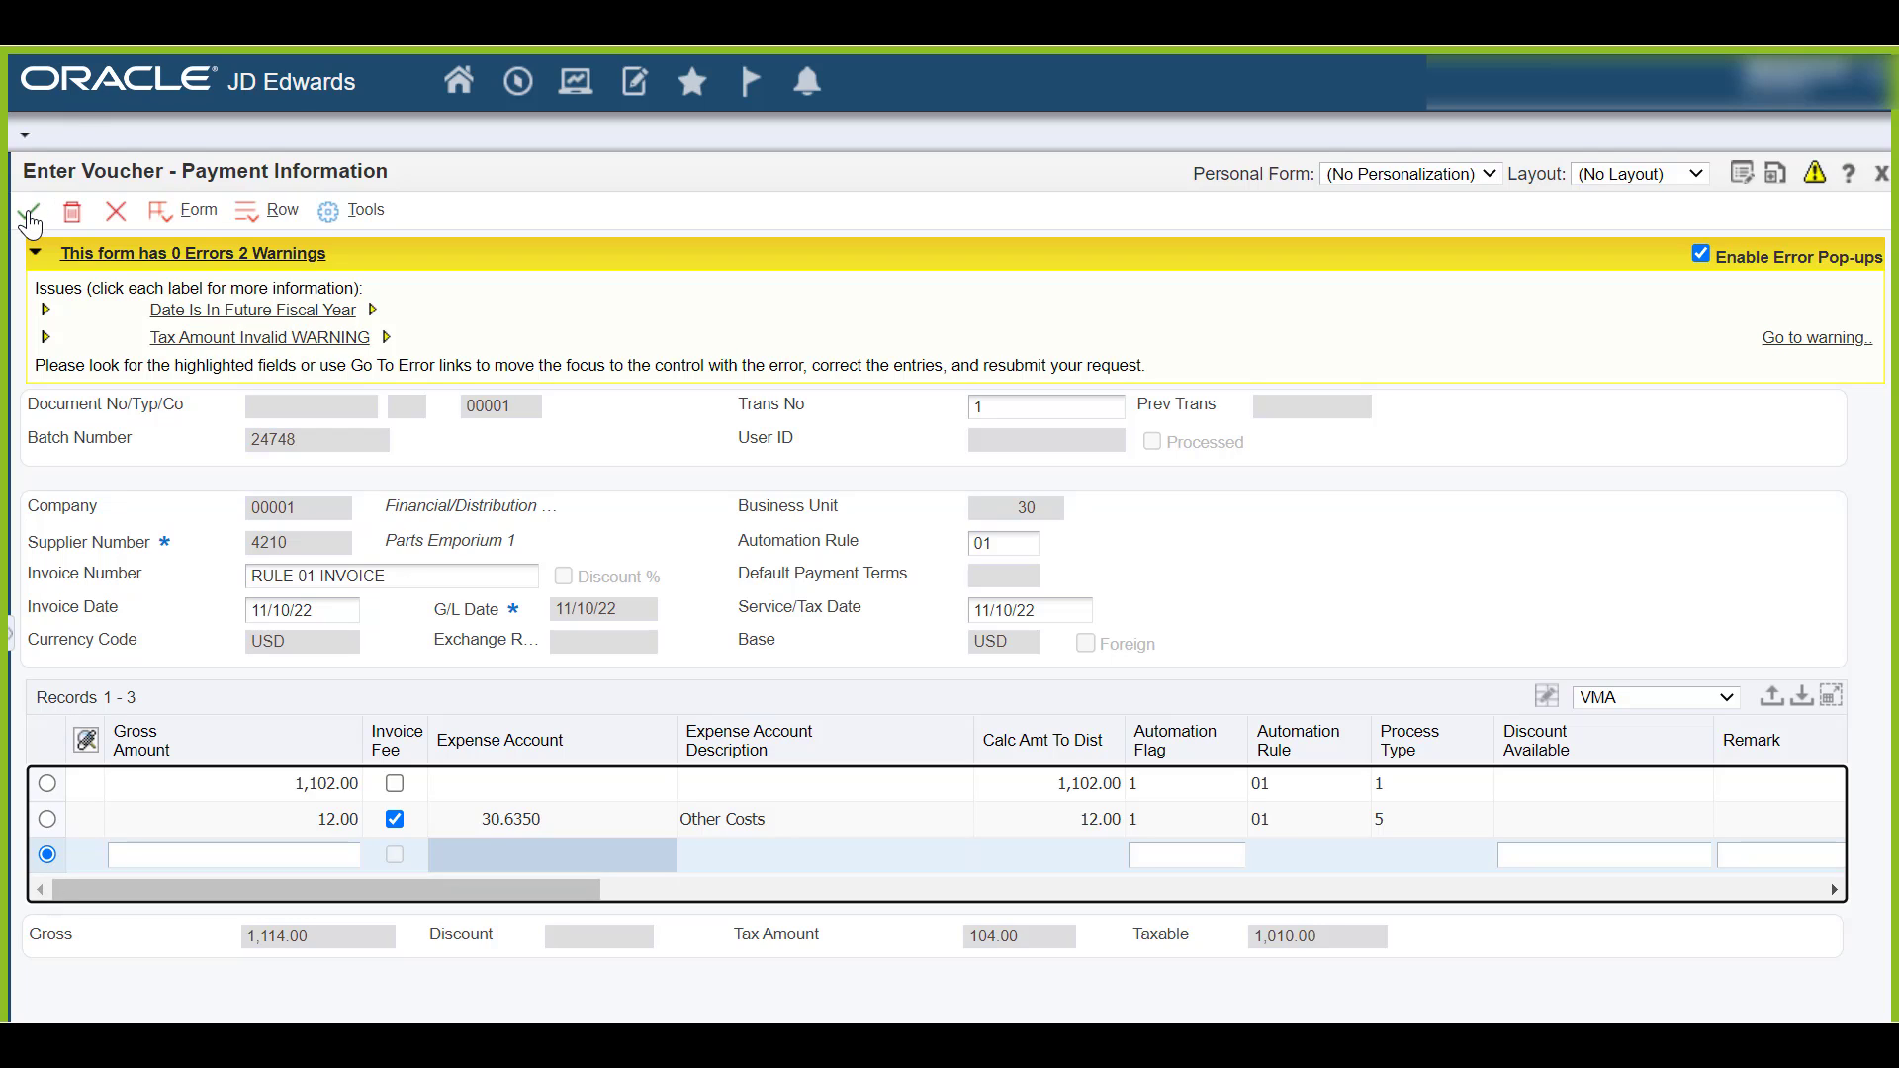
Step: Accept the tax warnings to save the voucher and go back to Work With Store & Forward Vouchers
{"action": "left_click", "coordinate": [28, 210]}
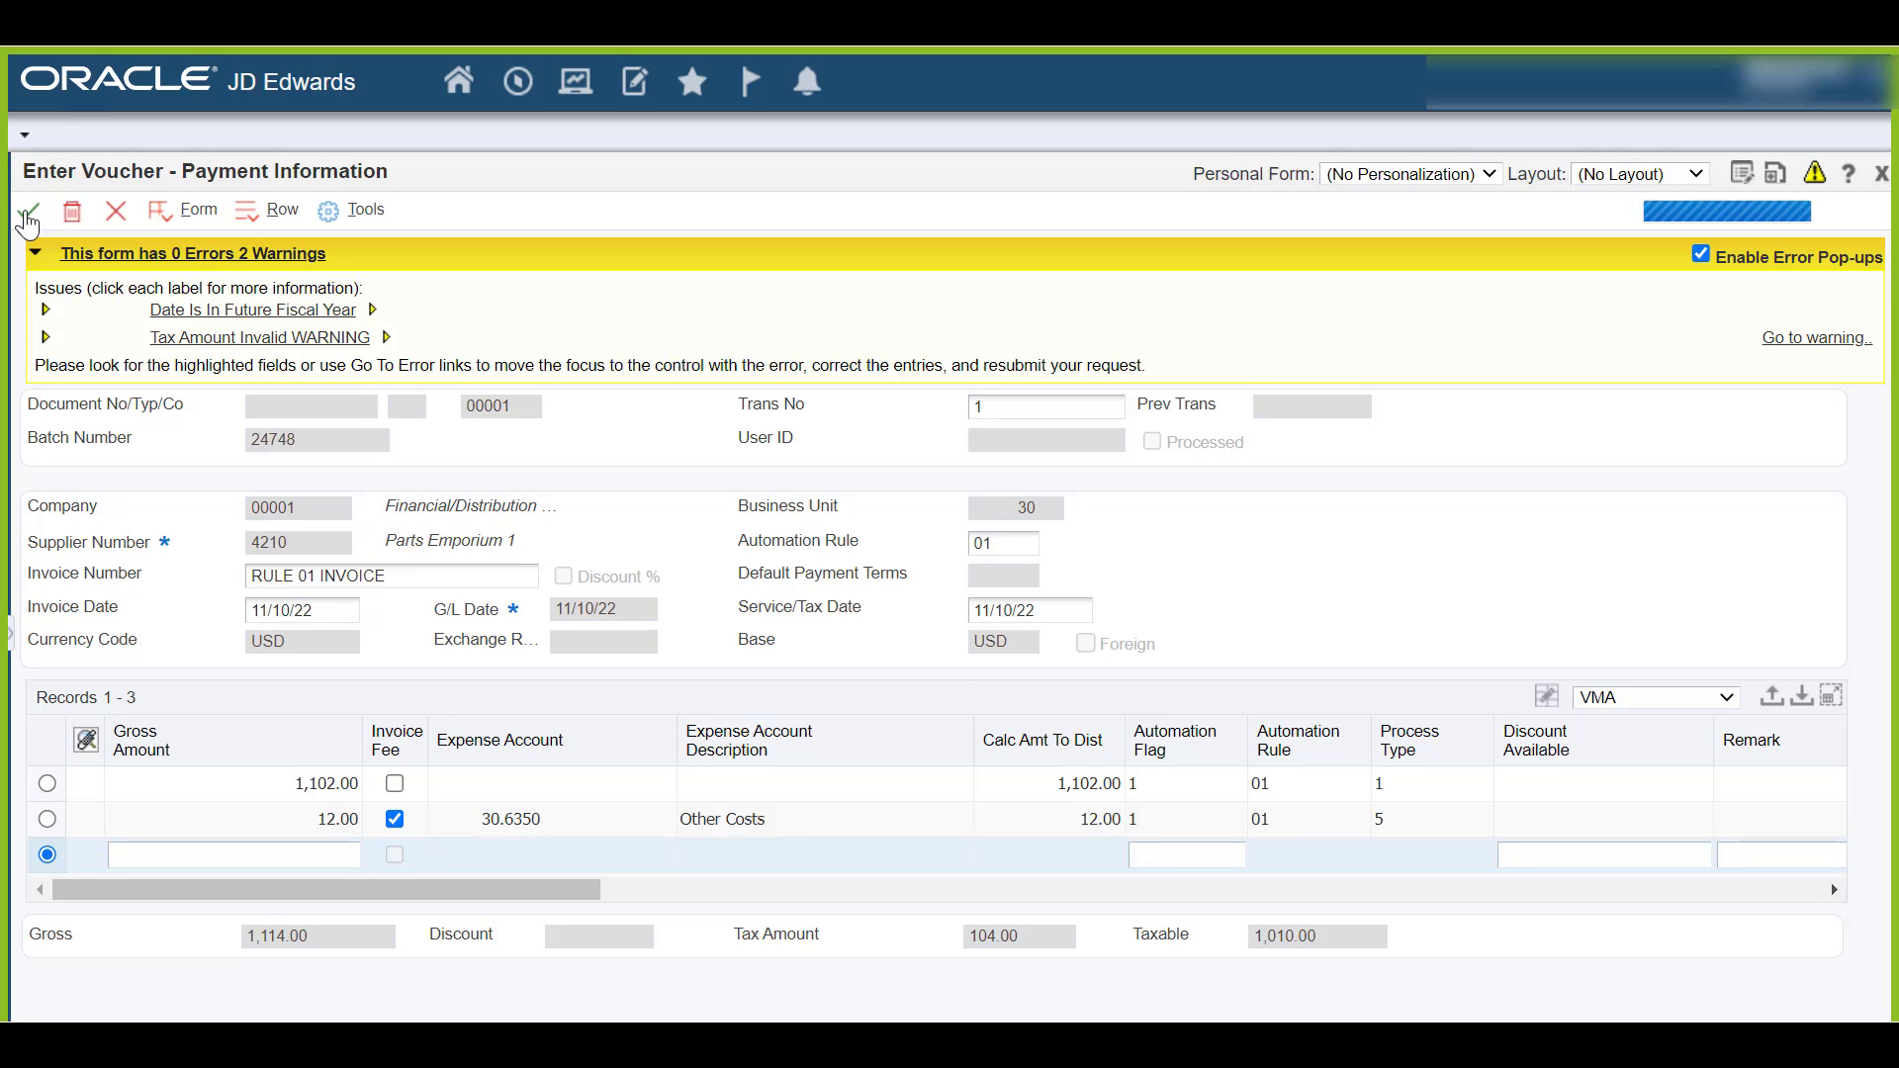
{"action": "left_click", "coordinate": [26, 209]}
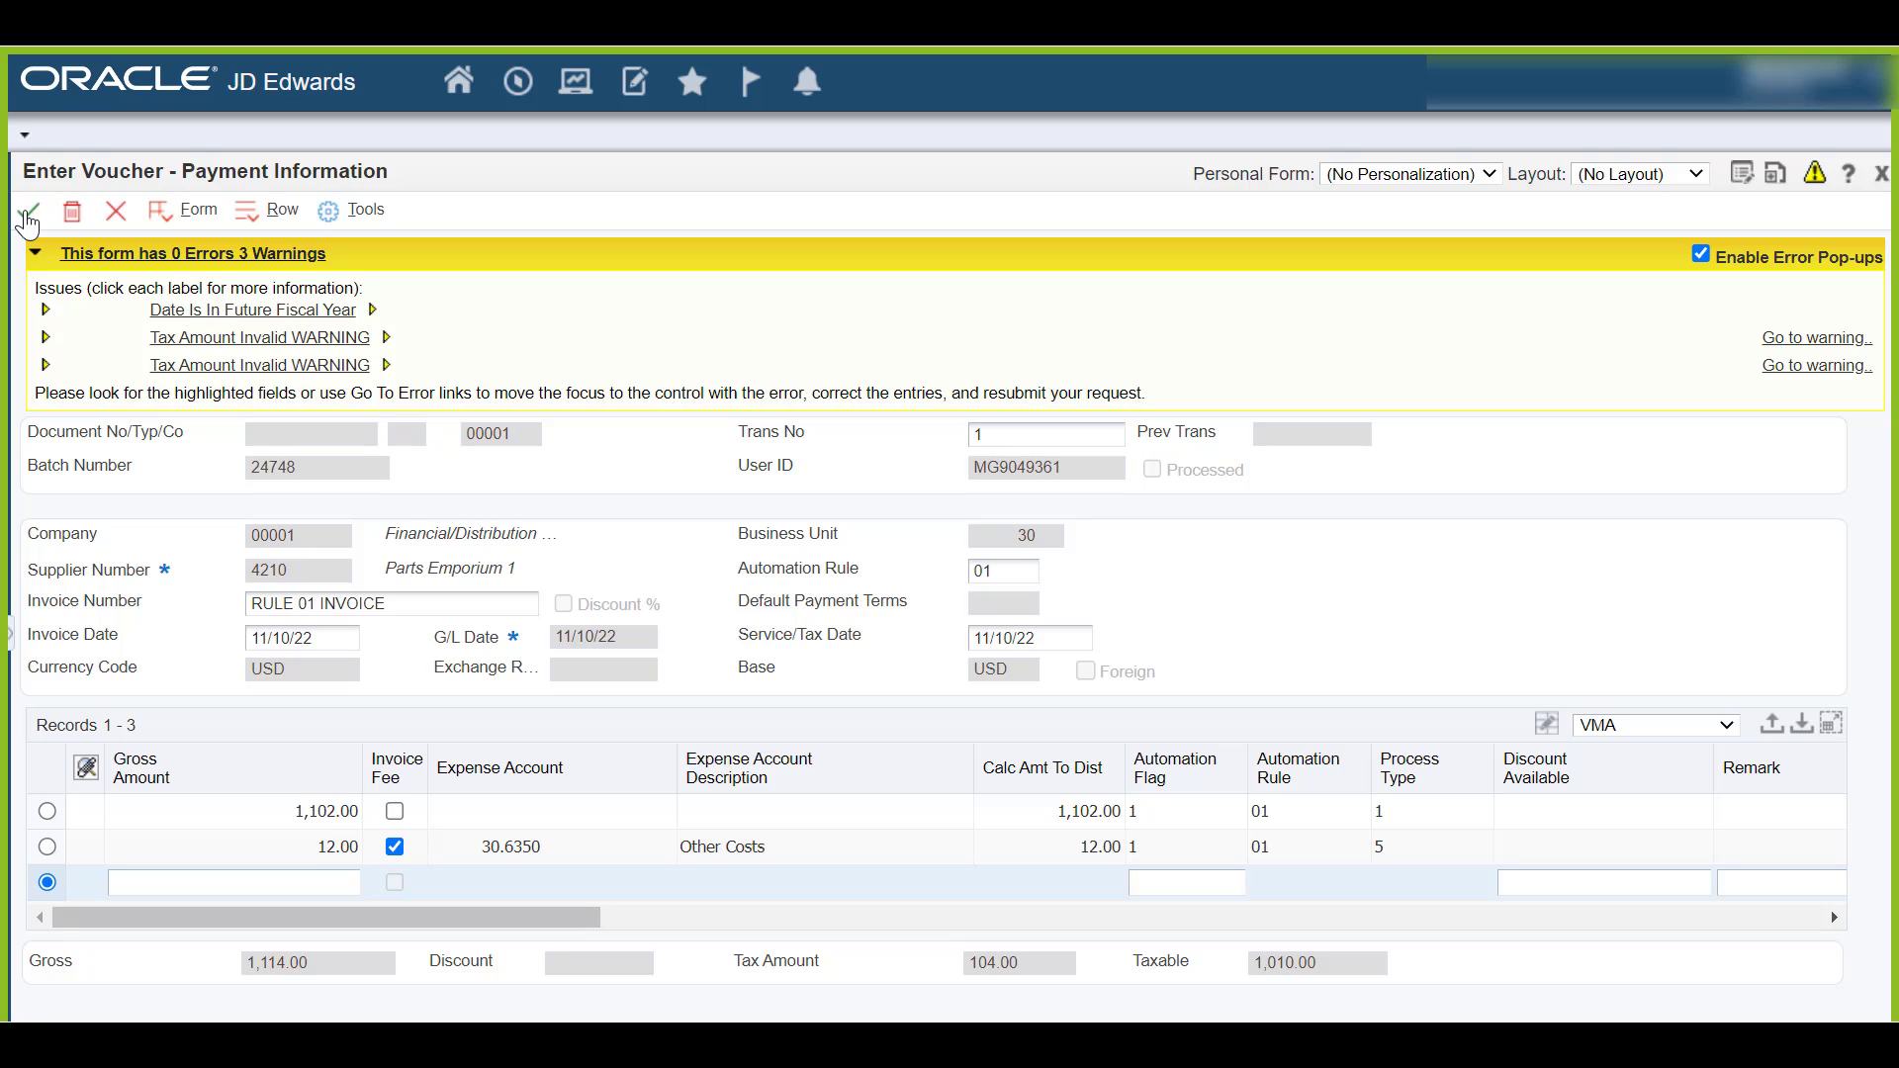
{"action": "left_click", "coordinate": [25, 210]}
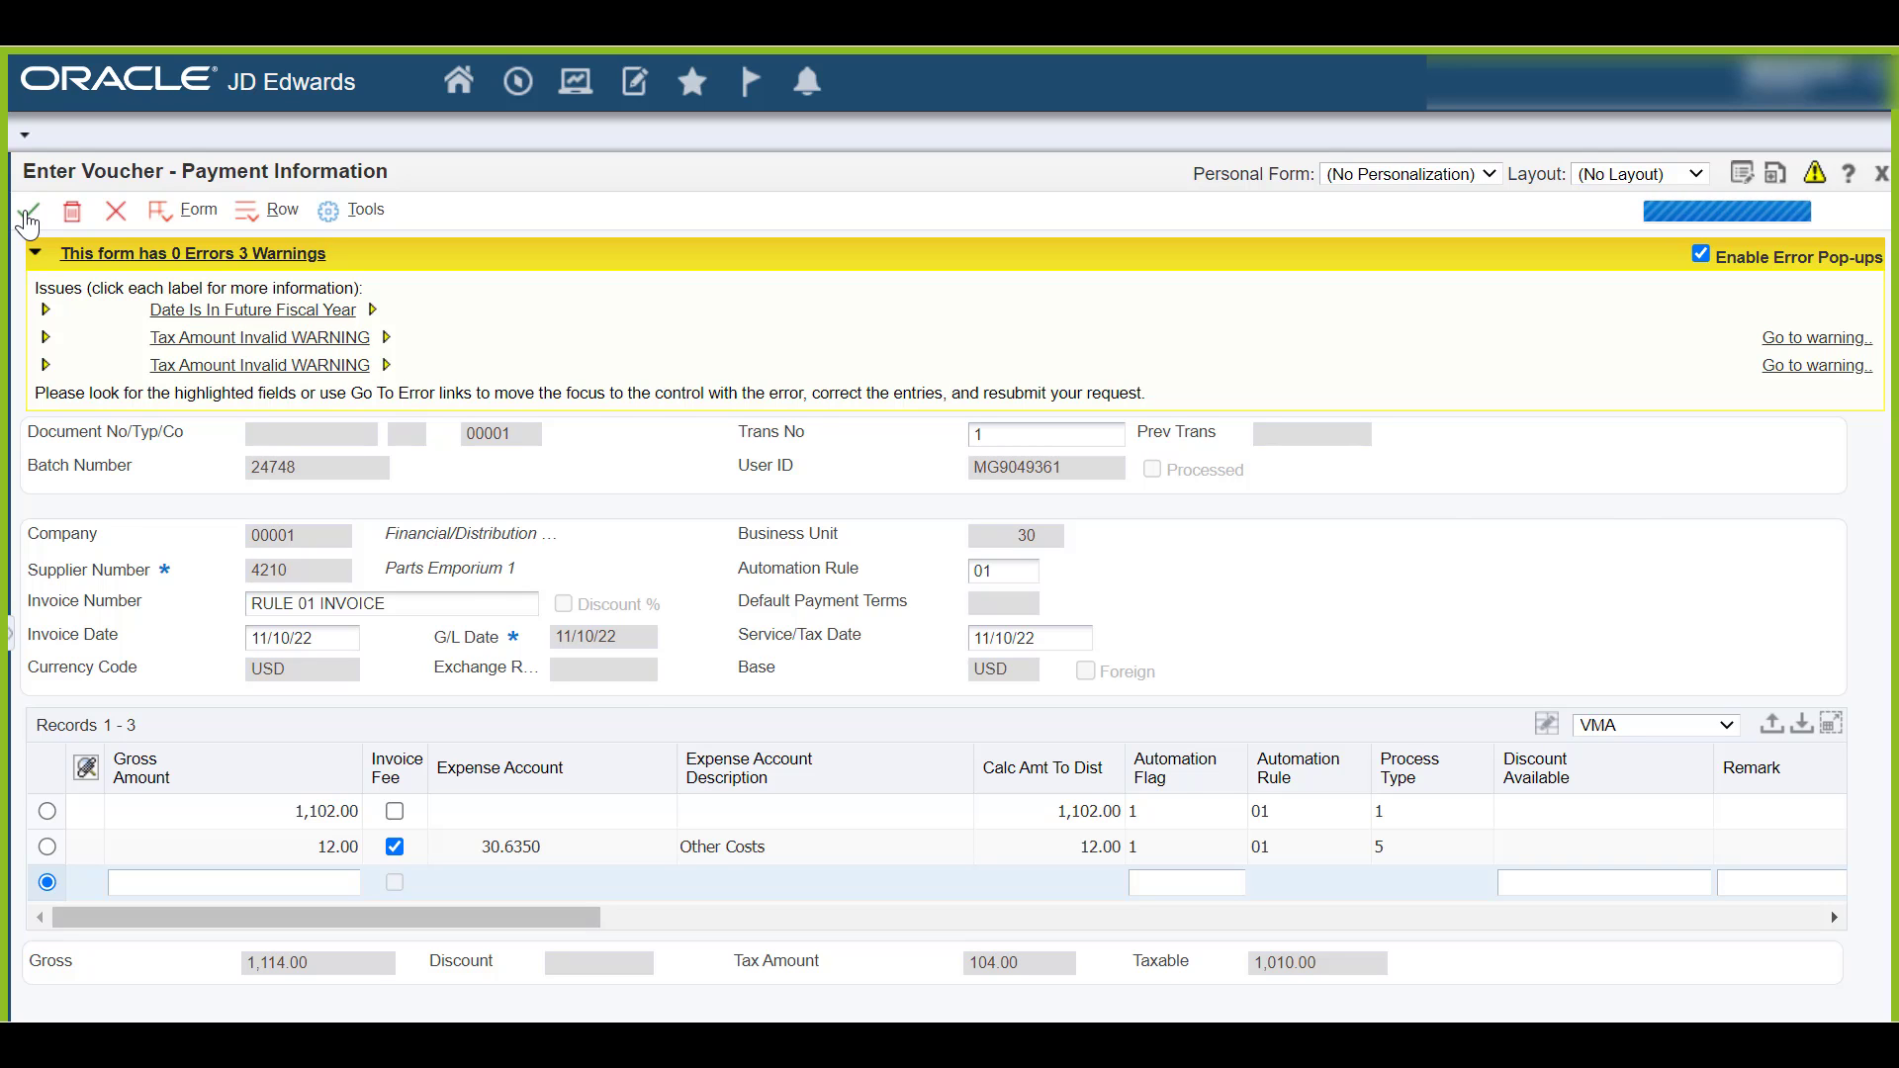
{"action": "left_click", "coordinate": [25, 212]}
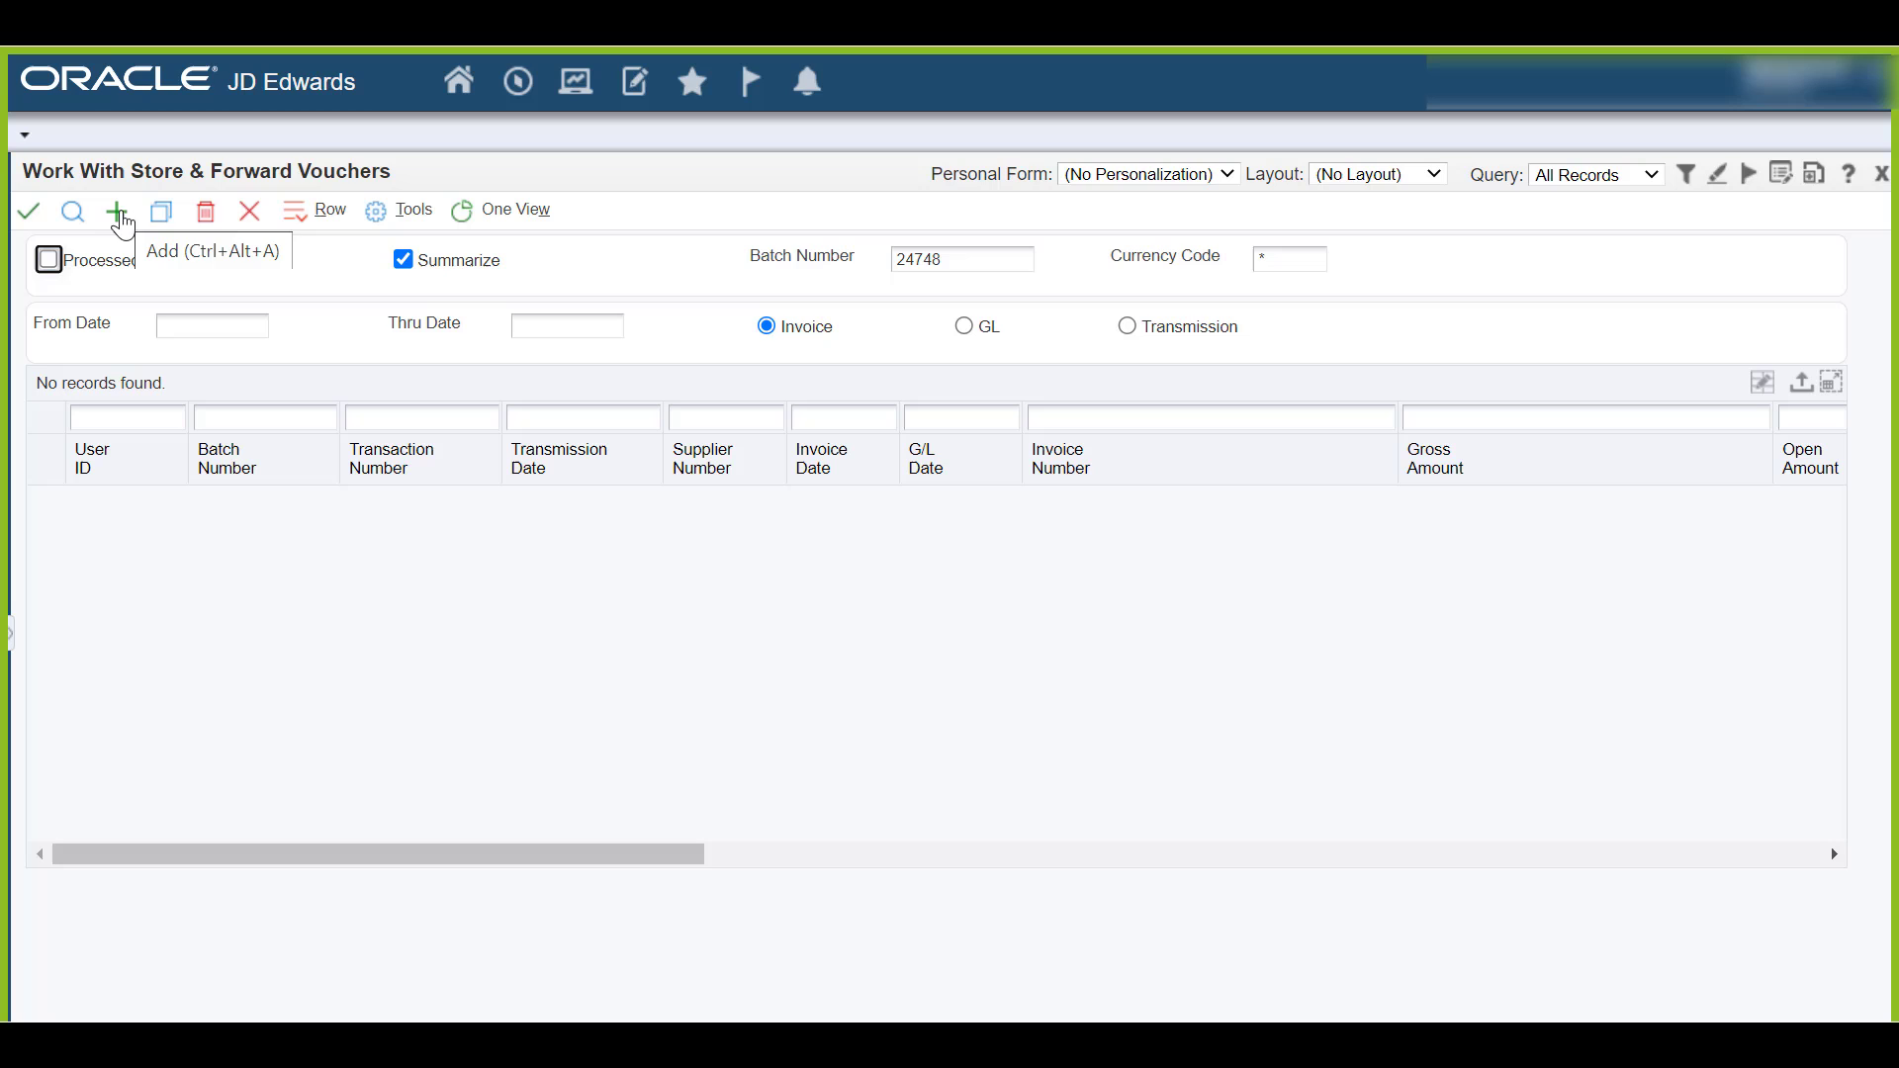
Step: Filter batch 24748 and turn off Summarize so the 1,000.00 and 10.00 lines show separately
{"action": "left_click", "coordinate": [962, 258]}
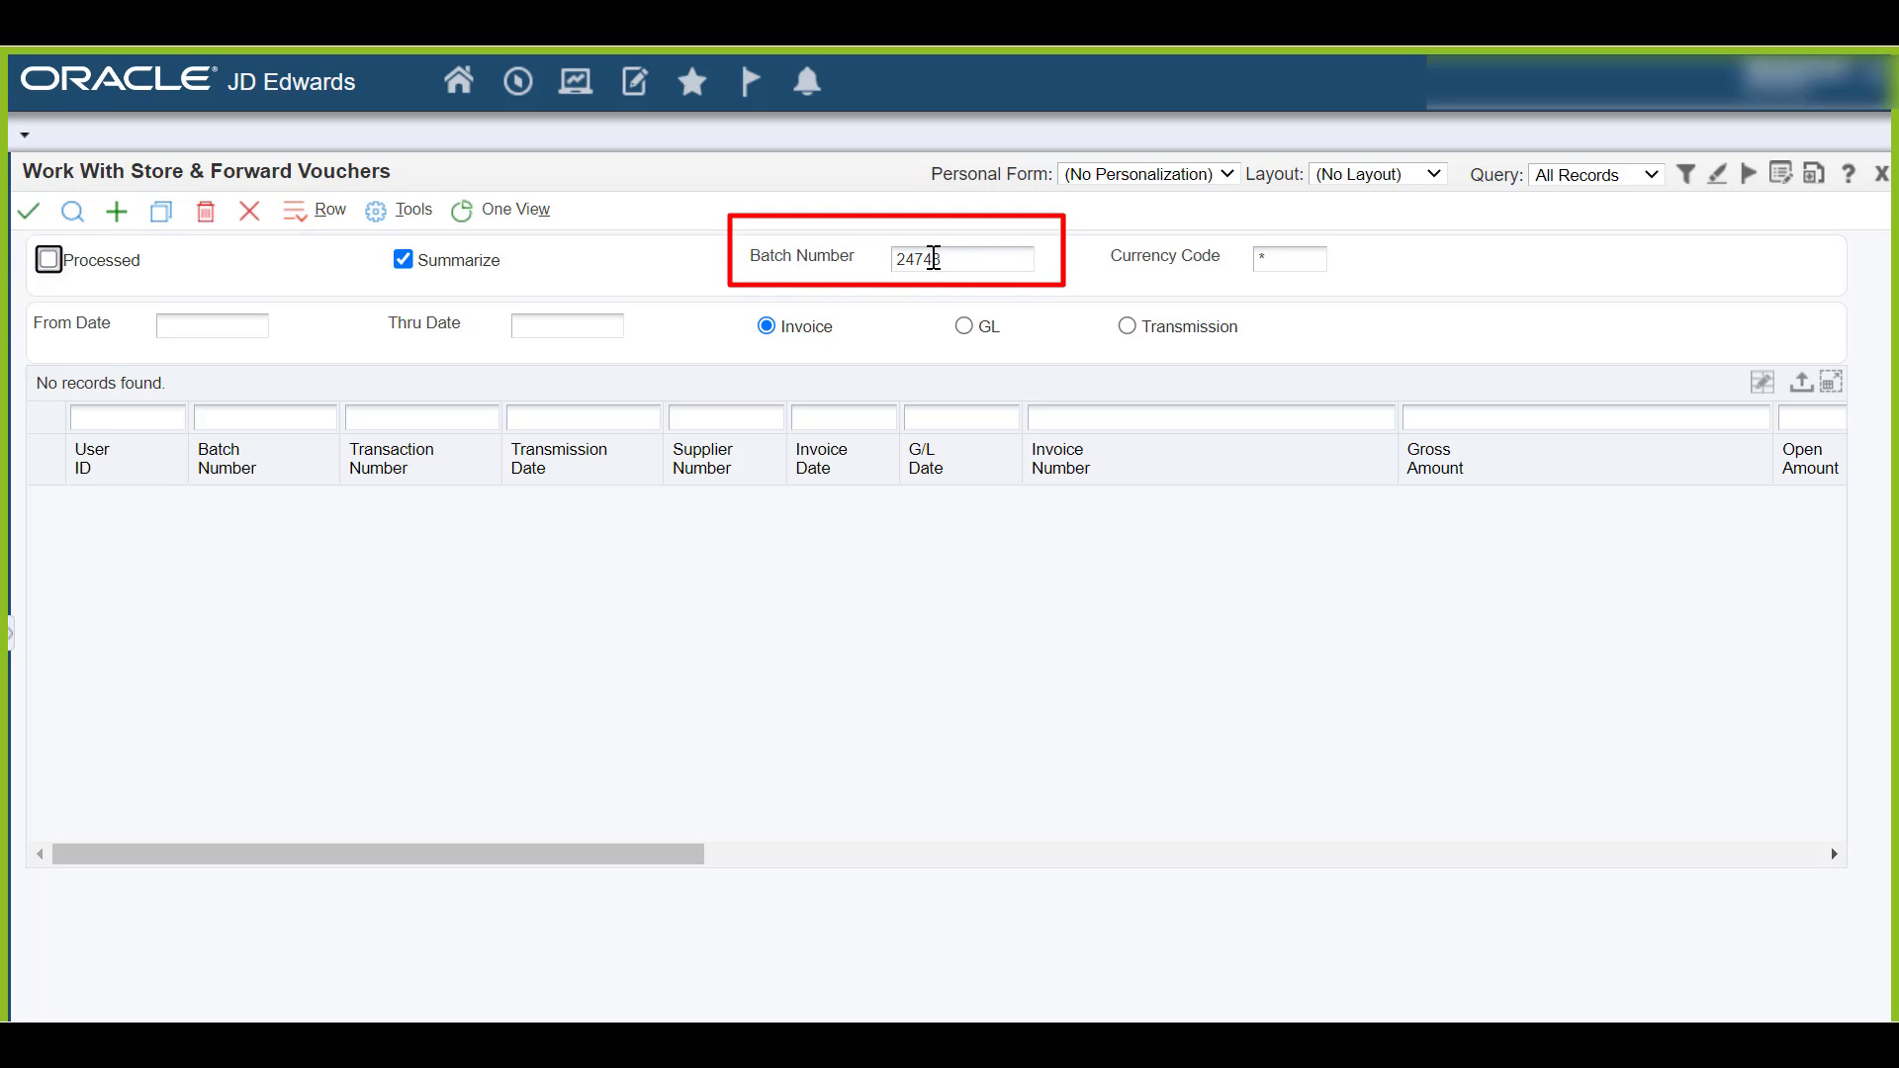
{"action": "left_click", "coordinate": [73, 210]}
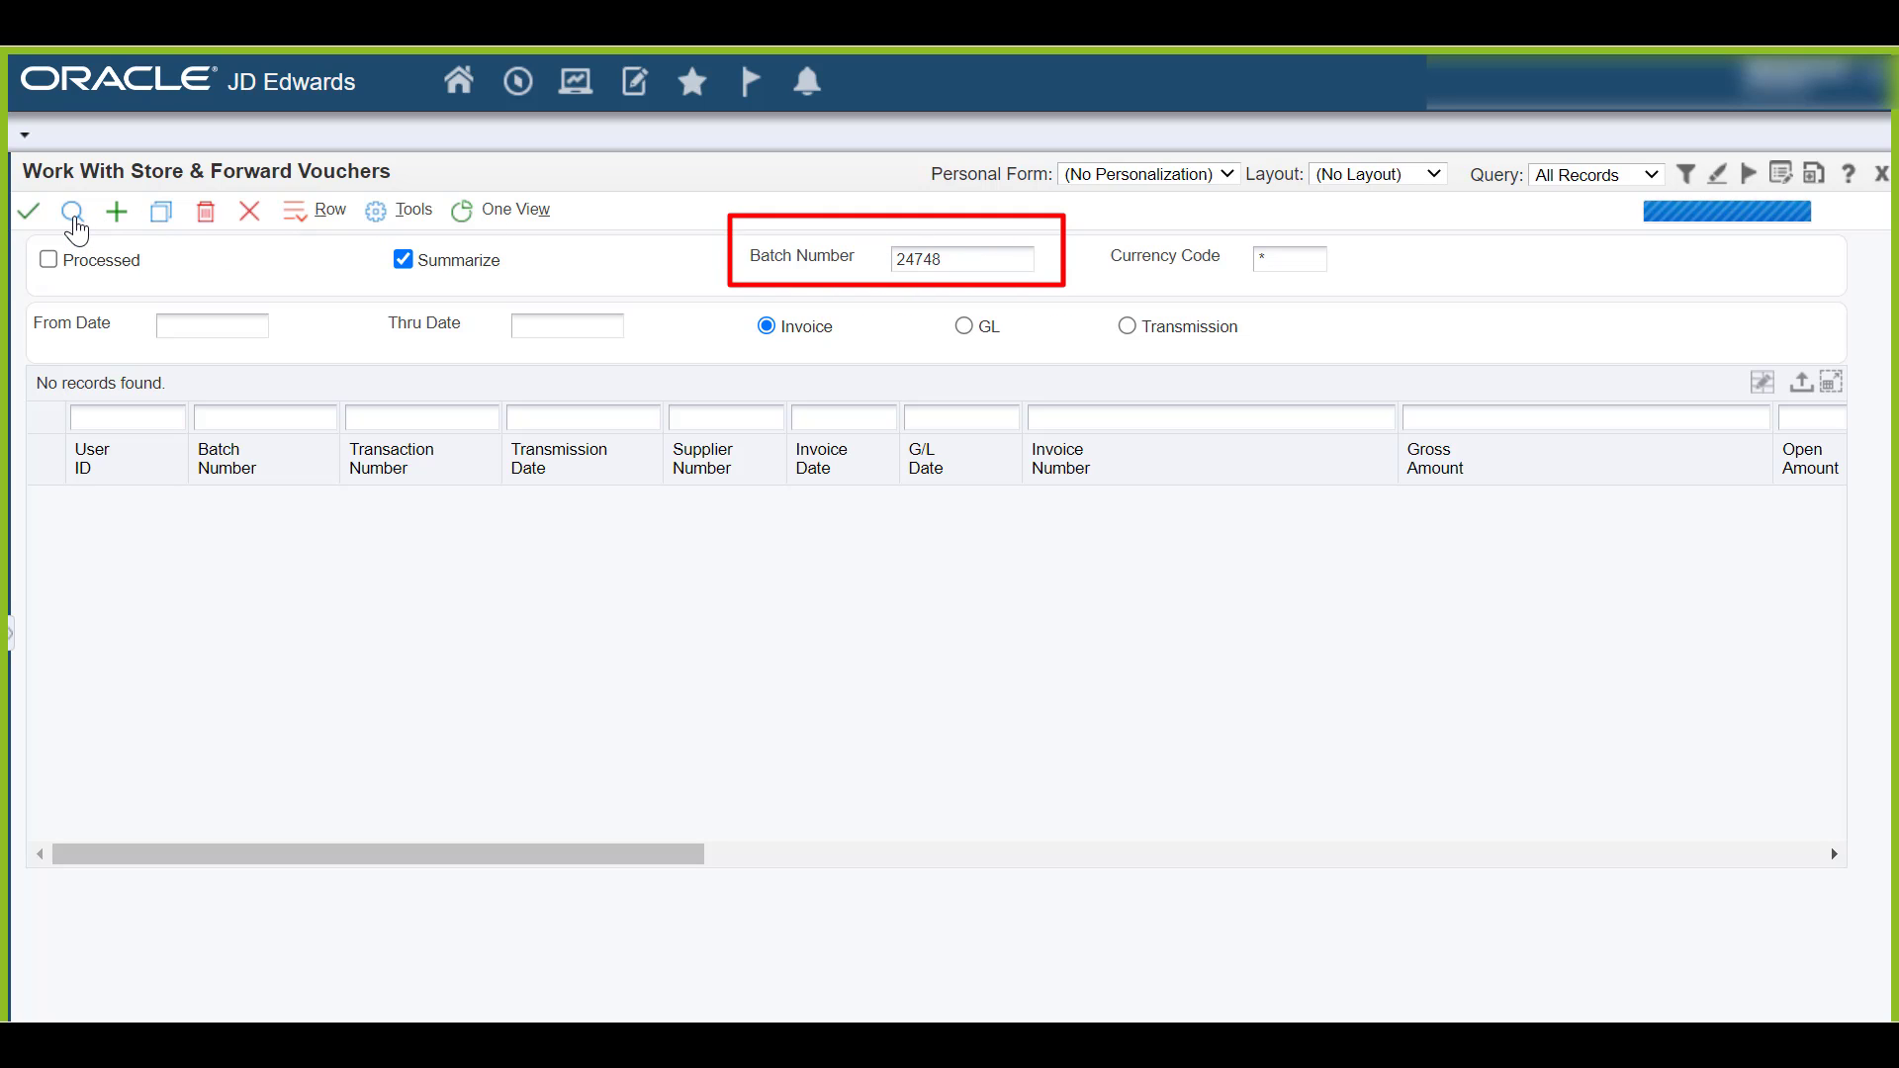
{"action": "left_click", "coordinate": [73, 212]}
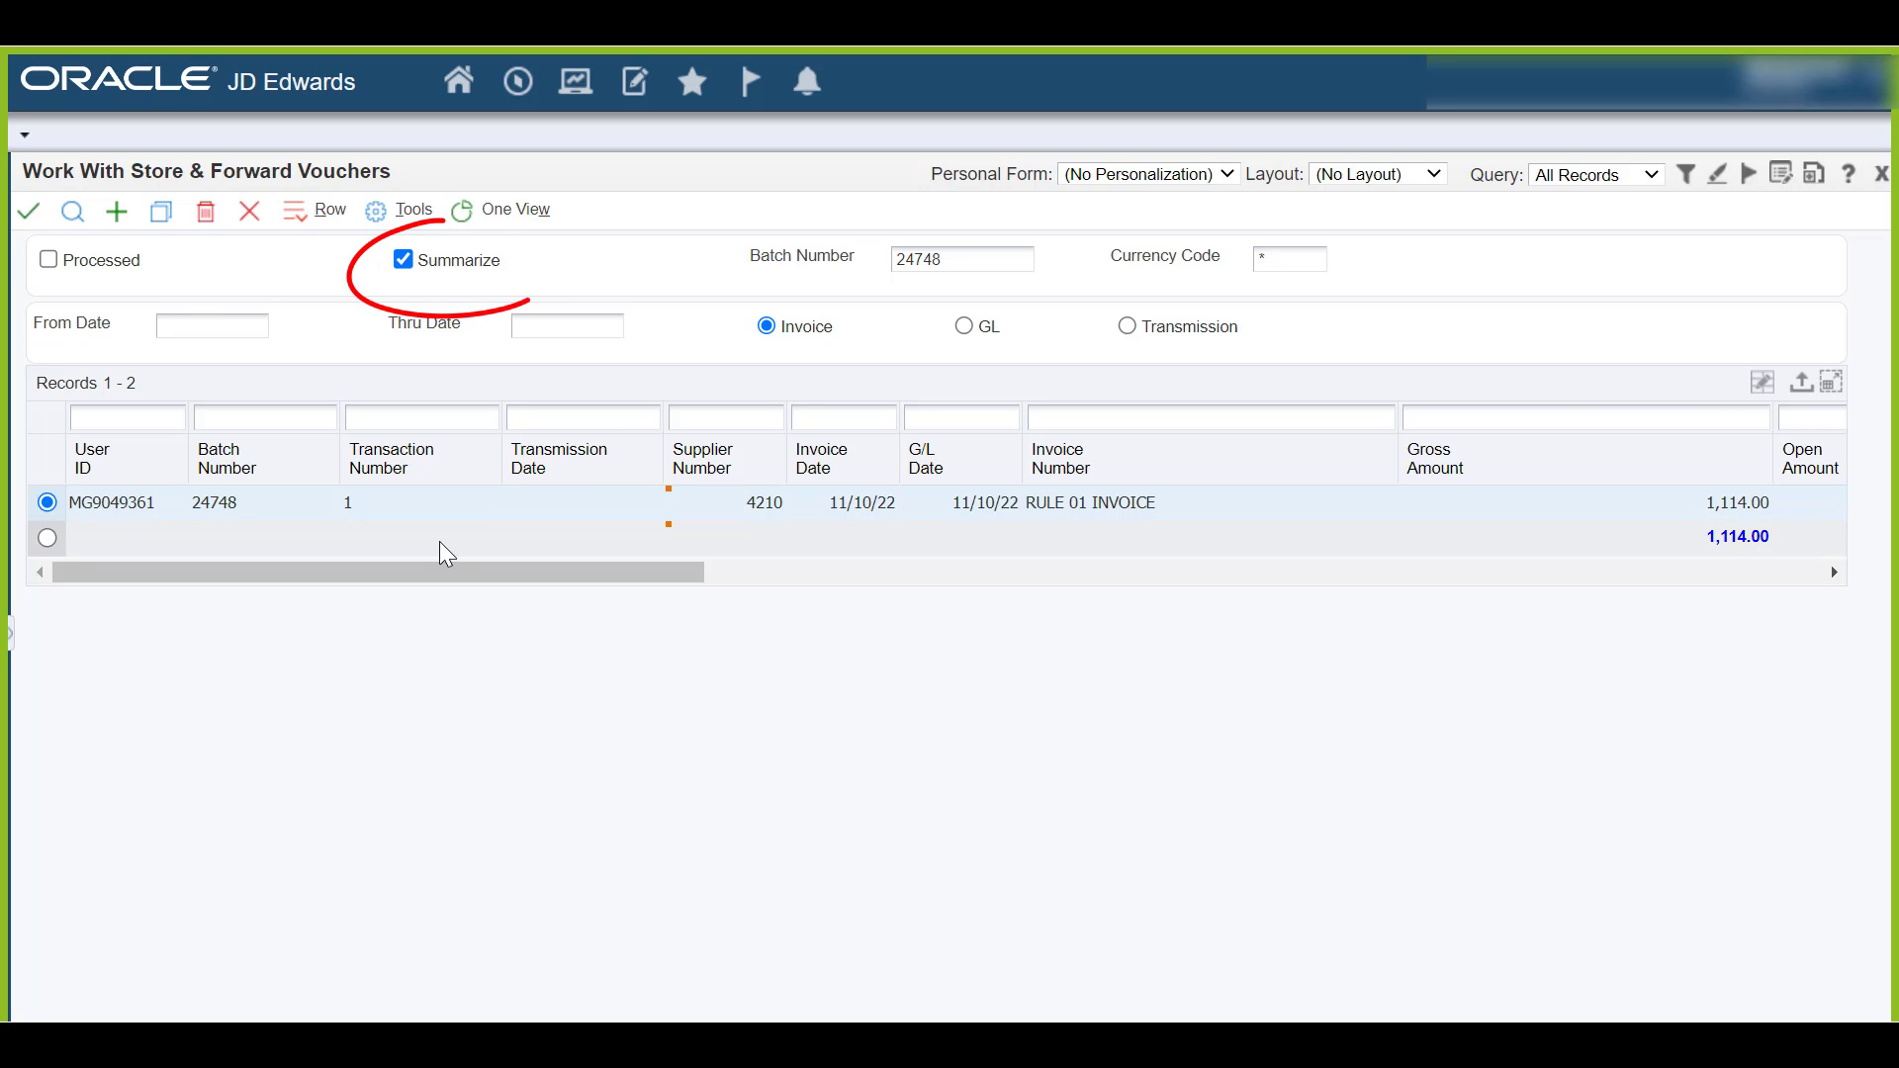
{"action": "left_click", "coordinate": [402, 262]}
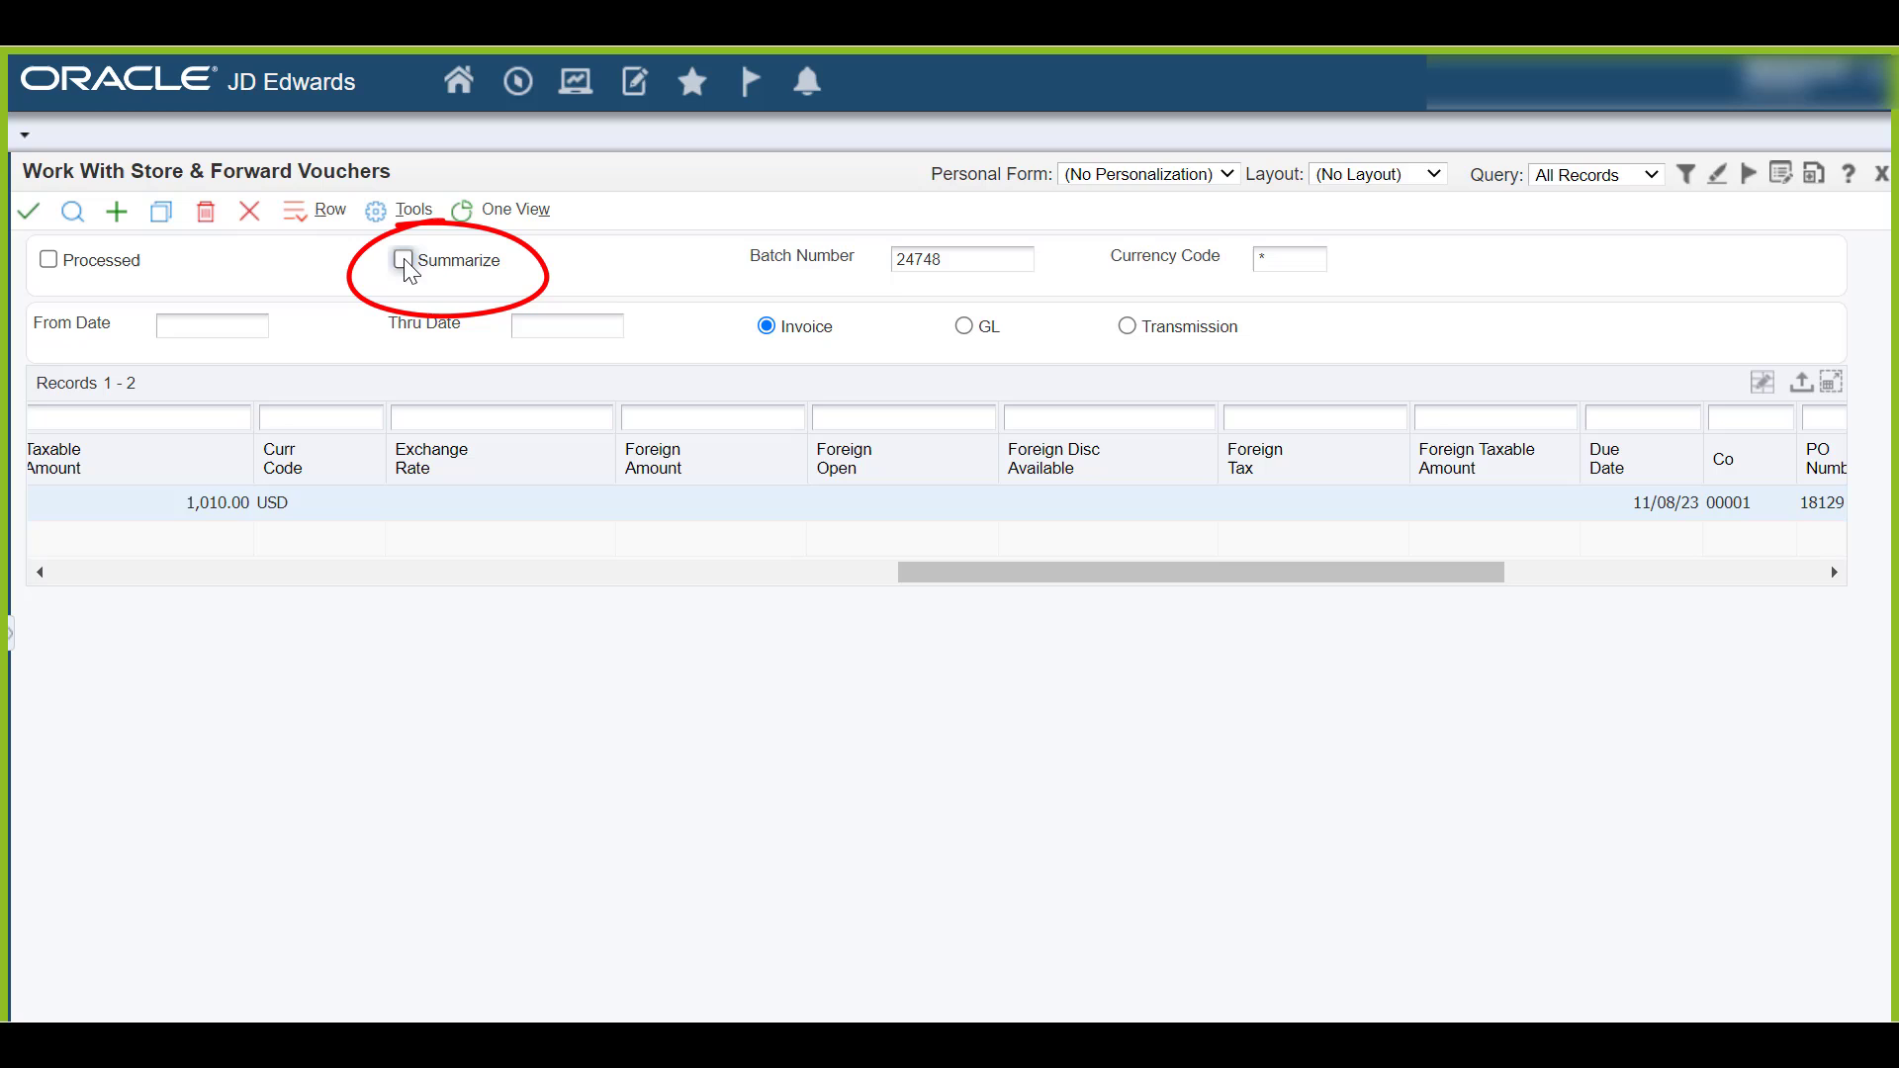
{"action": "left_click", "coordinate": [403, 259]}
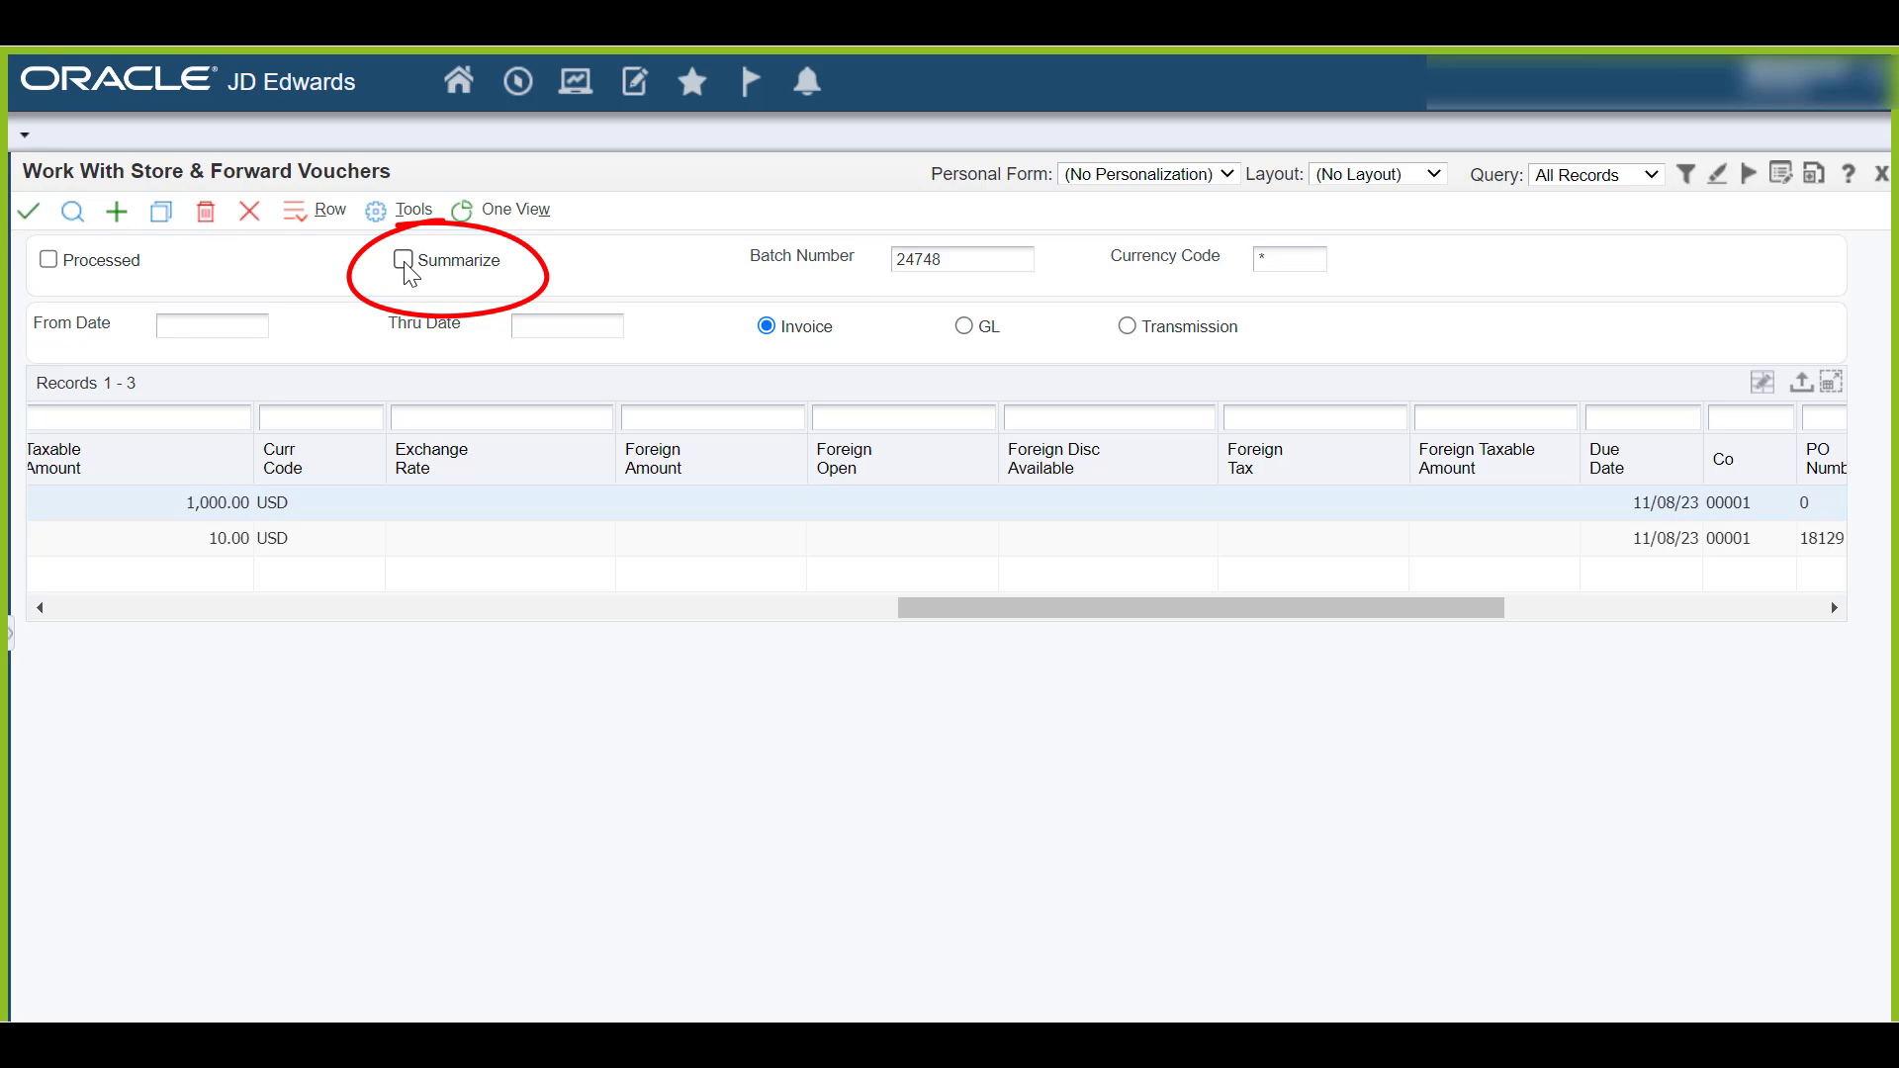
{"action": "scroll", "scroll_direction": "right", "scroll_amount": 3}
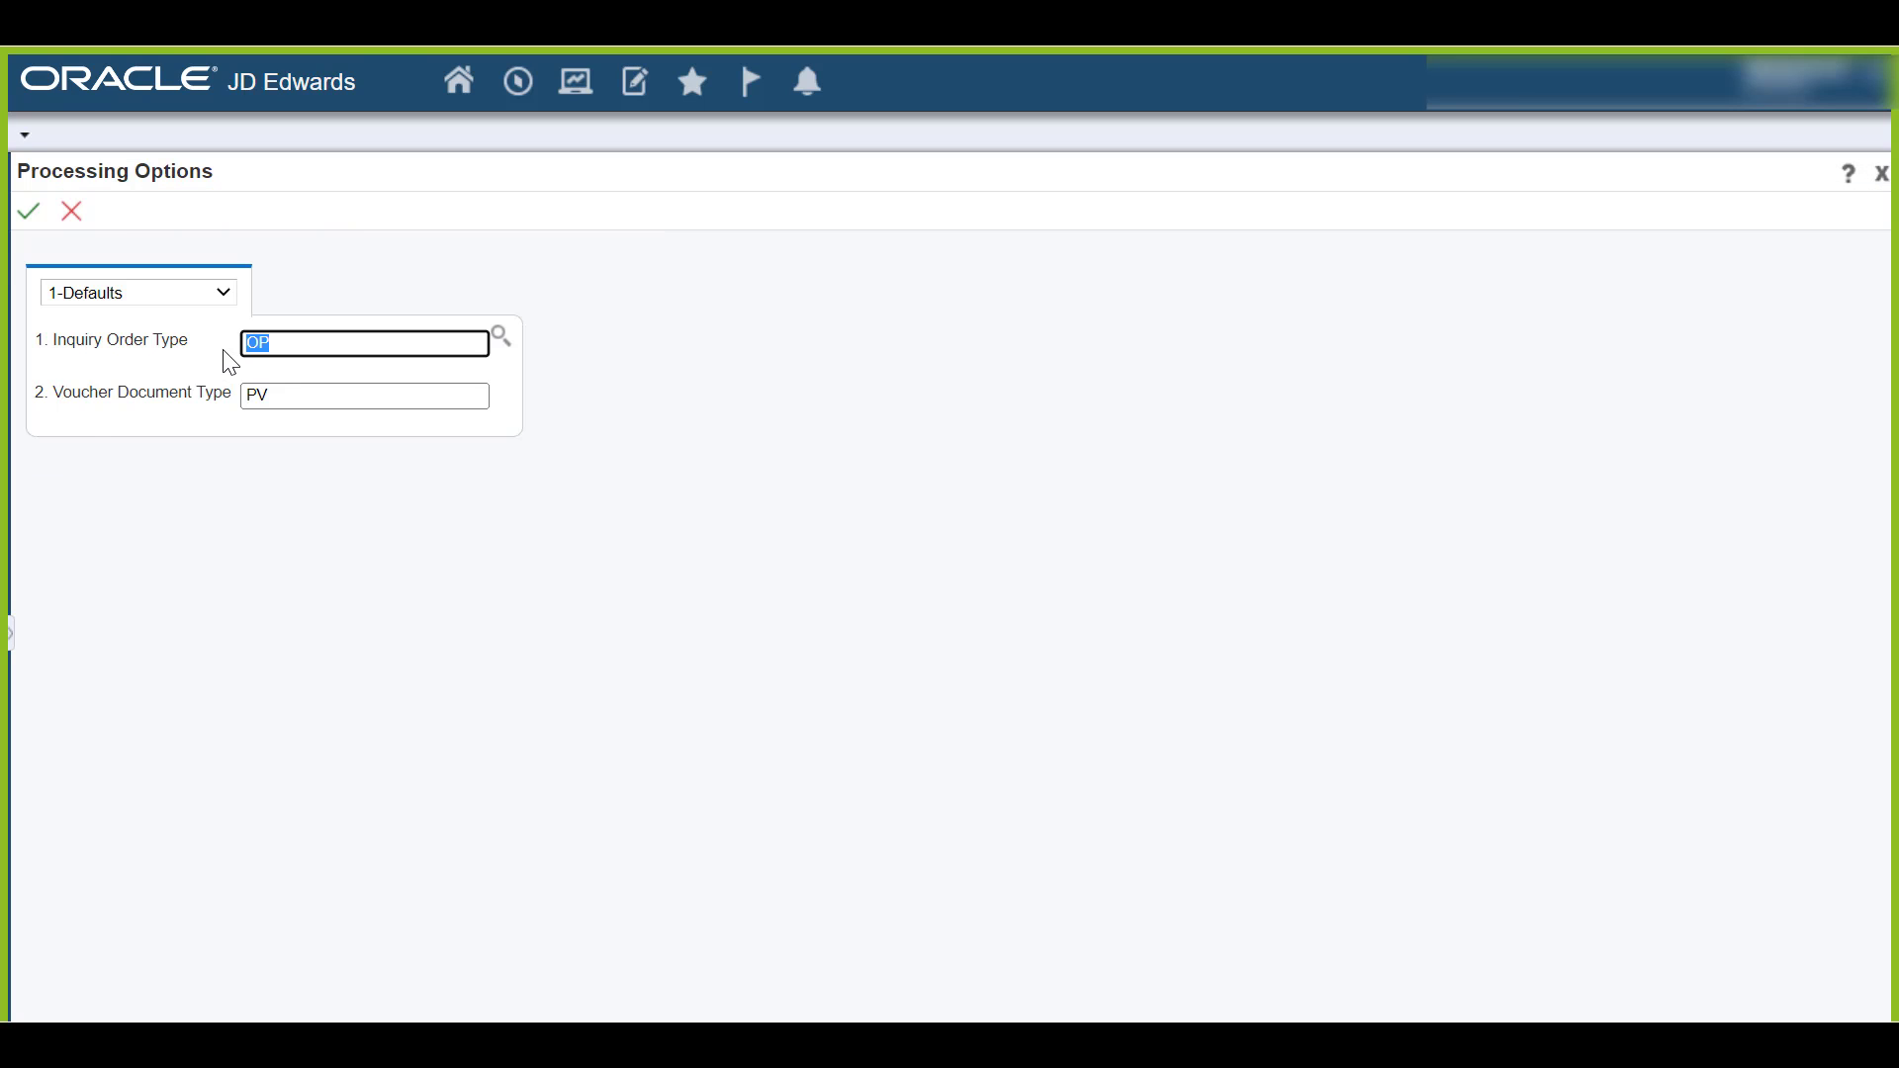
Step: Set Order Line Entry to 2 on the 5-New Order Line options and accept them
{"action": "left_click", "coordinate": [138, 293]}
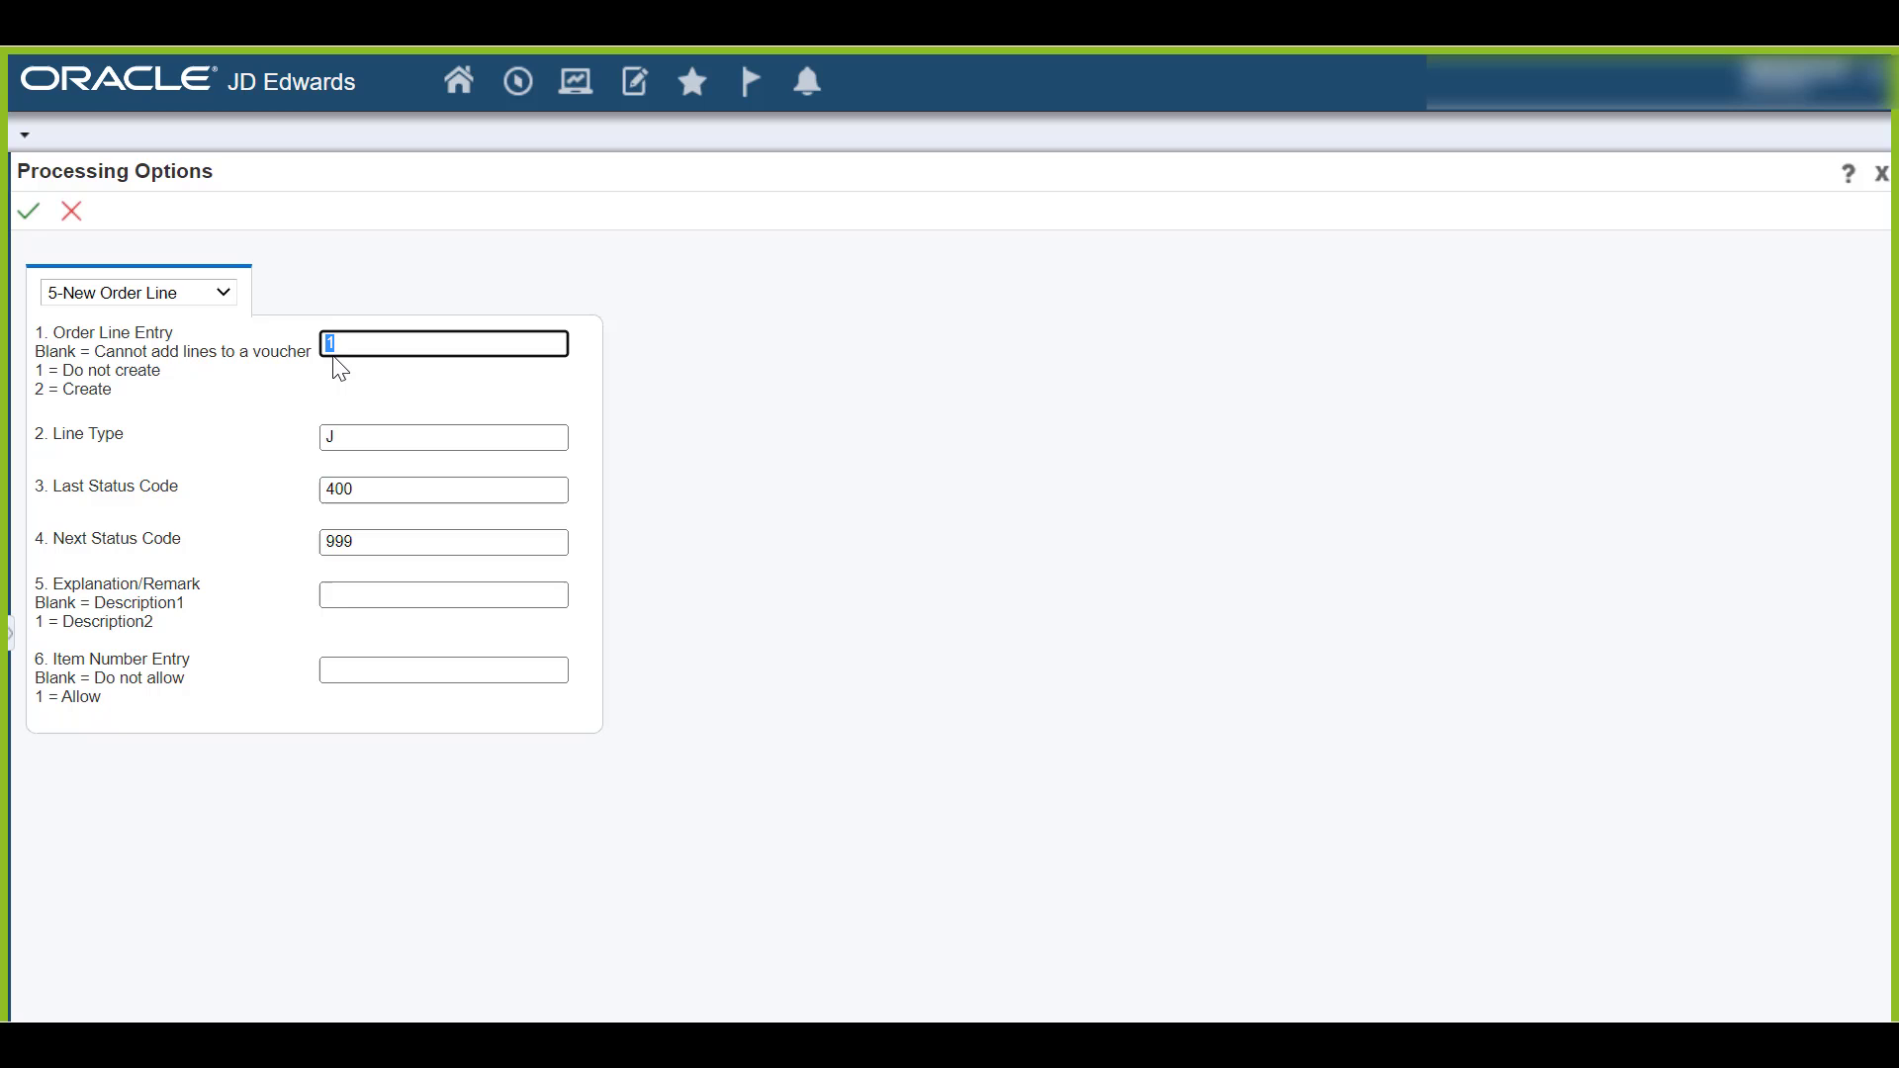
{"action": "type", "text": "2"}
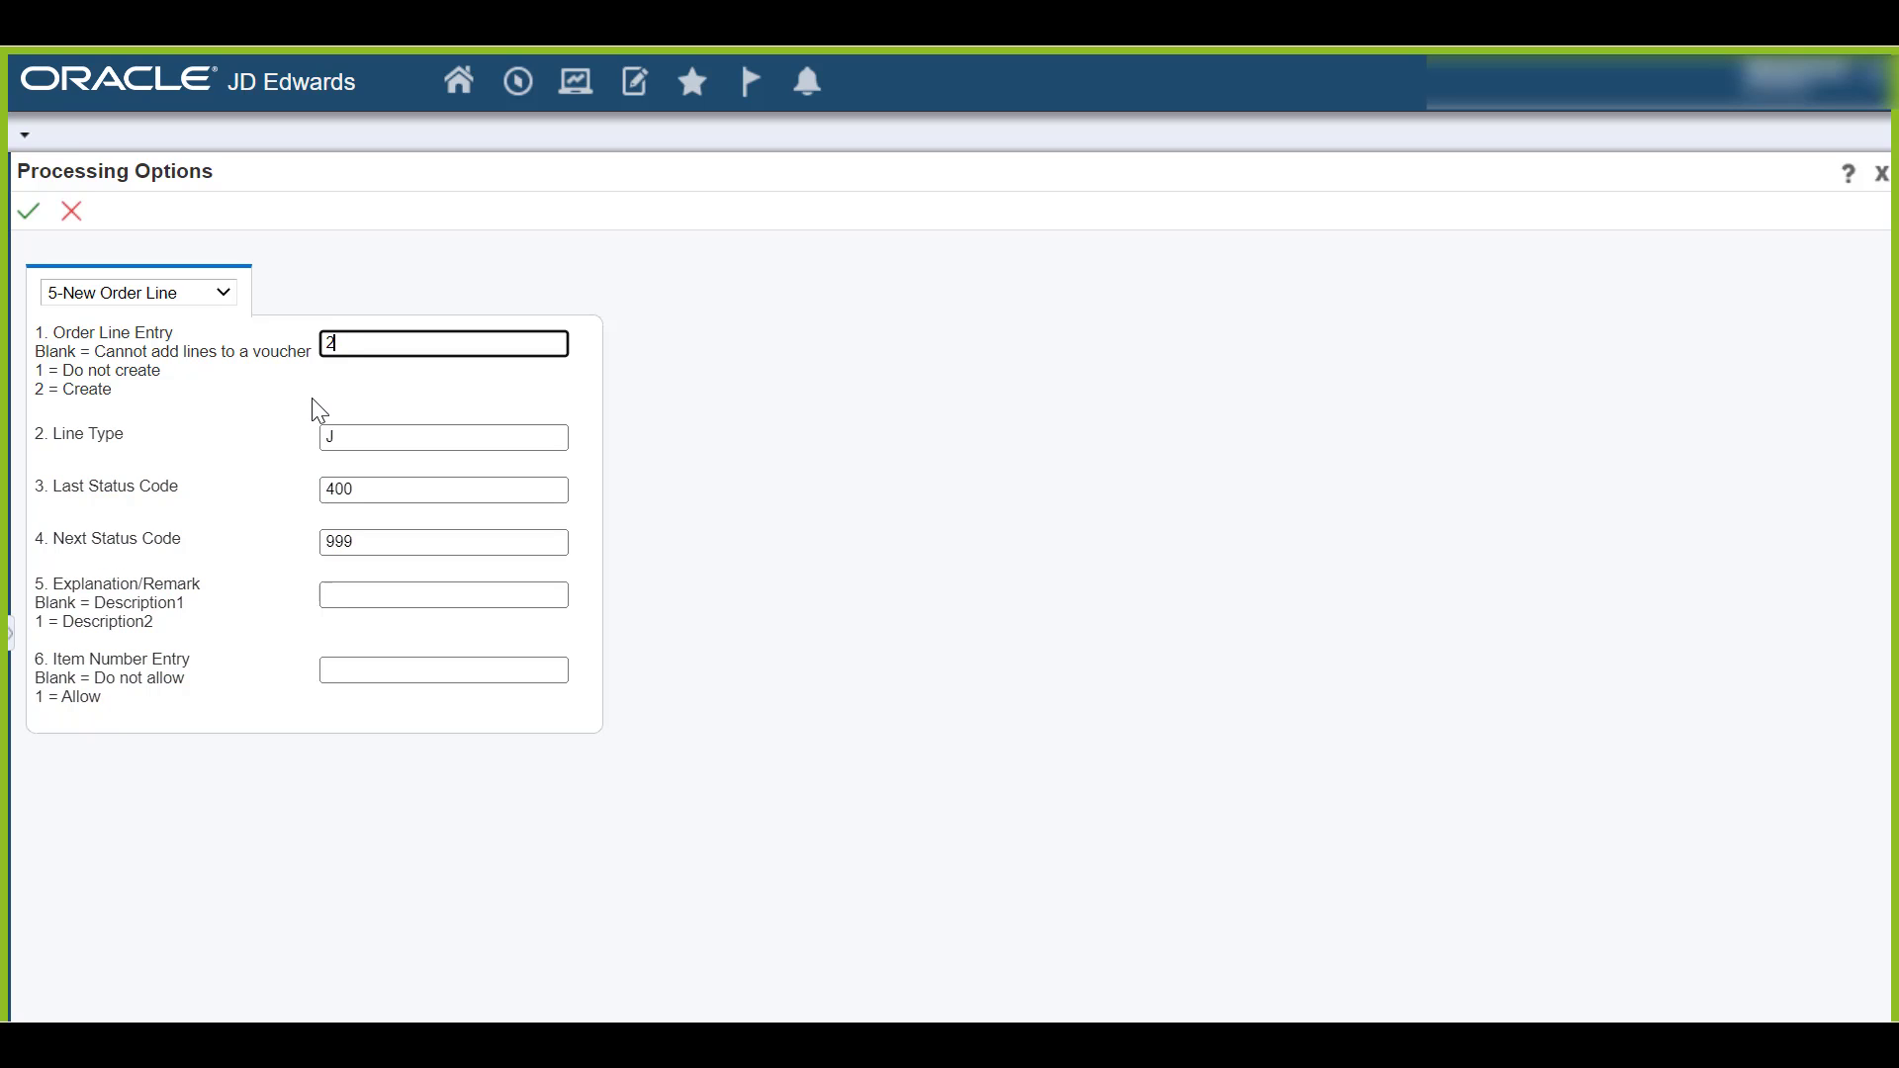
{"action": "mouse_move", "coordinate": [166, 522]}
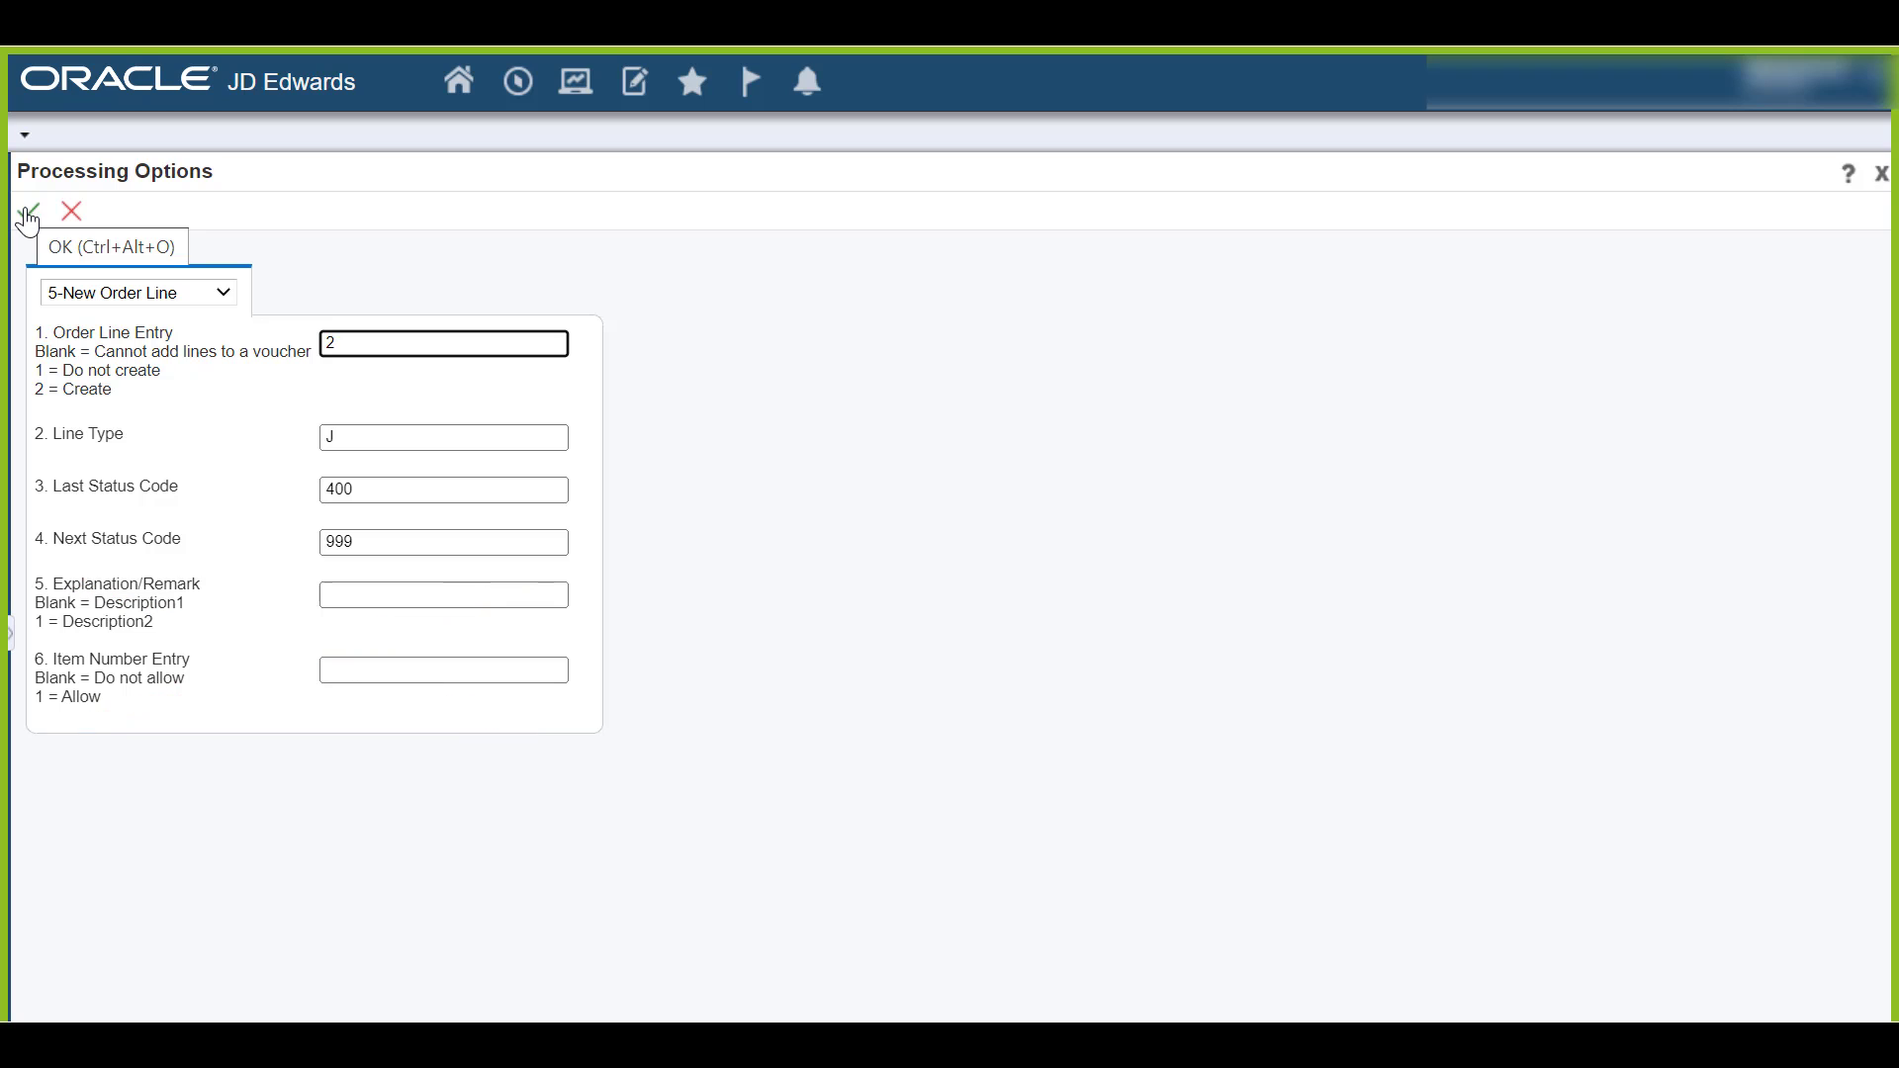
{"action": "left_click", "coordinate": [26, 211]}
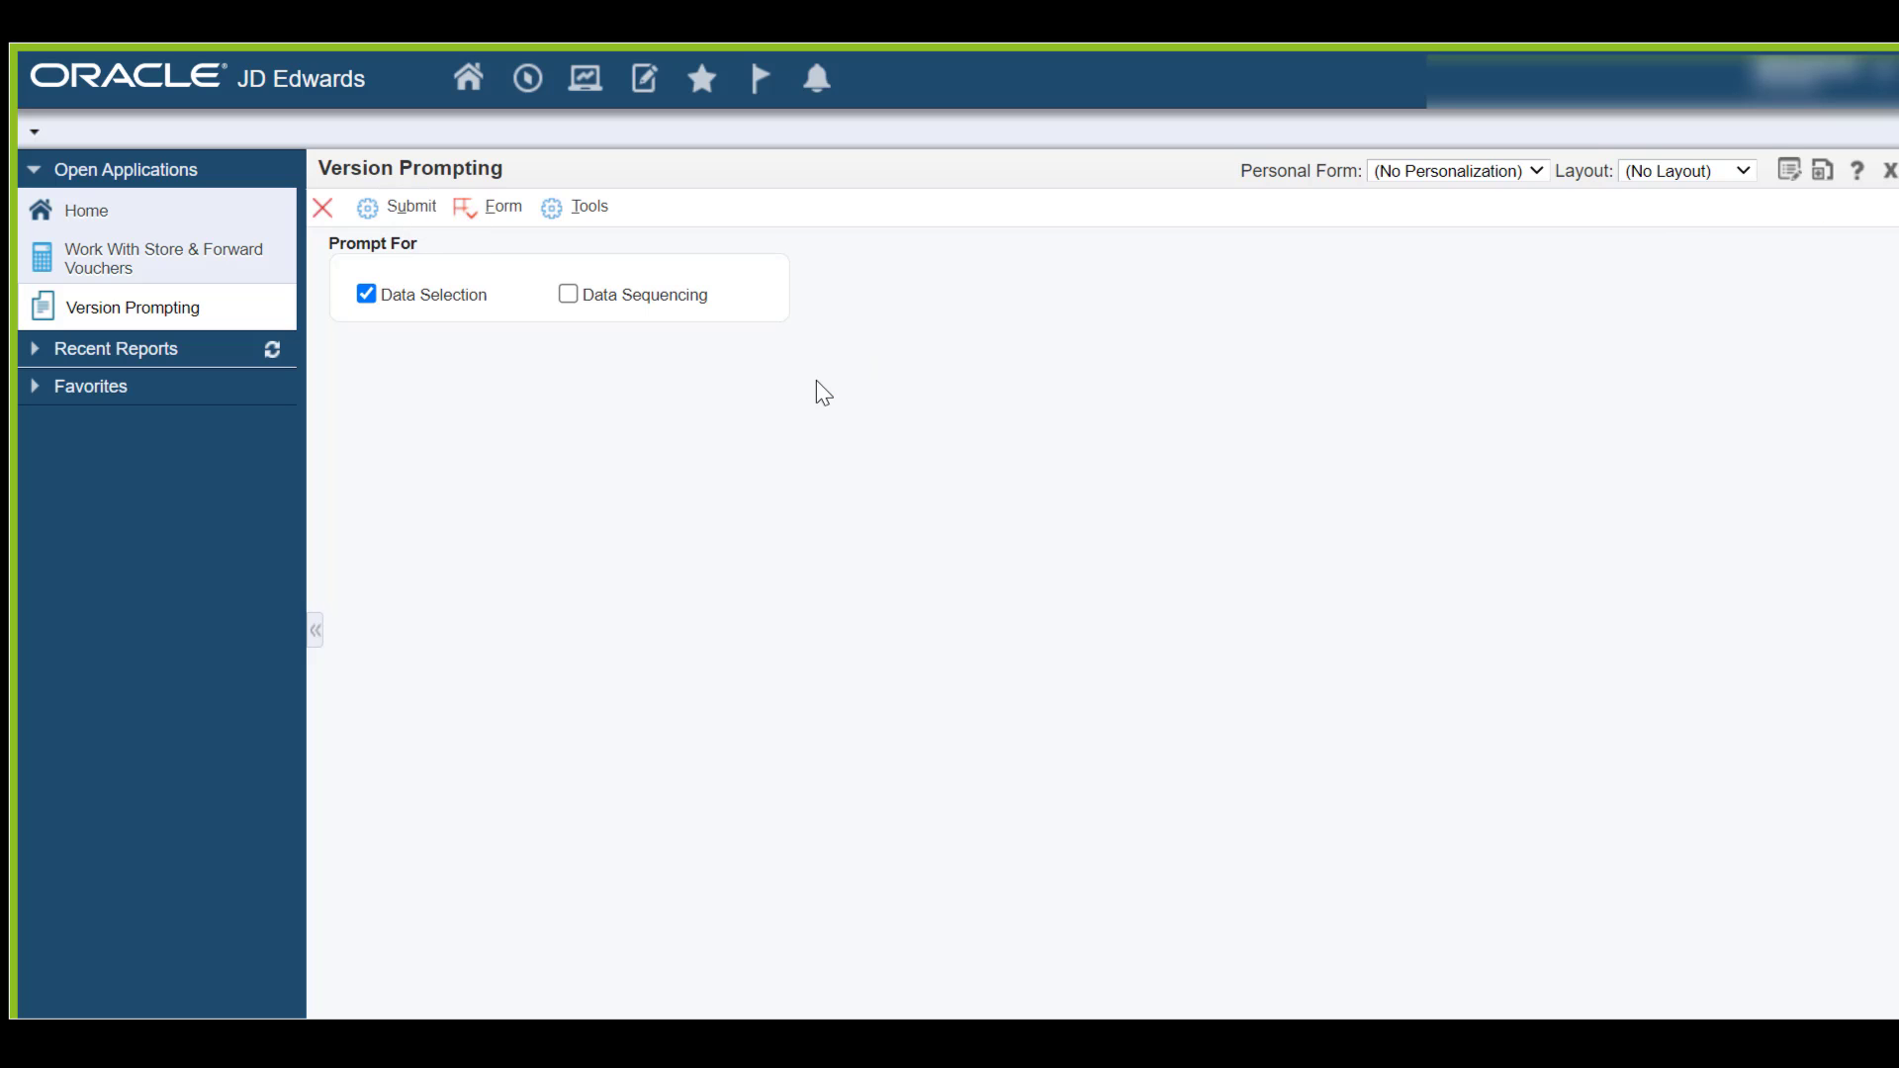
Step: Submit R4304016 with data selection EDI batch number = literal 24748 and accept printer settings
{"action": "left_click", "coordinate": [412, 205]}
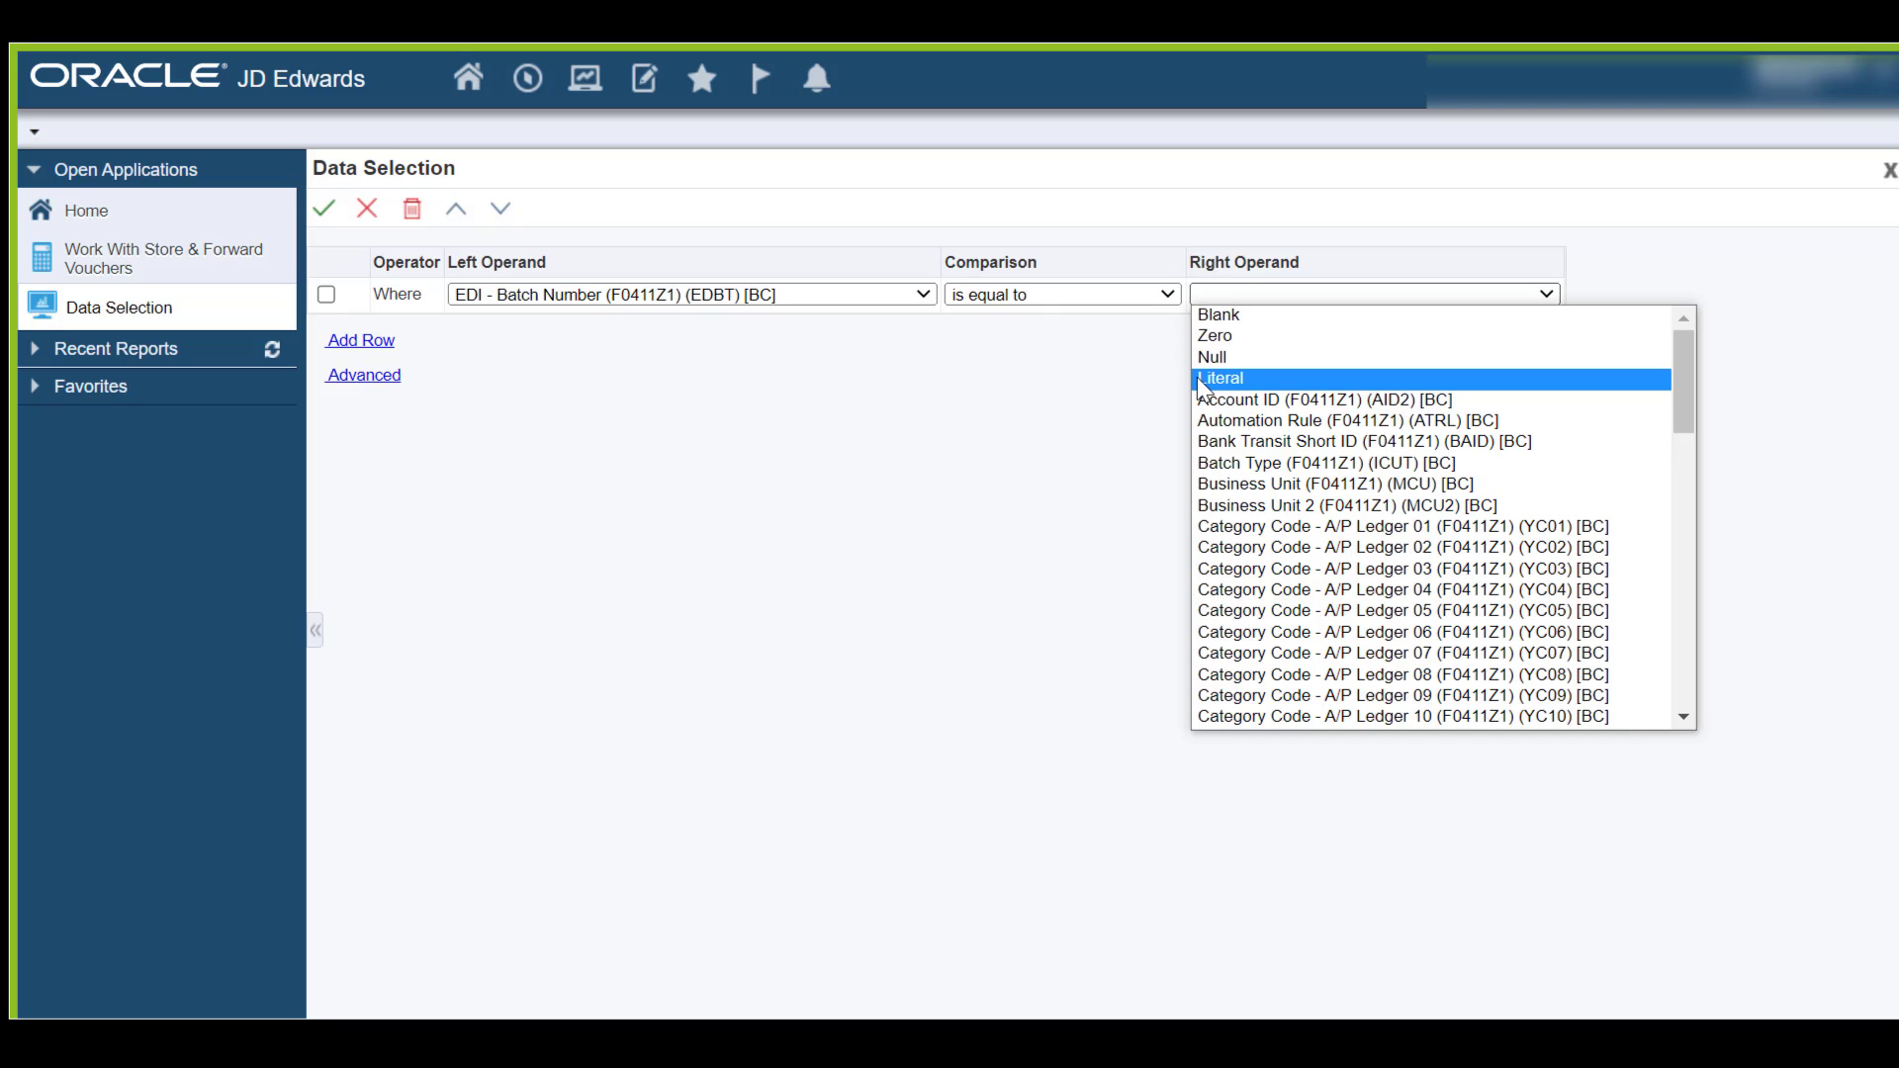
{"action": "left_click", "coordinate": [1220, 378]}
{"action": "type", "text": "24748"}
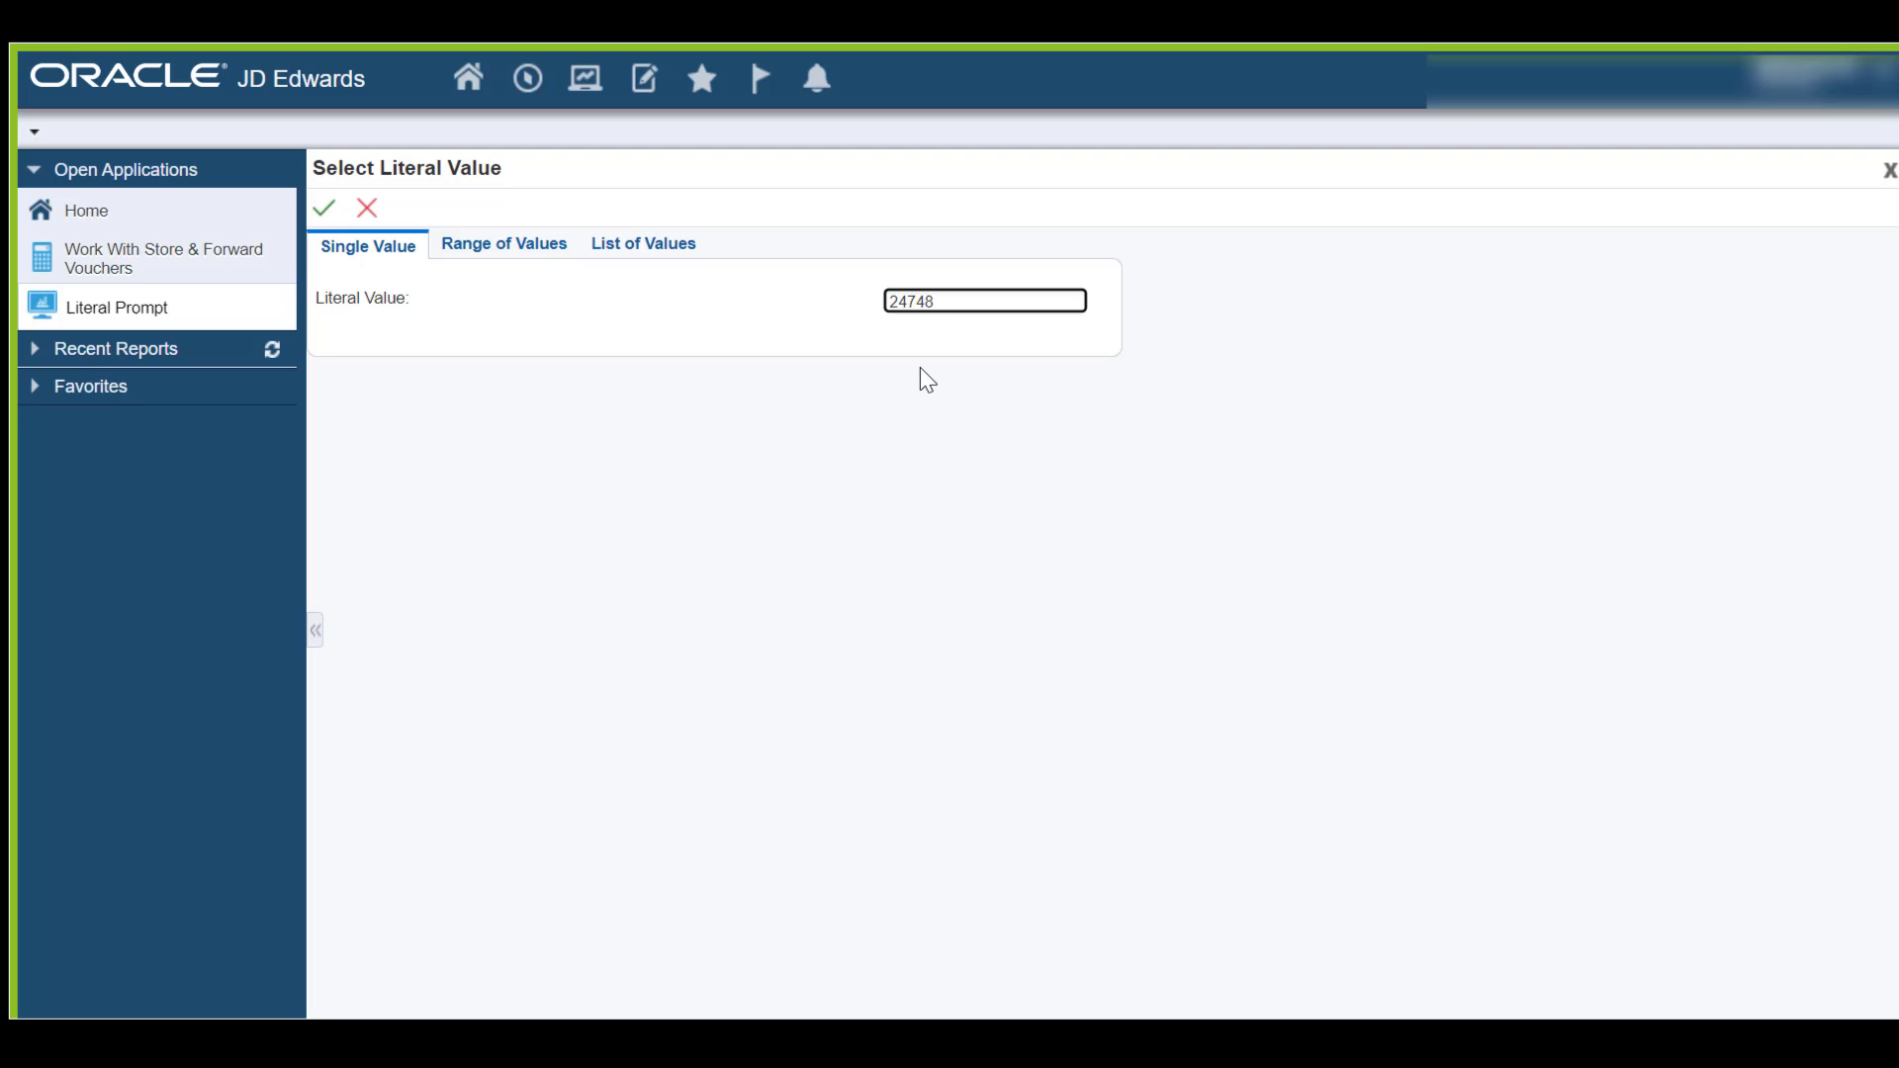
{"action": "left_click", "coordinate": [322, 208]}
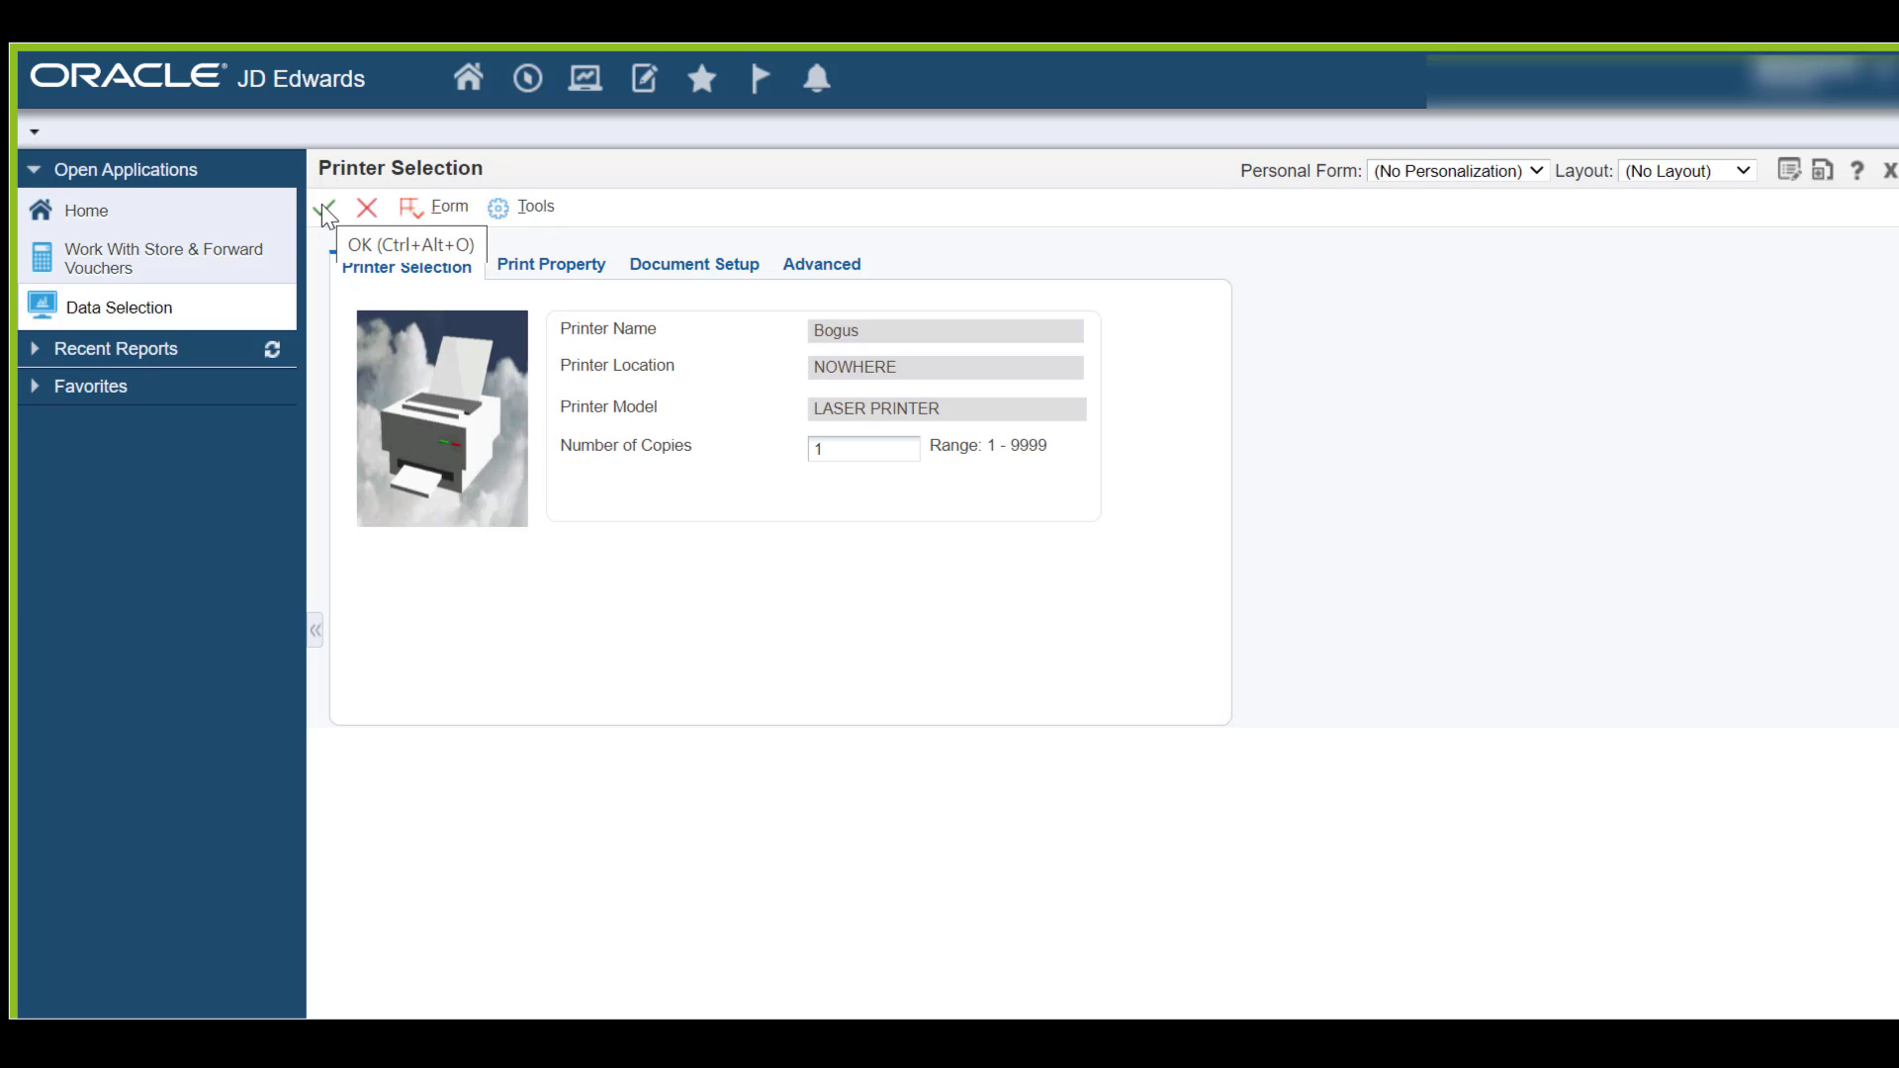
{"action": "left_click", "coordinate": [324, 208]}
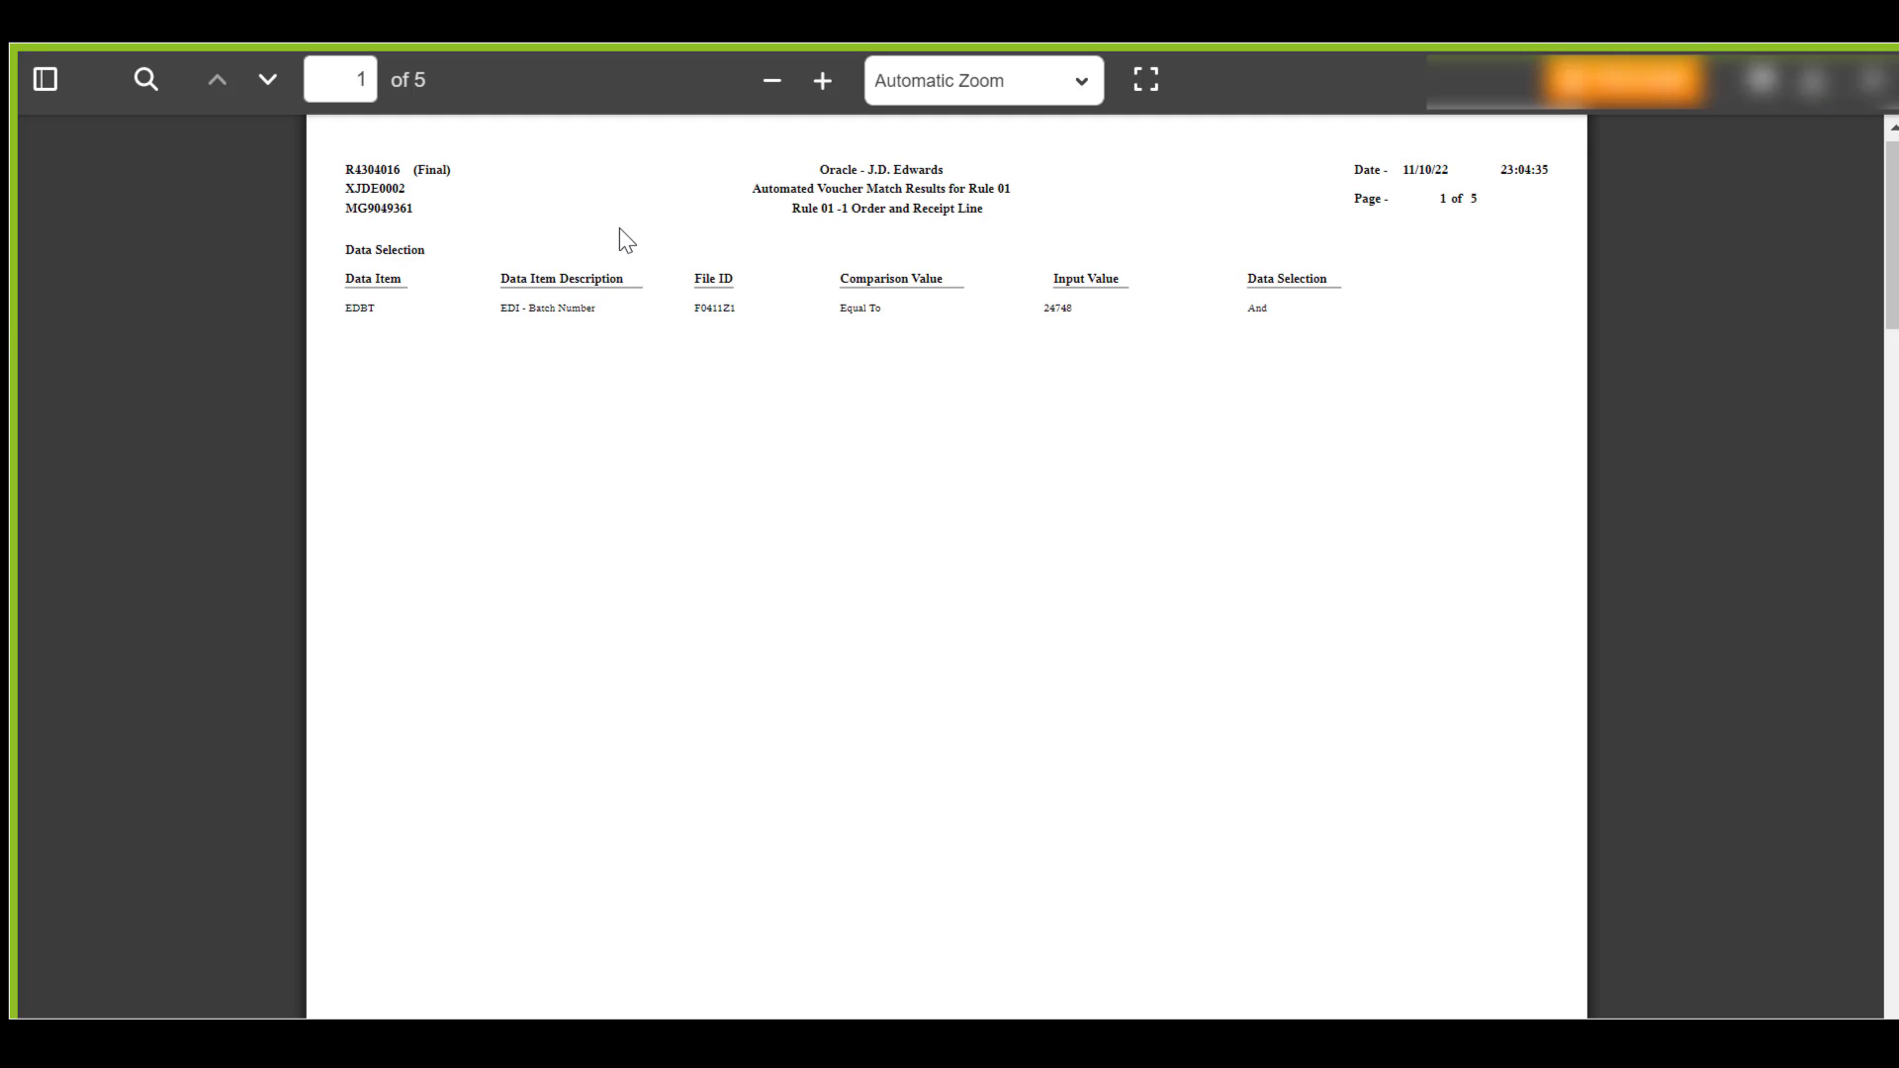
Step: Scroll to the report's last page showing both RULE 01 INVOICE lines for voucher 19827
{"action": "scroll", "scroll_direction": "down", "scroll_amount": 3}
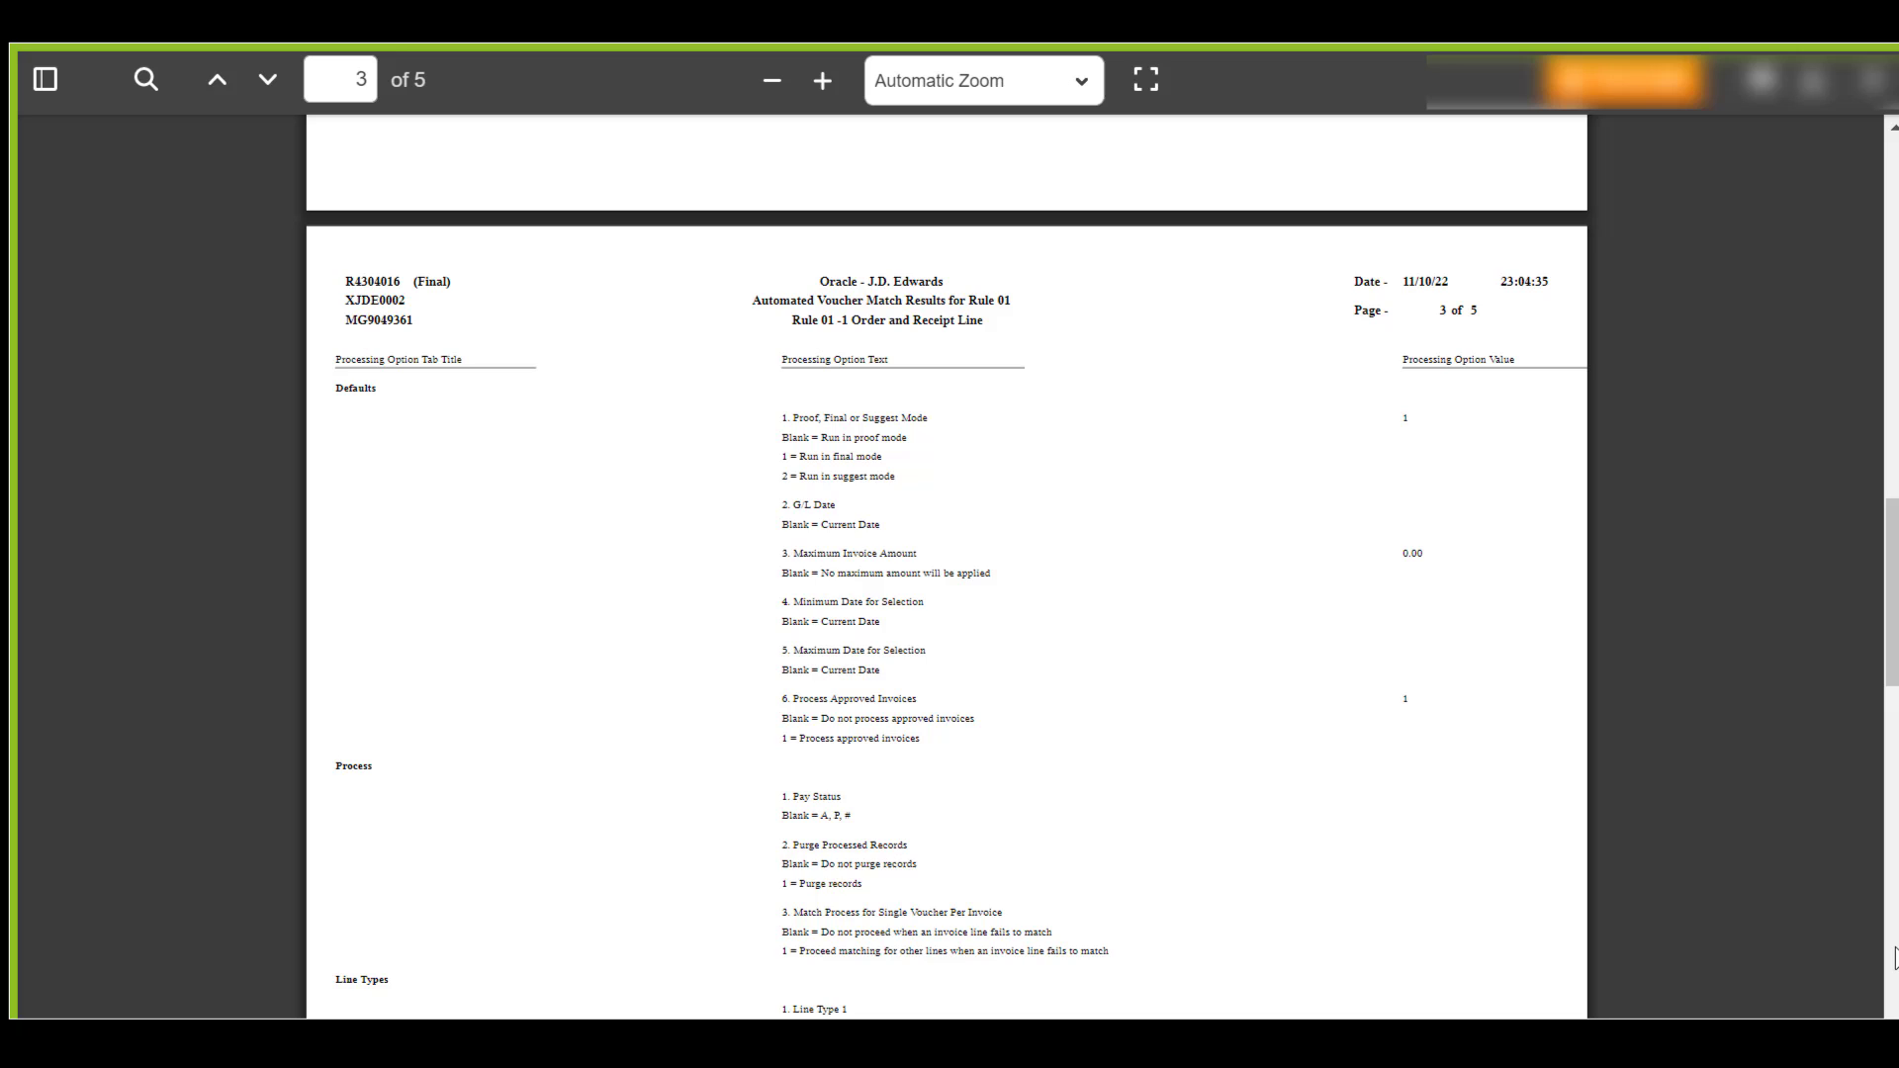
{"action": "scroll", "scroll_direction": "down", "scroll_amount": 3}
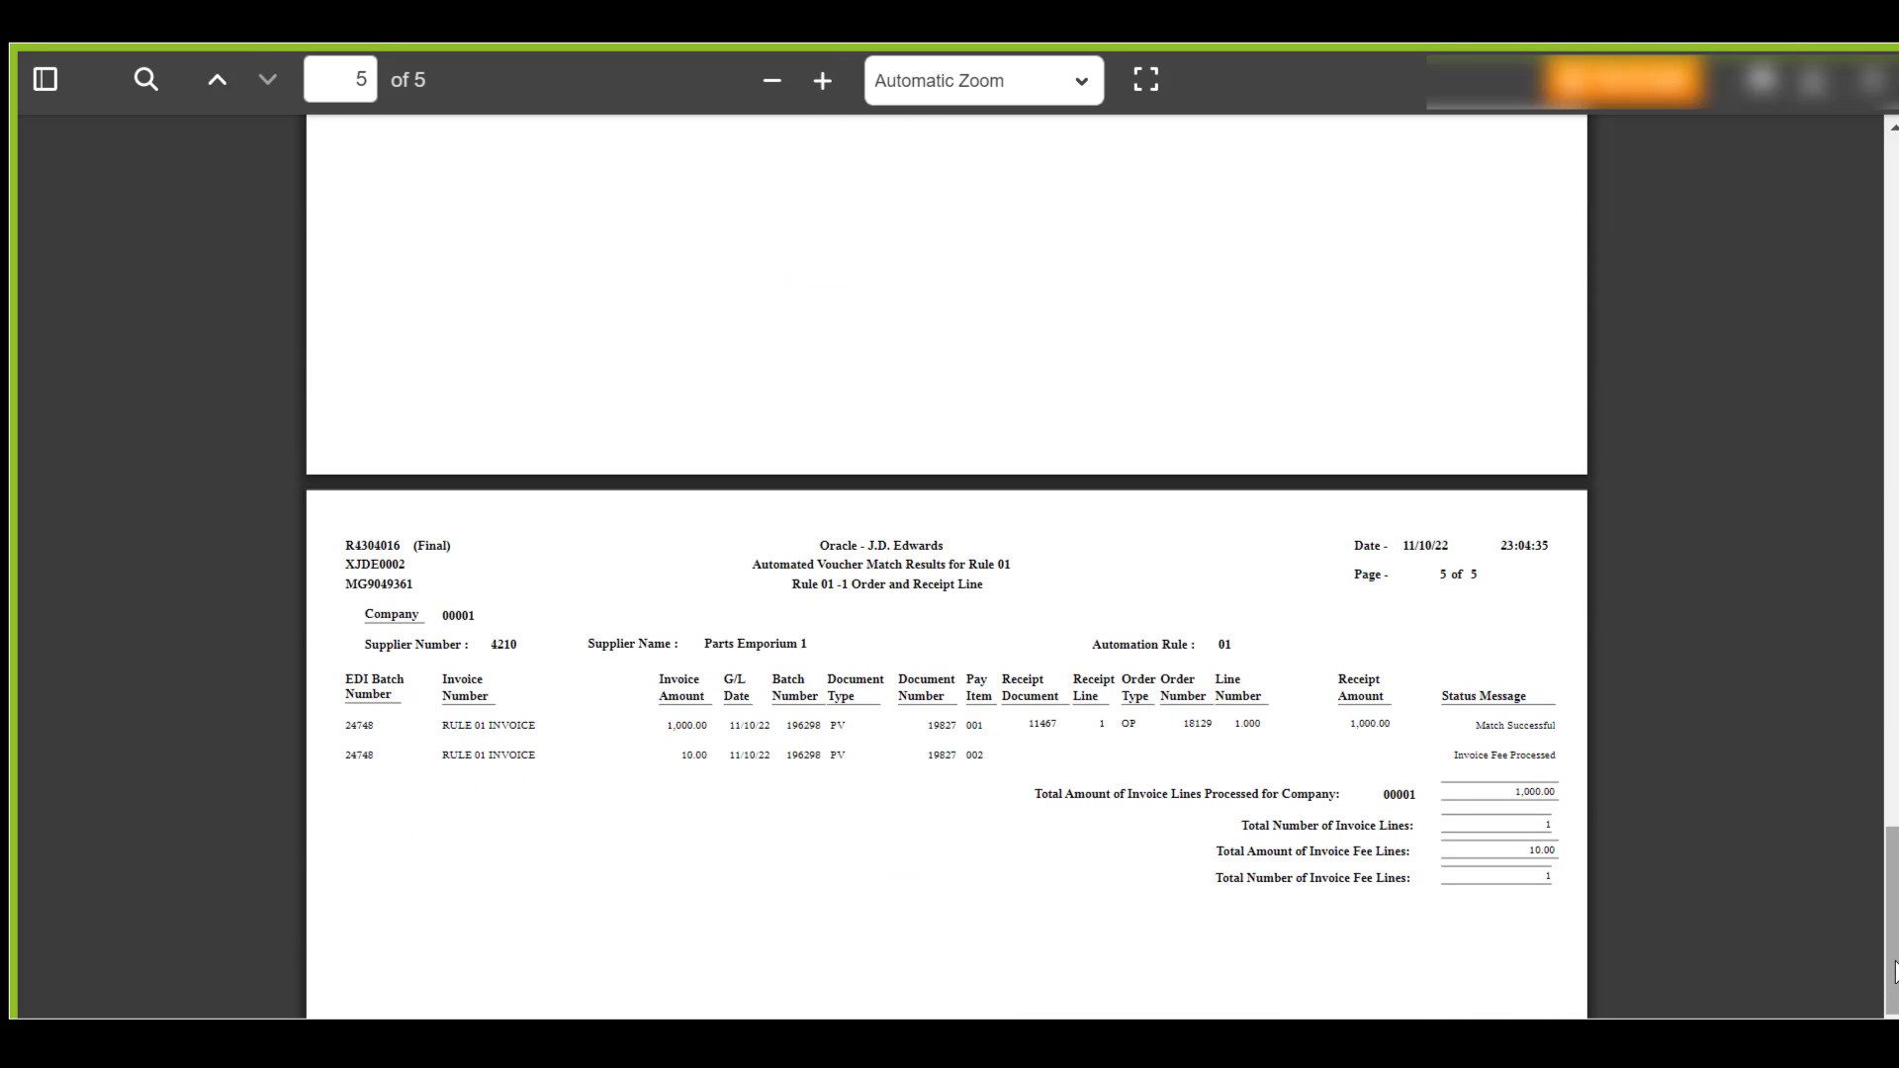
{"action": "mouse_move", "coordinate": [1226, 728]}
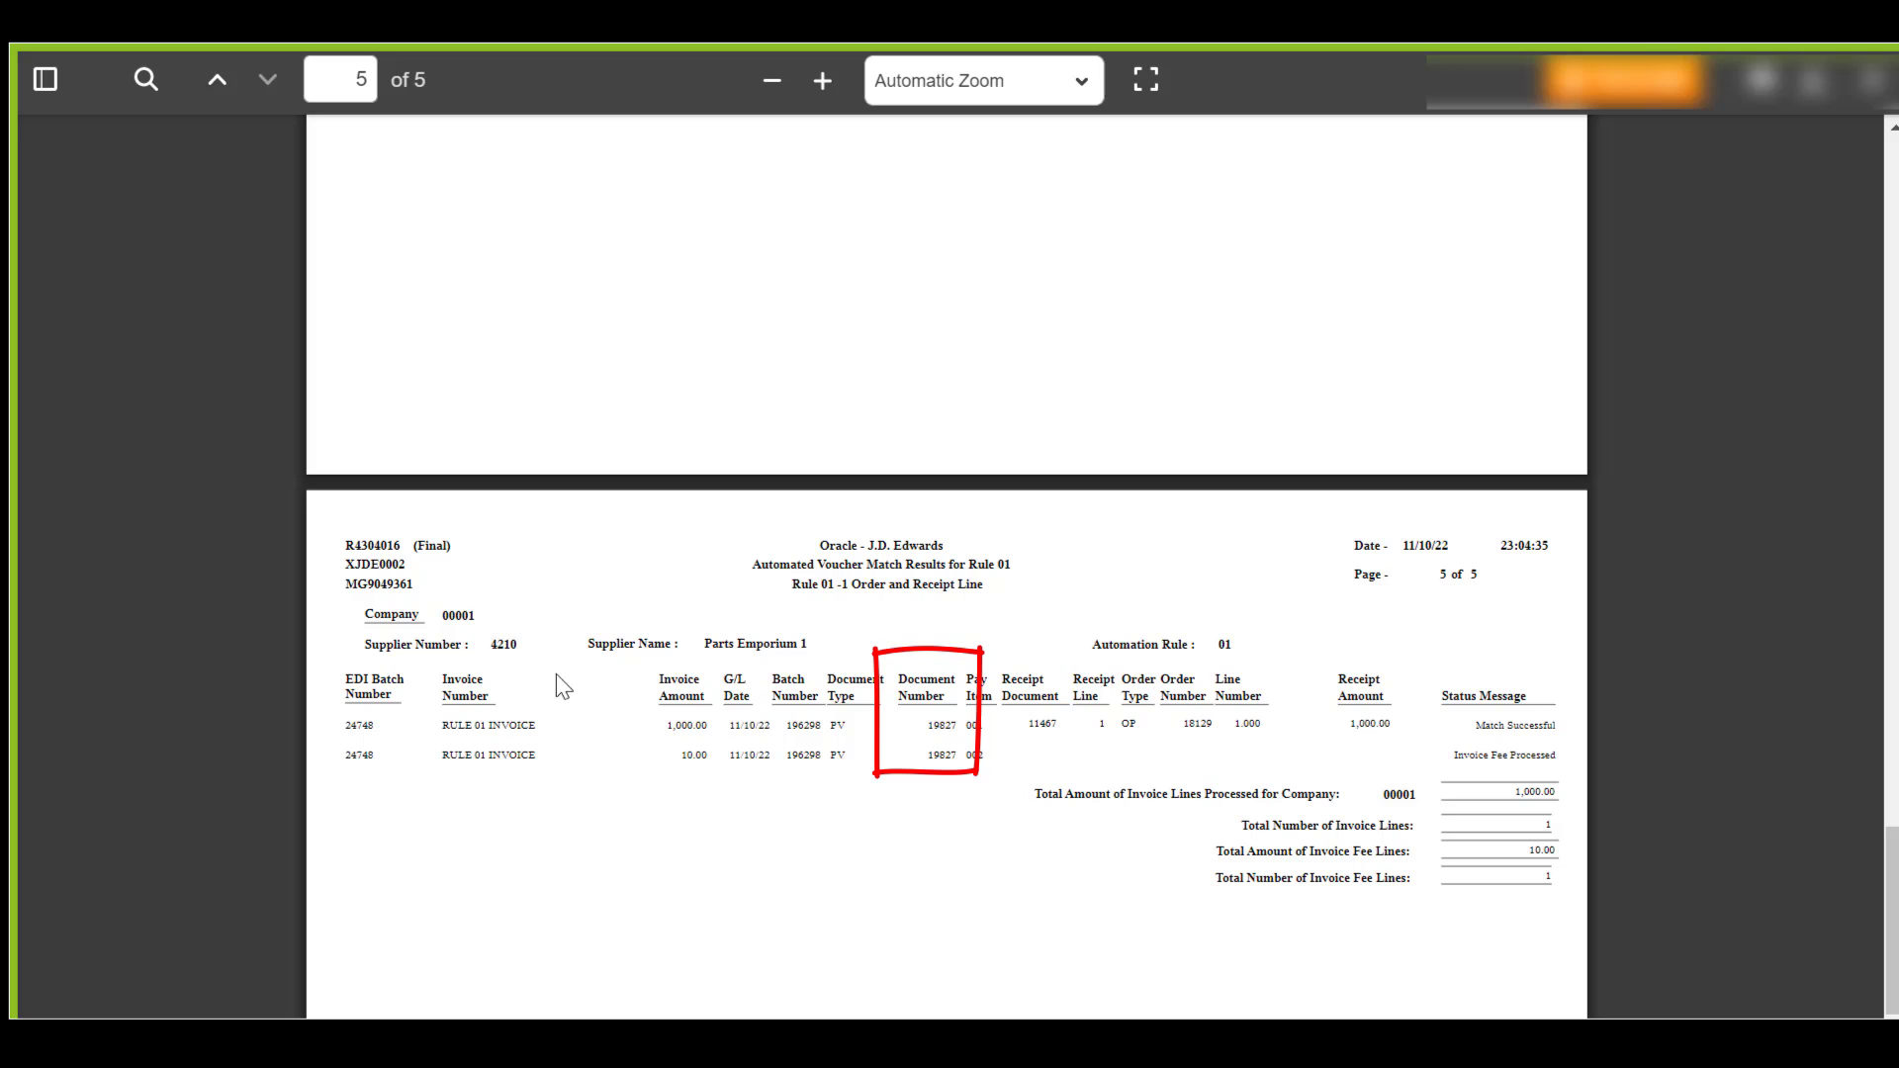
{"action": "mouse_move", "coordinate": [500, 667]}
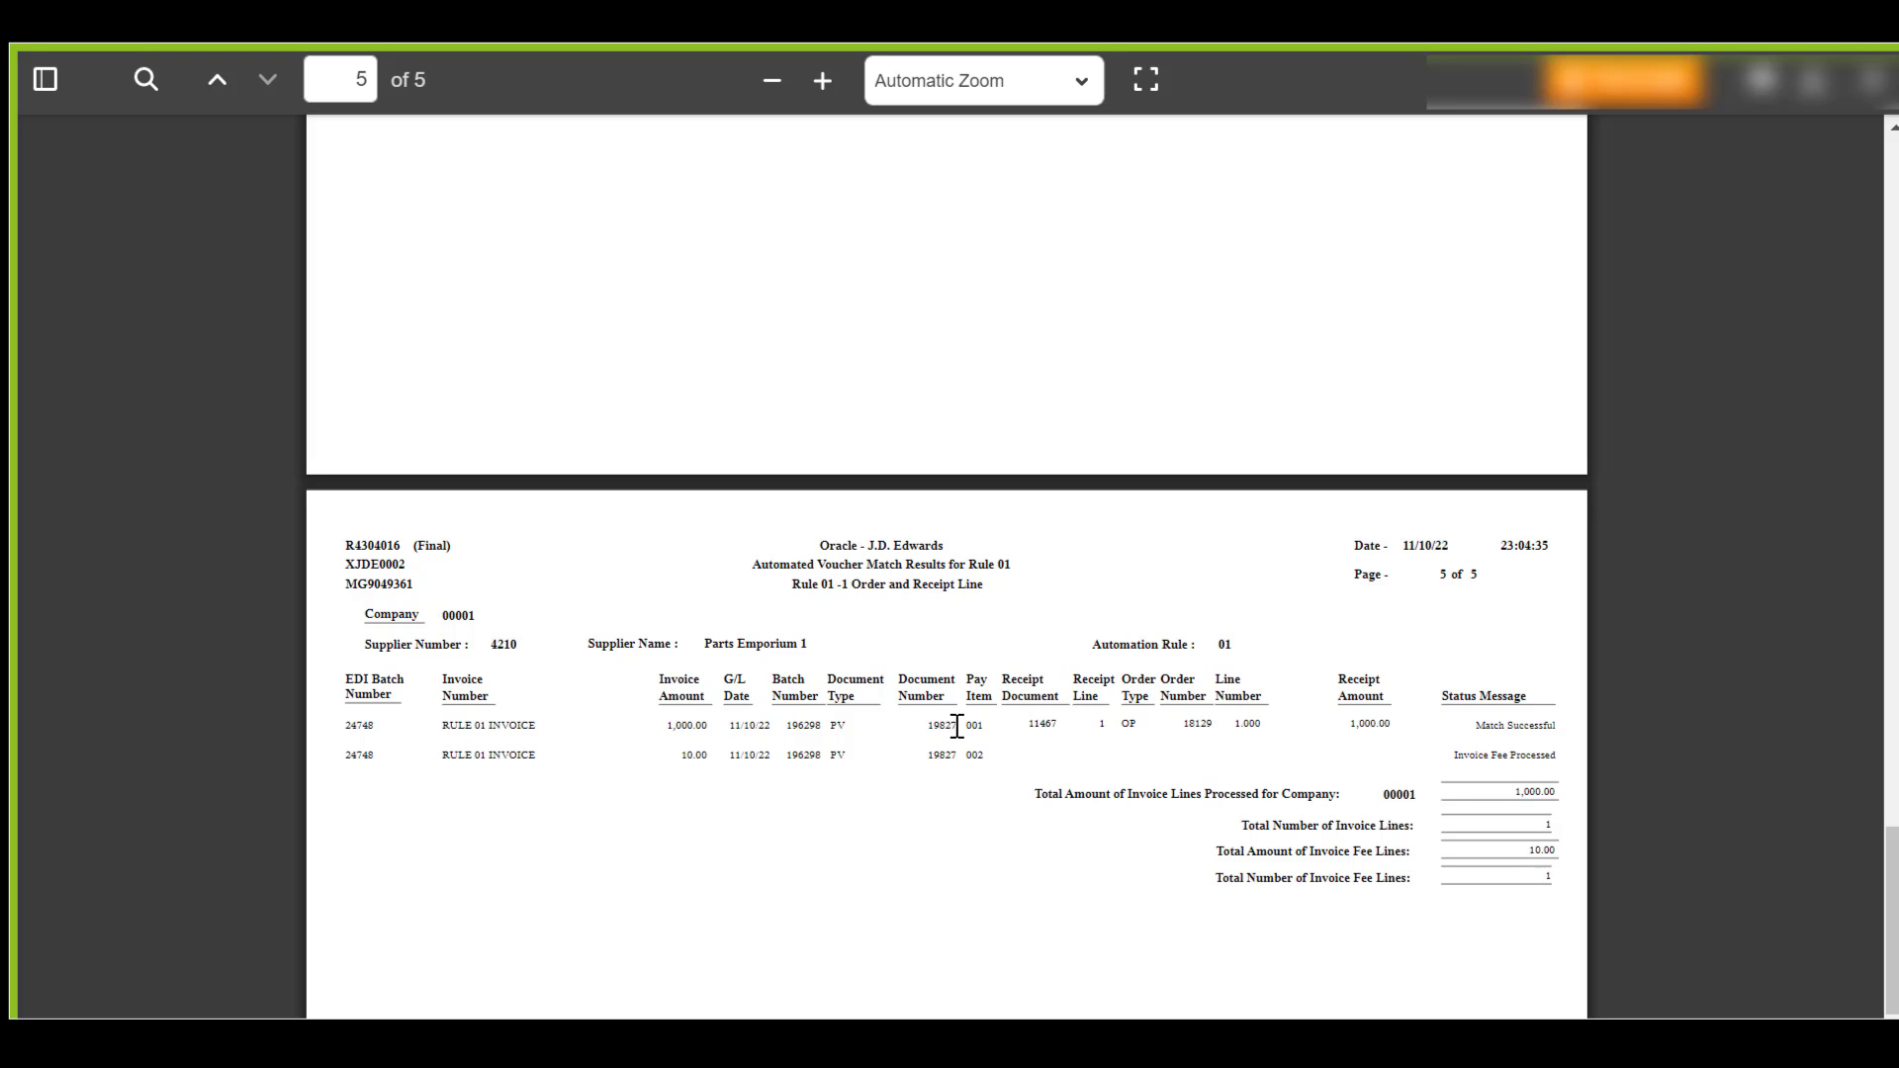
{"action": "mouse_move", "coordinate": [714, 774]}
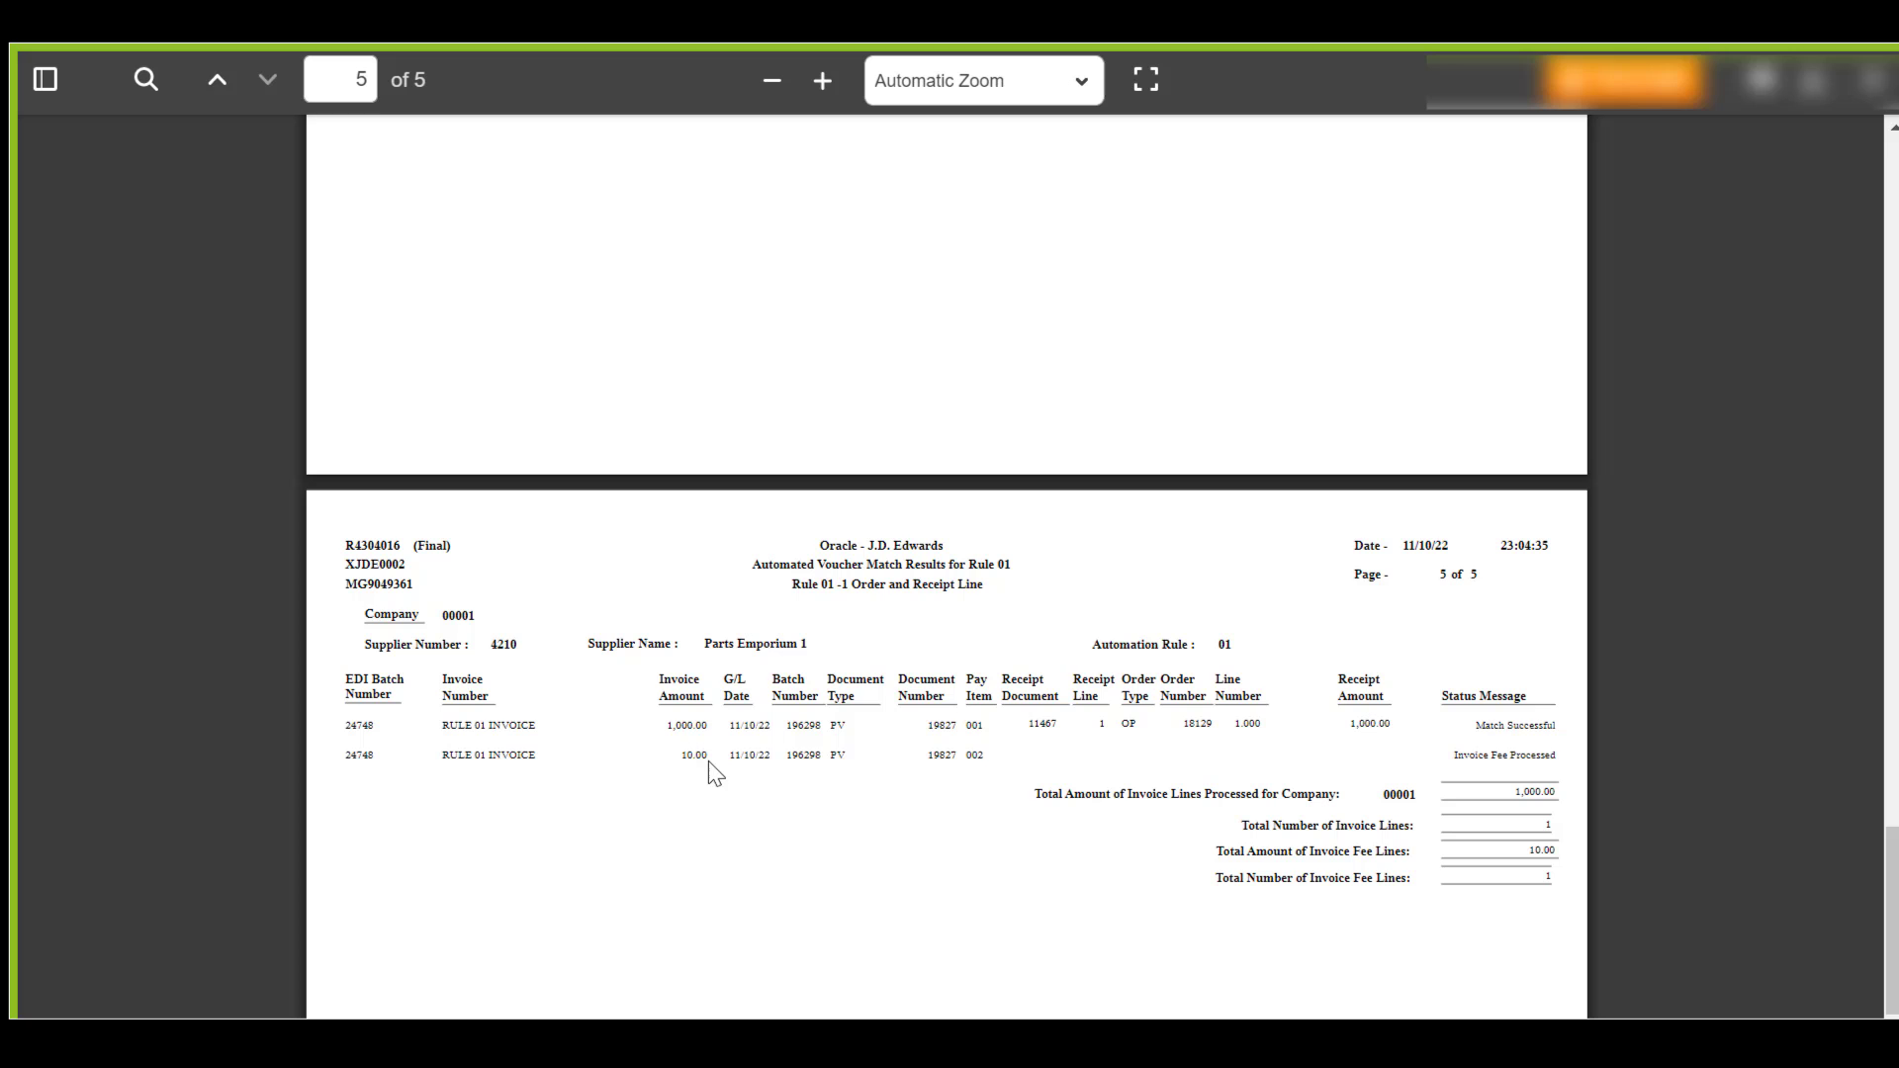
{"action": "mouse_move", "coordinate": [756, 773]}
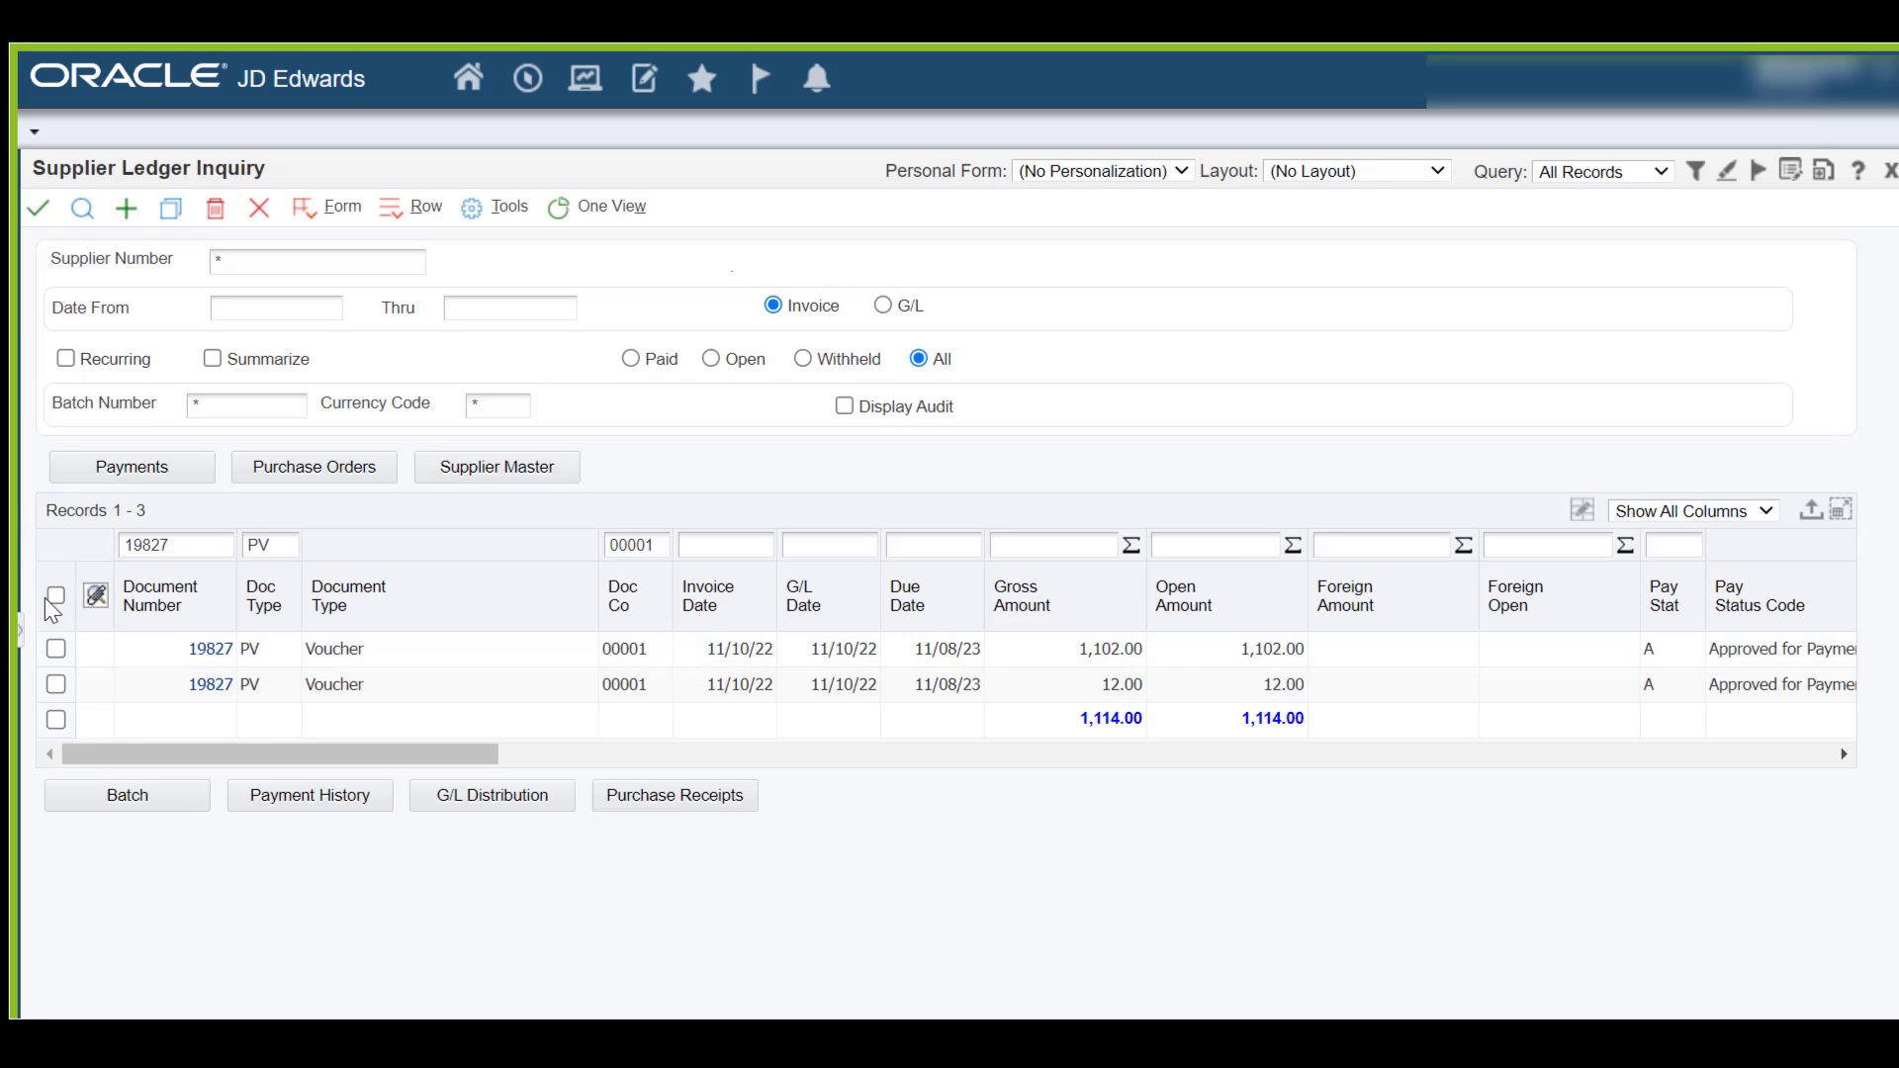
Step: Select the first pay item (1,102.00) of voucher 19827 PV in Supplier Ledger Inquiry
{"action": "left_click", "coordinate": [55, 649]}
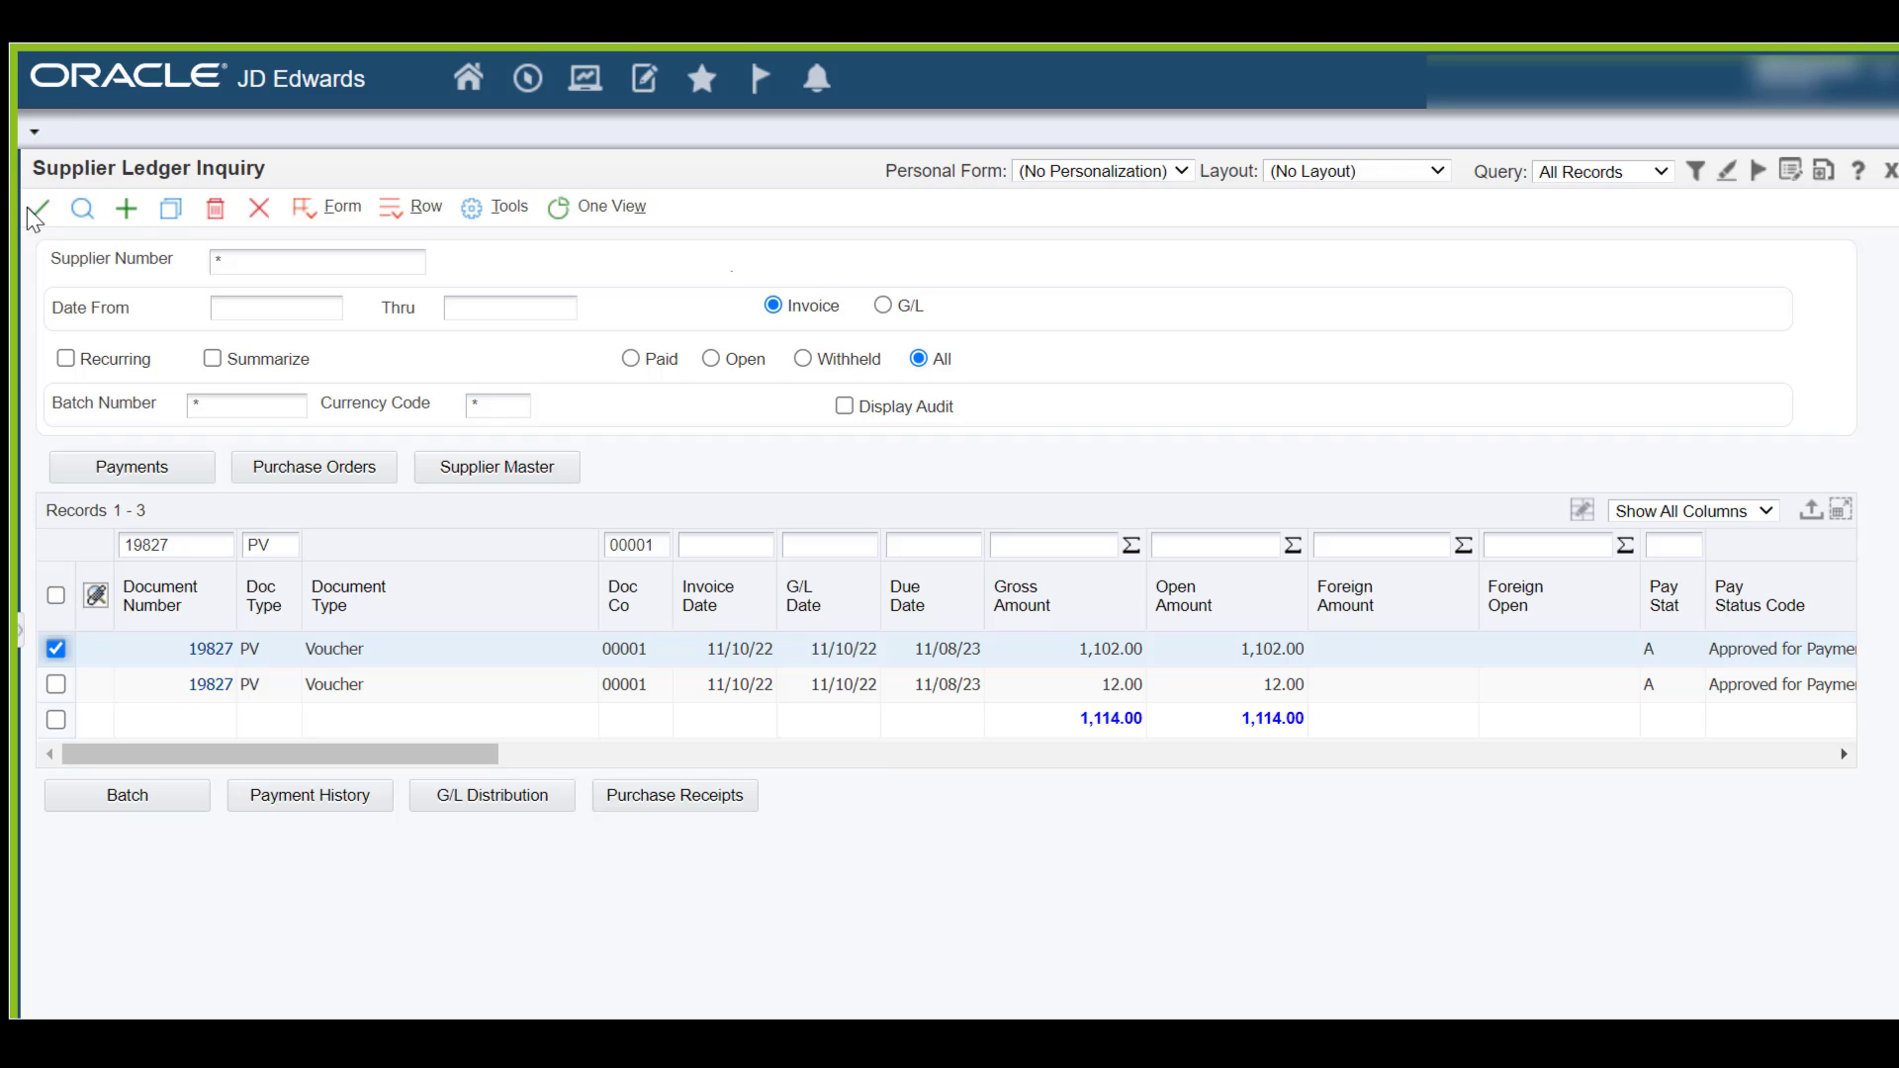